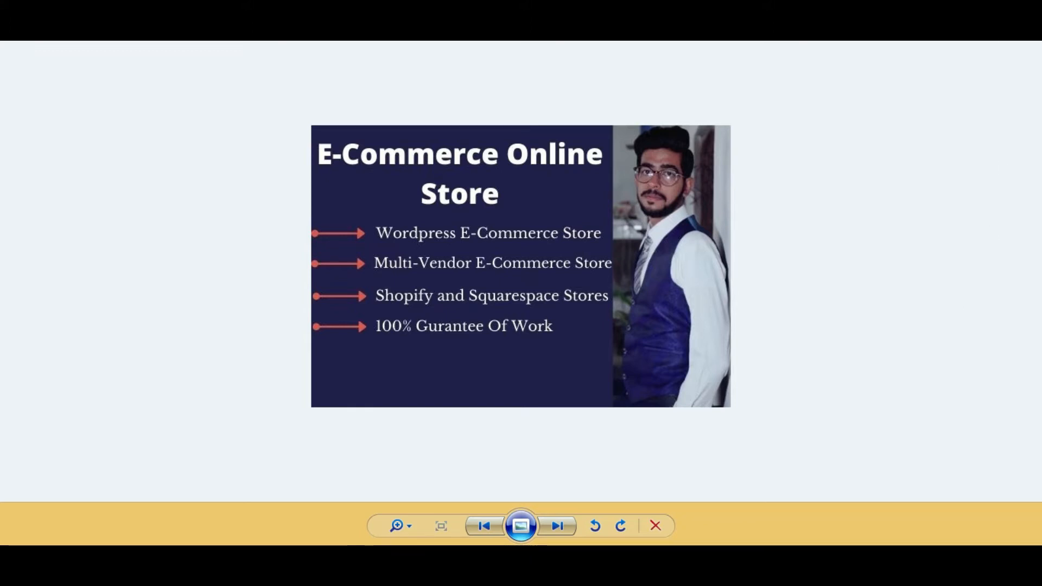
Close the e-commerce promo image preview to return to the desktop.
click(654, 526)
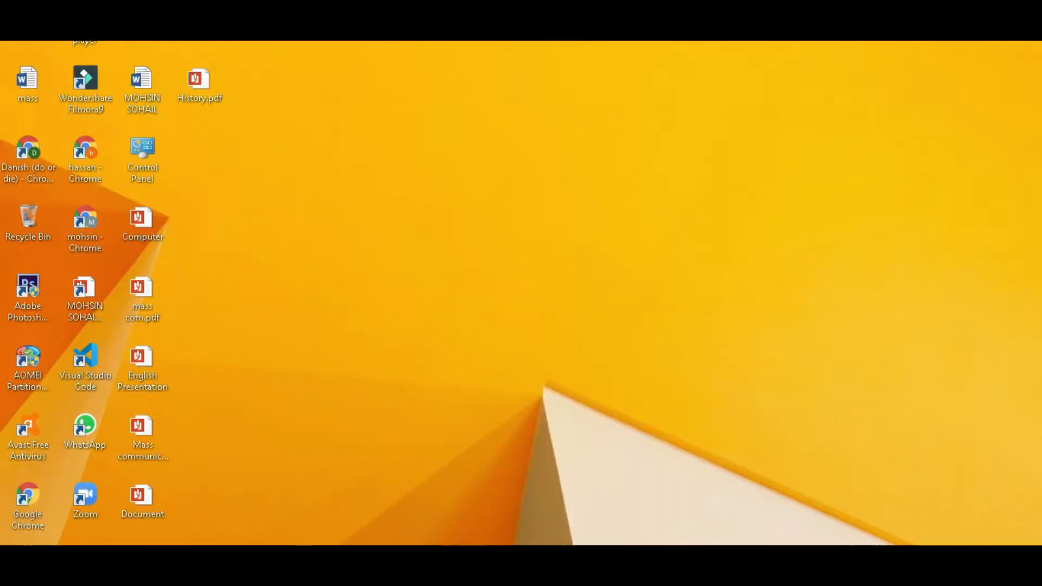
Launch Visual Studio Code from its desktop shortcut and create a new empty file.
double_click(85, 358)
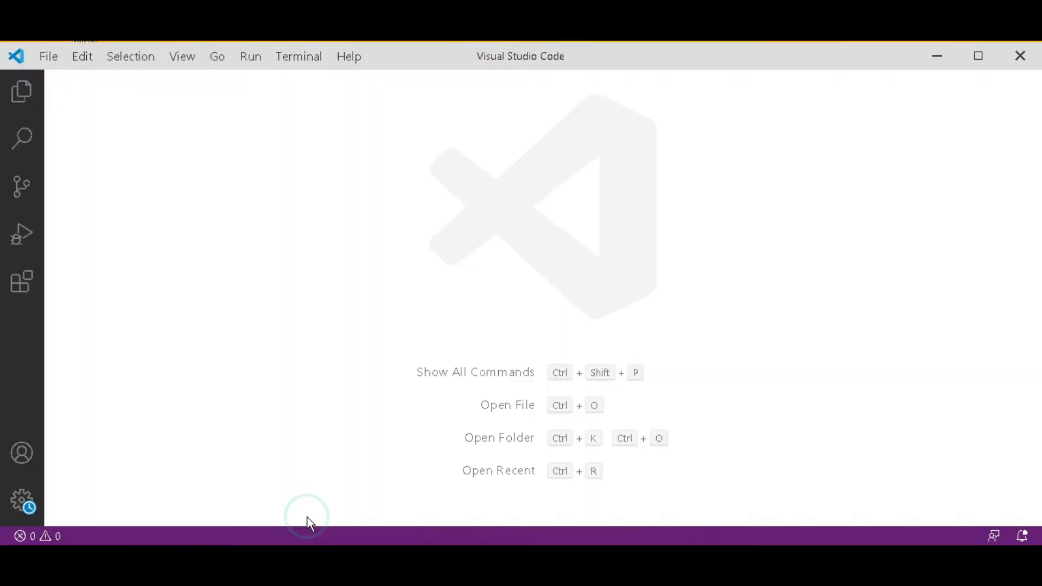
mouse_move(447, 231)
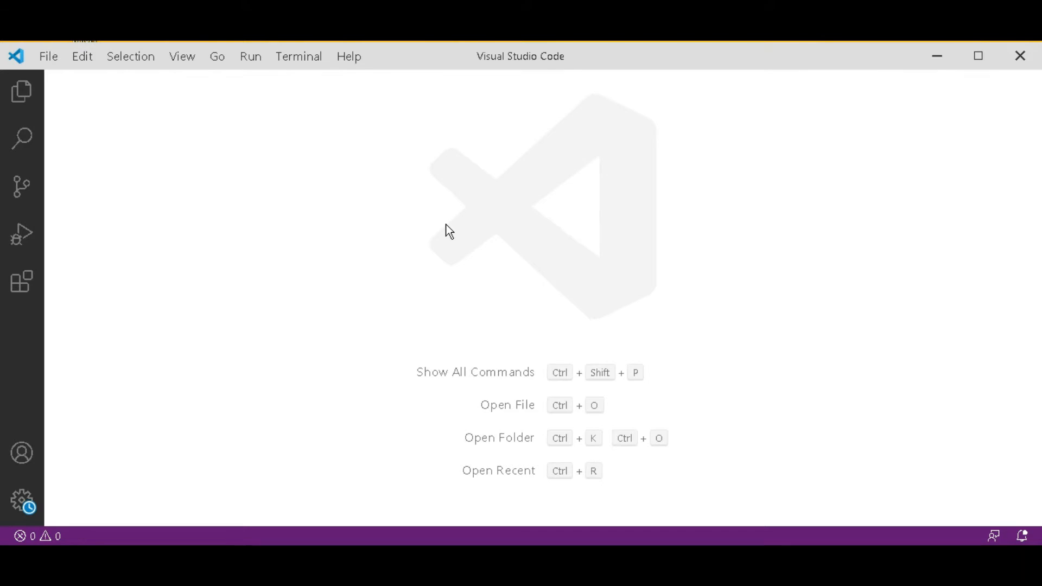
key(ctrl+n)
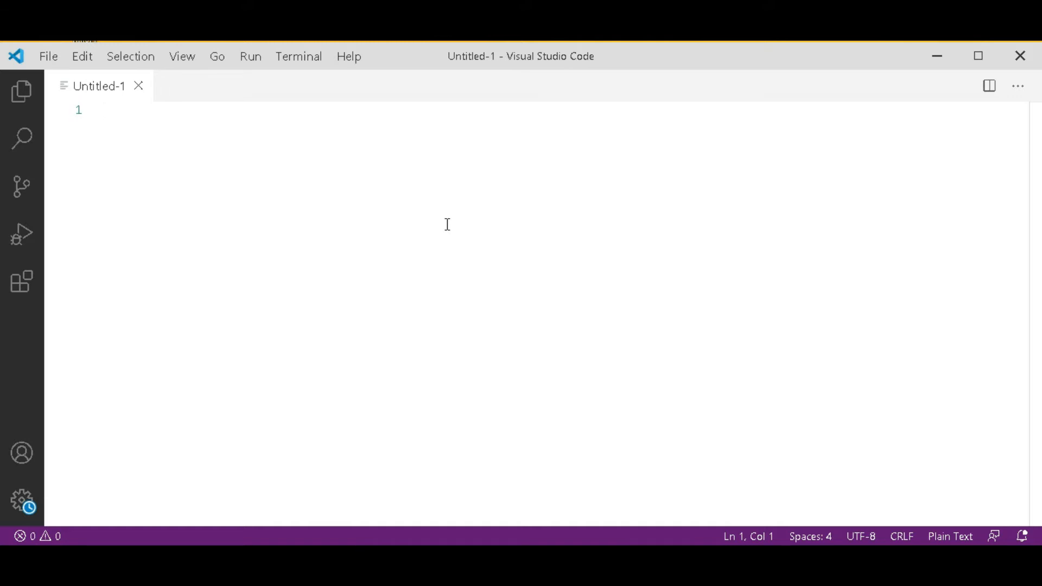
mouse_move(446, 231)
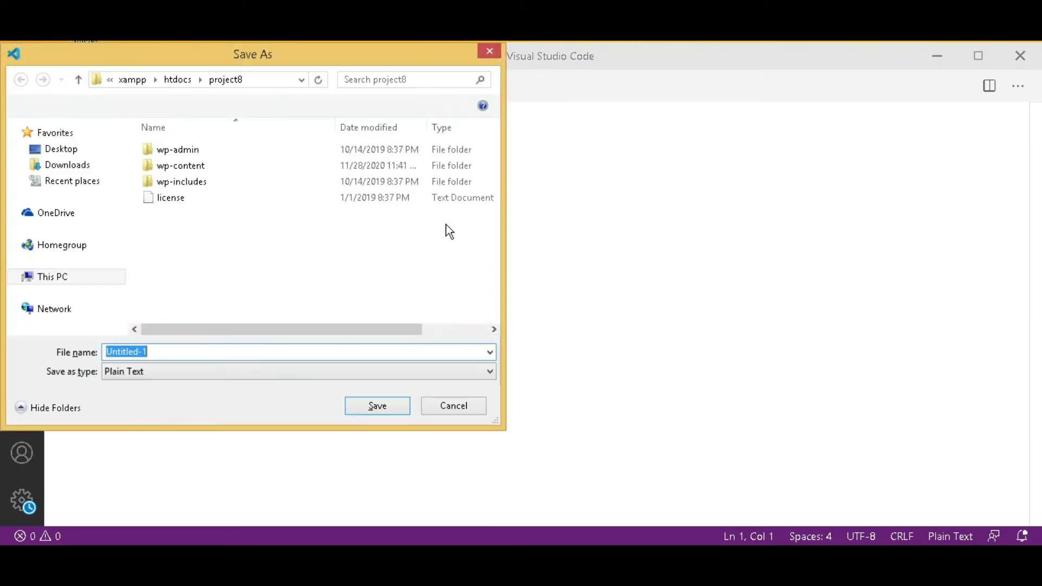
Browse the Save As dialog to the E:\YOUTUBE\bootstrap folder.
click(52, 277)
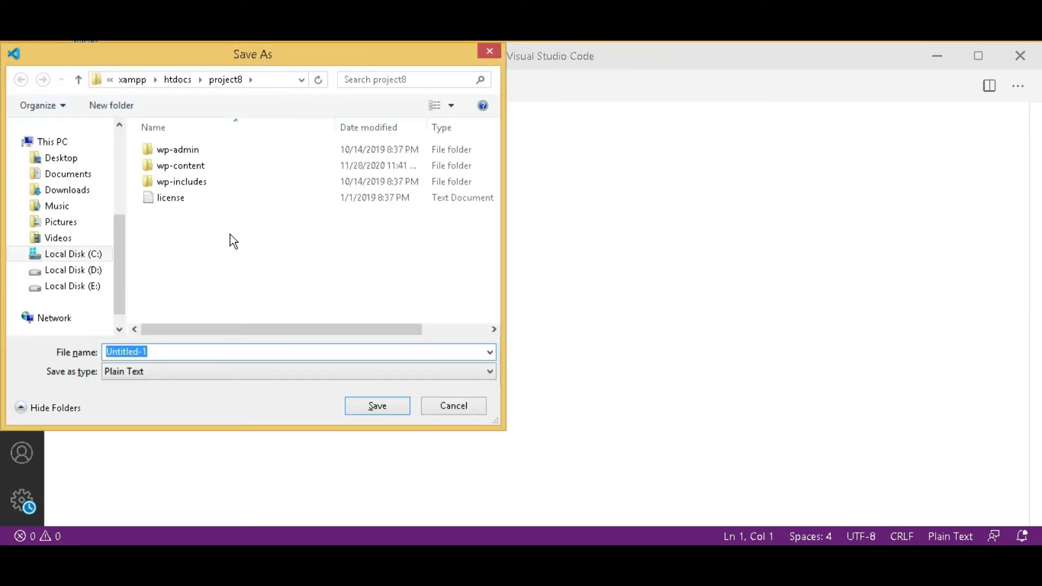
click(72, 286)
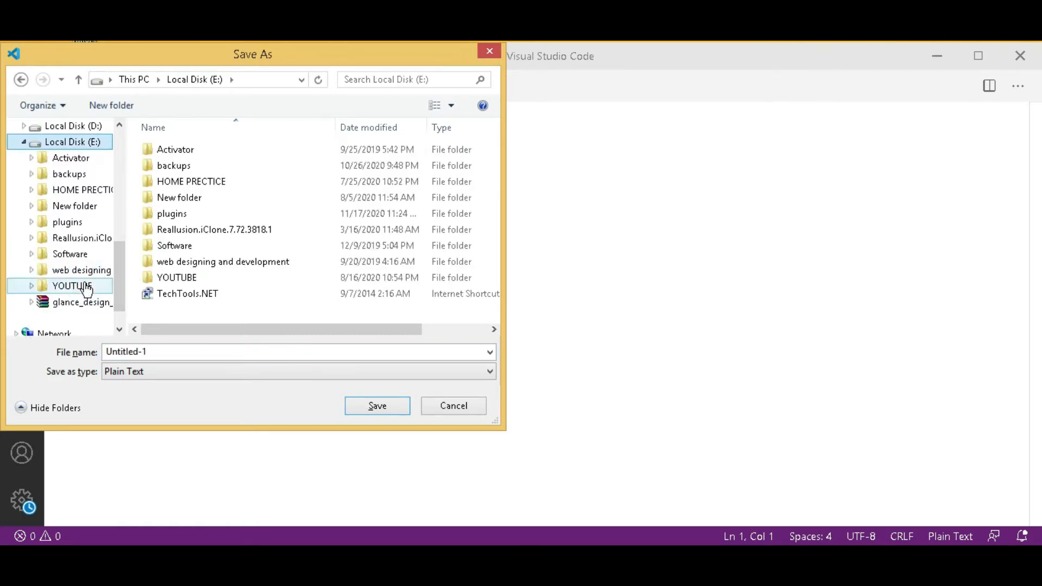
click(177, 277)
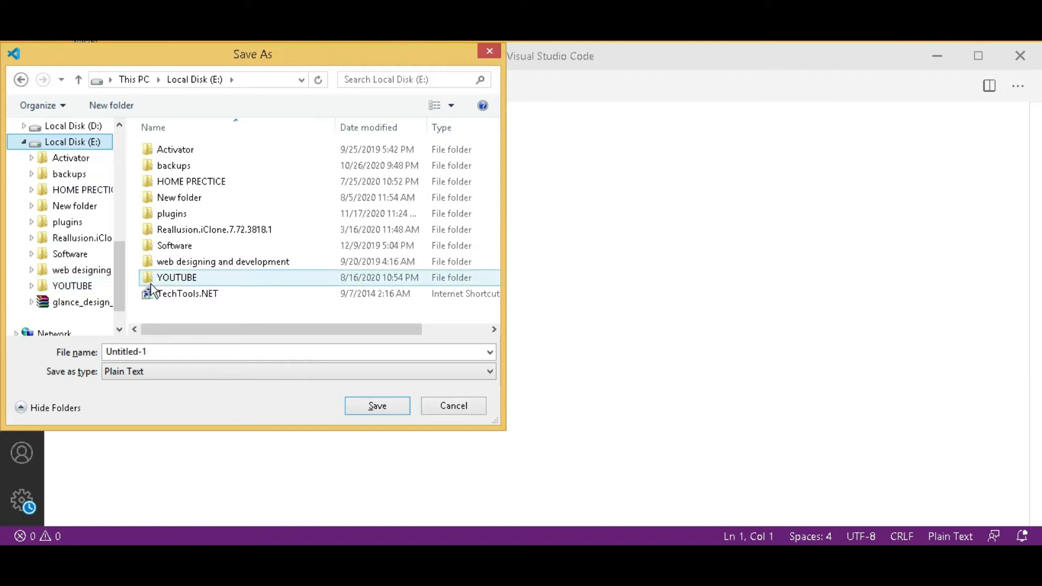
double_click(176, 277)
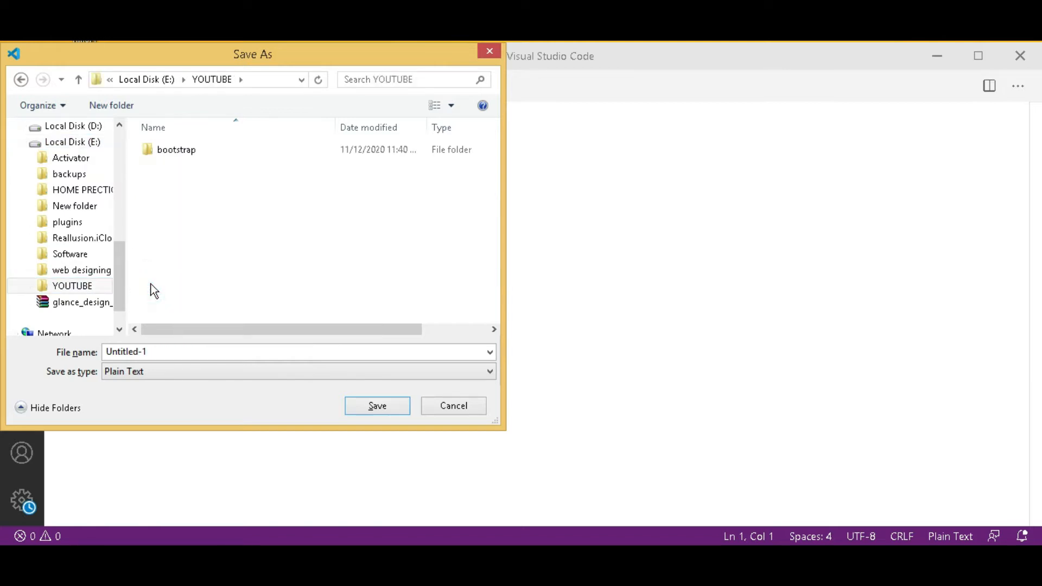
click(176, 150)
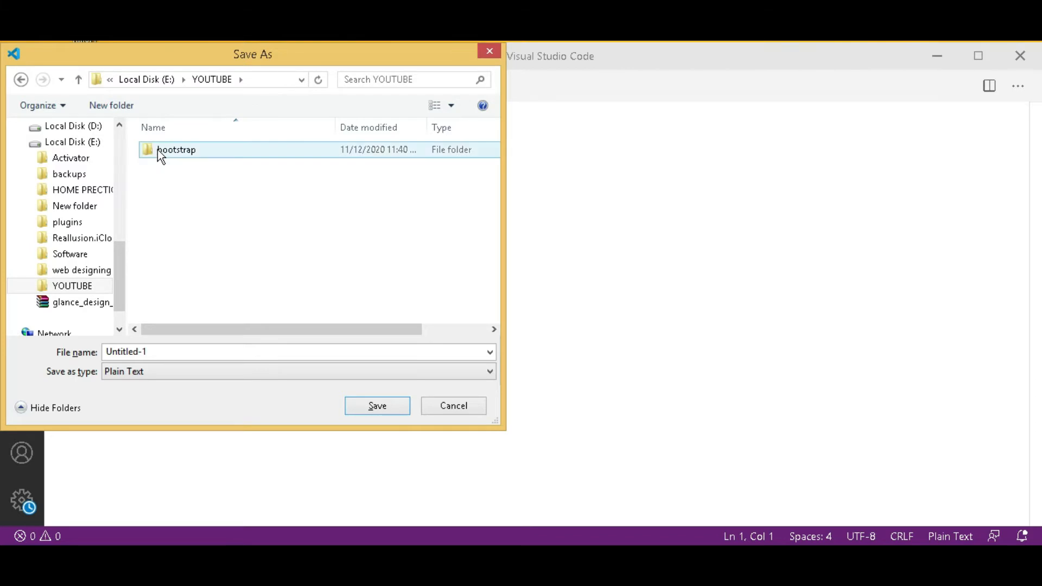
mouse_move(177, 149)
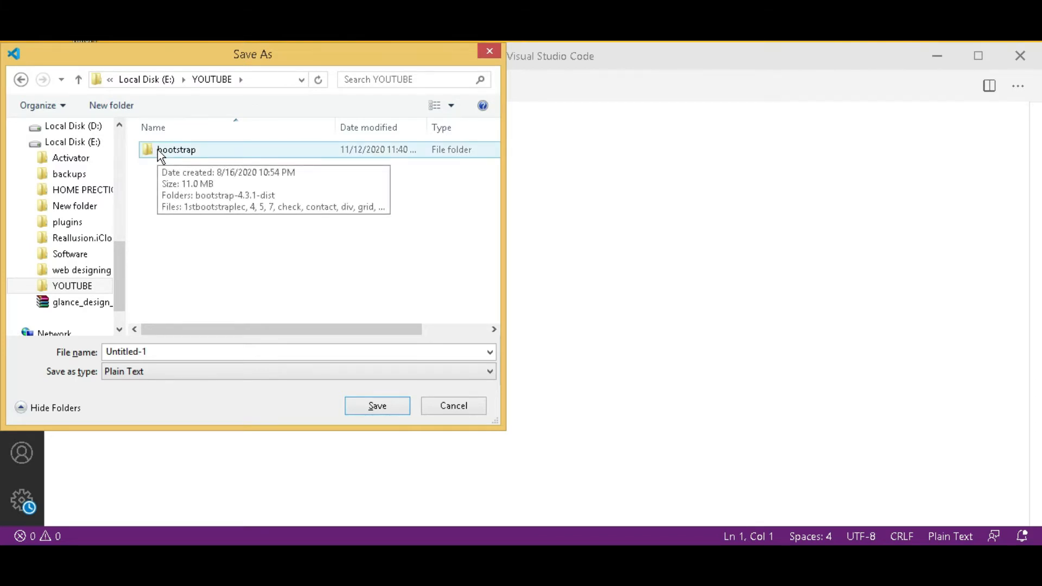
double_click(177, 150)
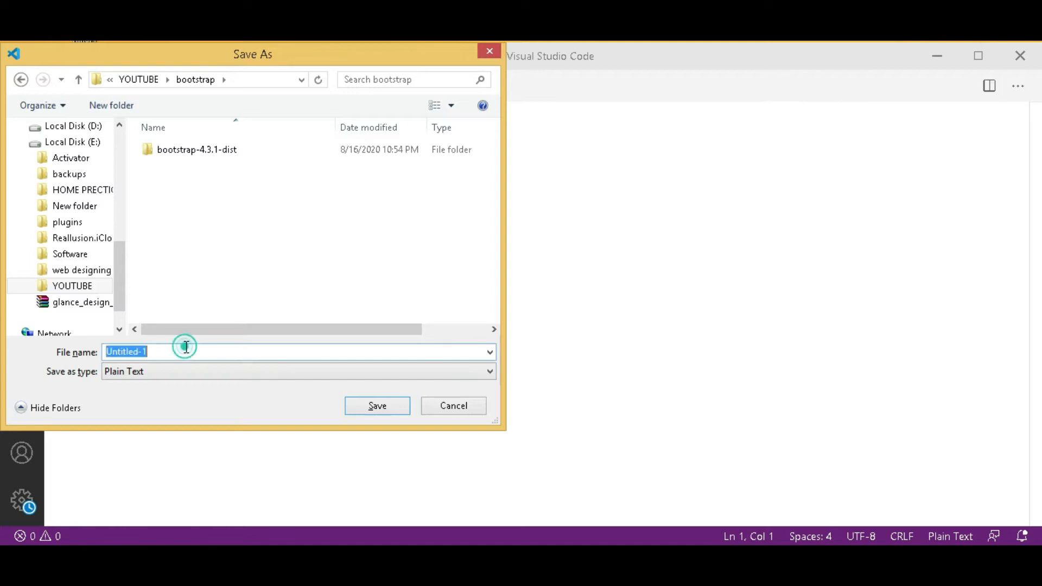
Save the file there as progressbar.html.
text(pro)
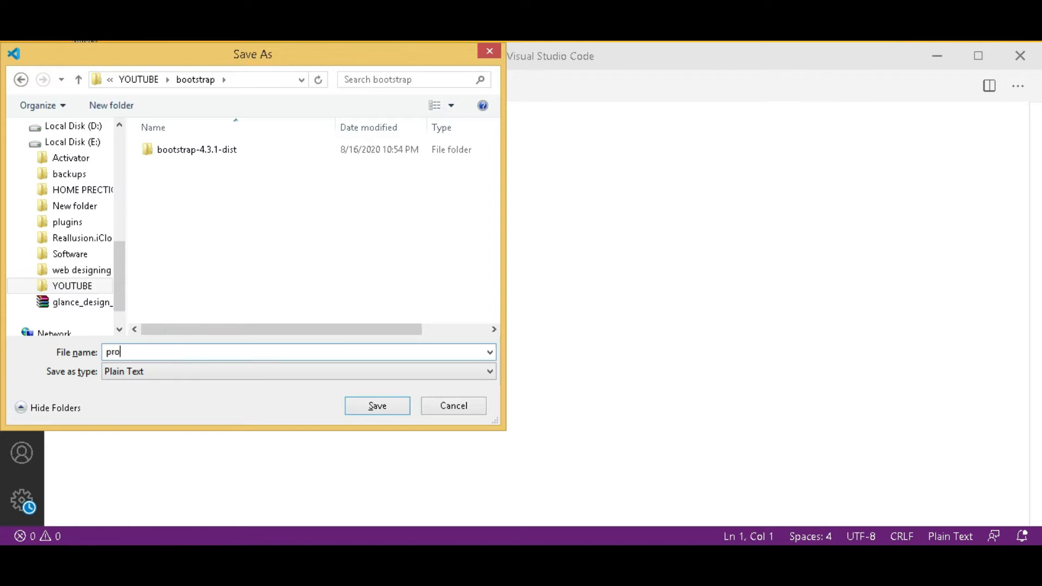
text(gres)
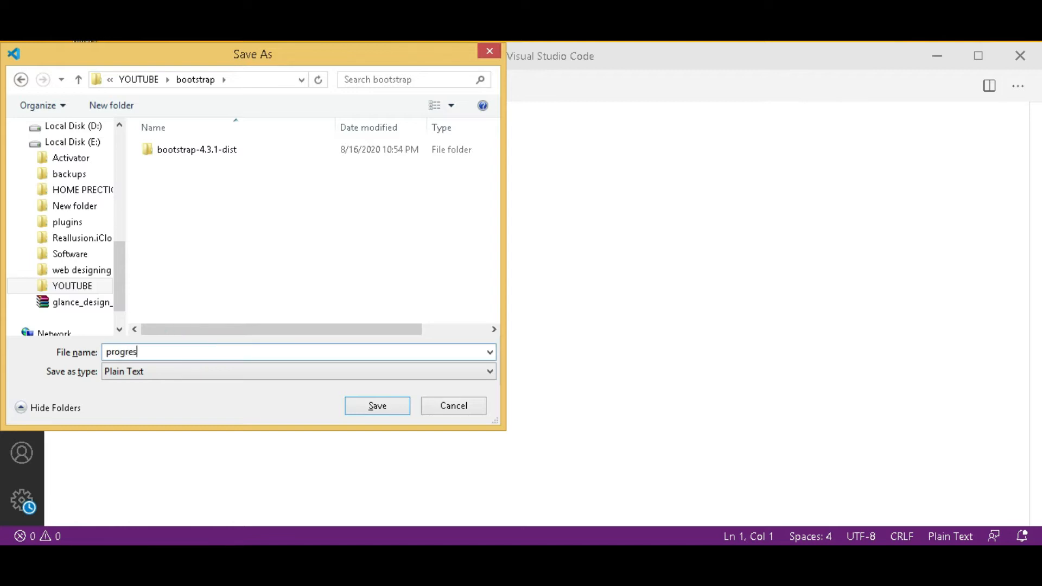
text(sbar.h)
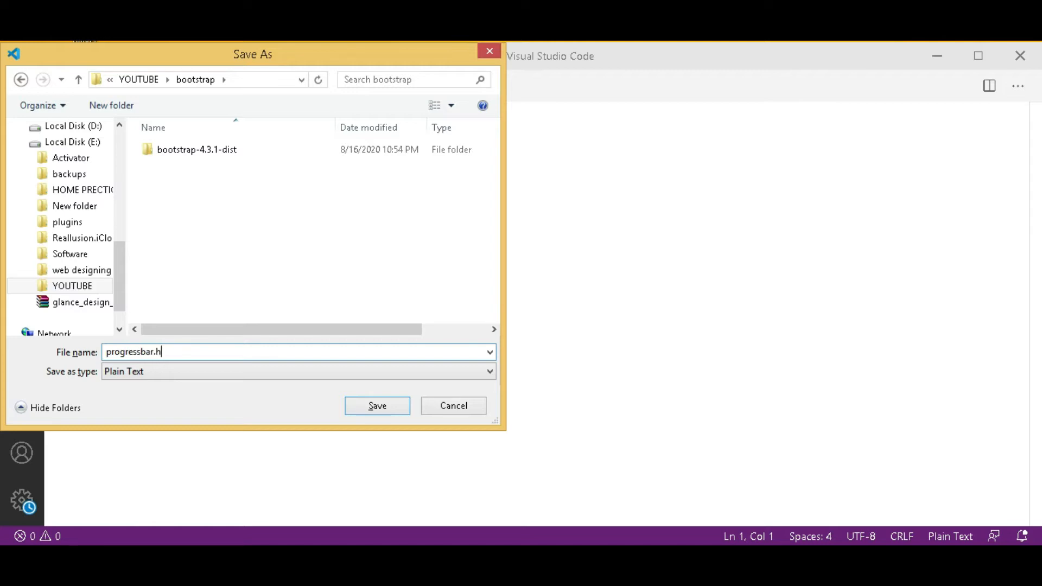
text(tml)
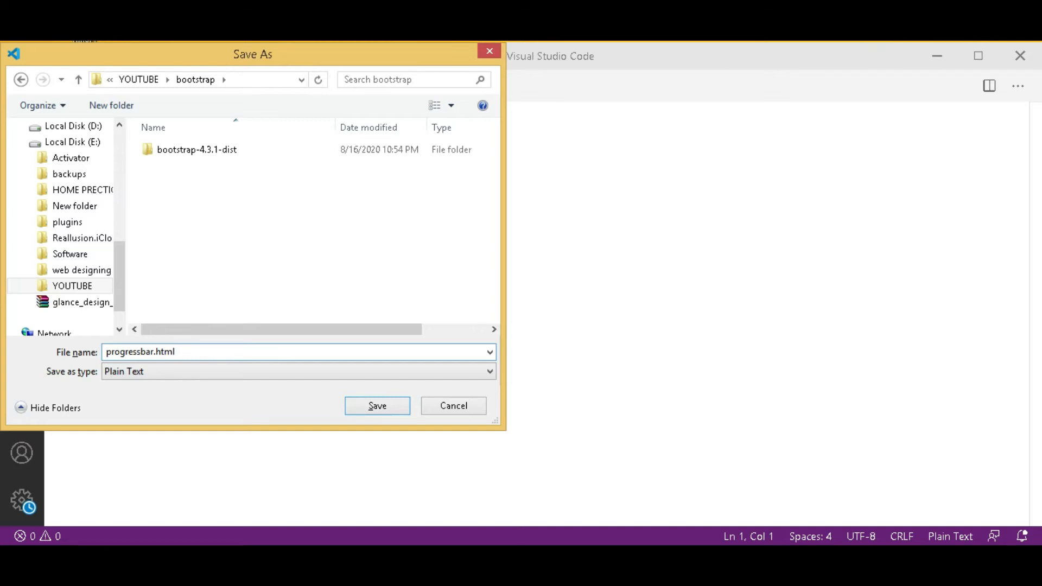
click(376, 406)
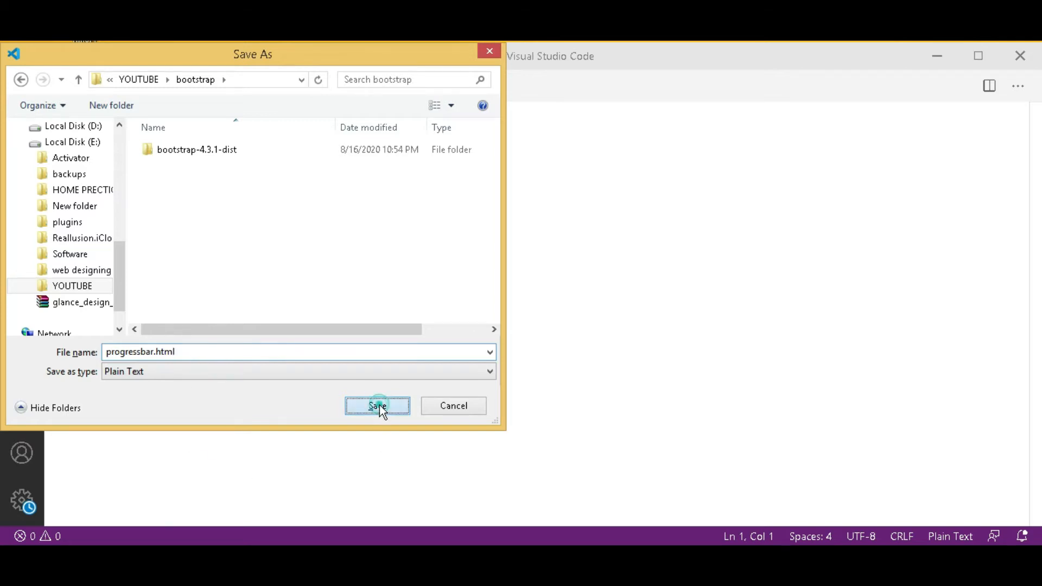
click(376, 406)
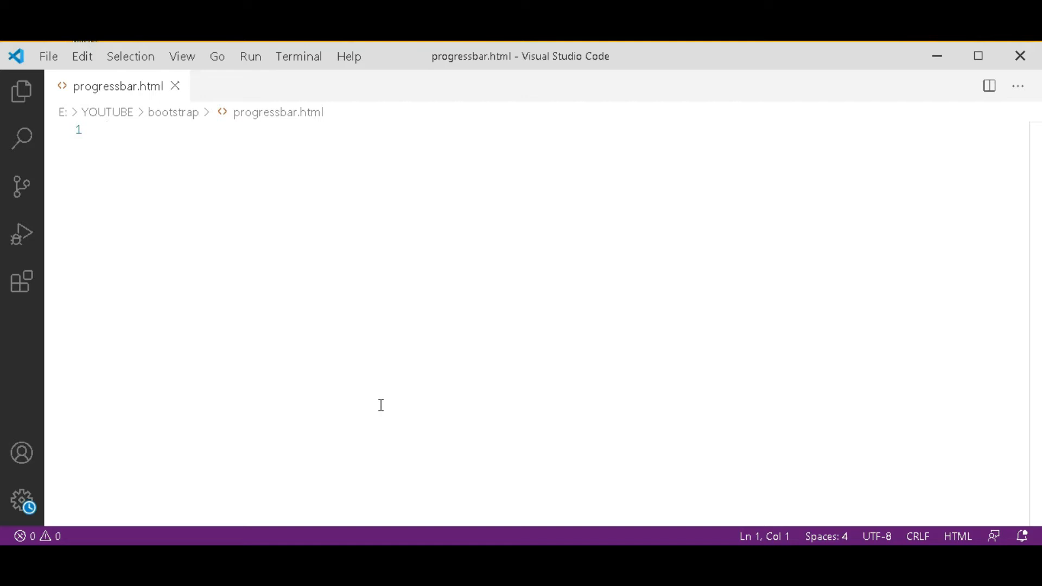
Expand the Emmet html:5 abbreviation into the HTML5 boilerplate with a Document title.
text(html)
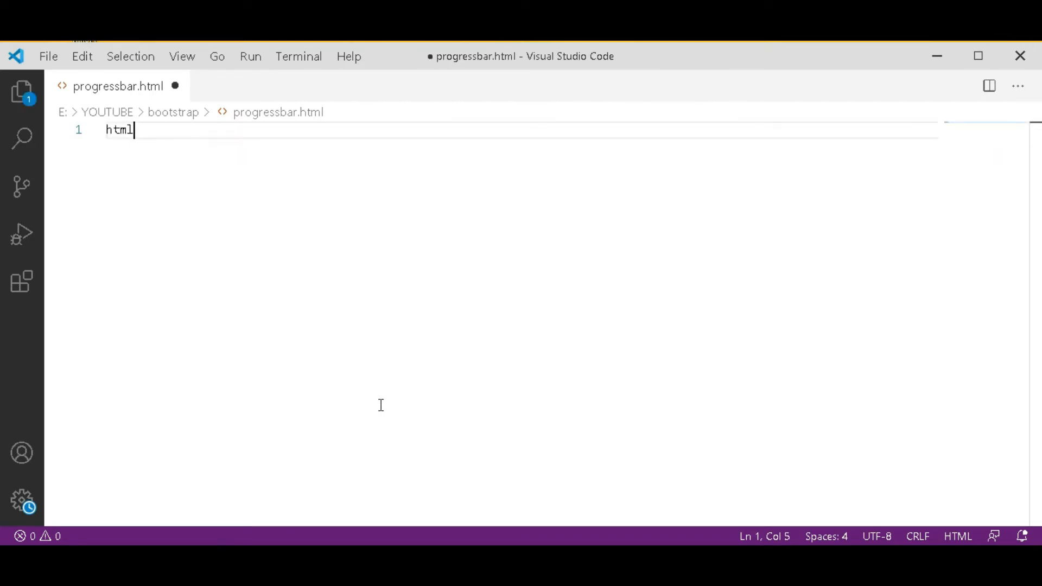
text(:)
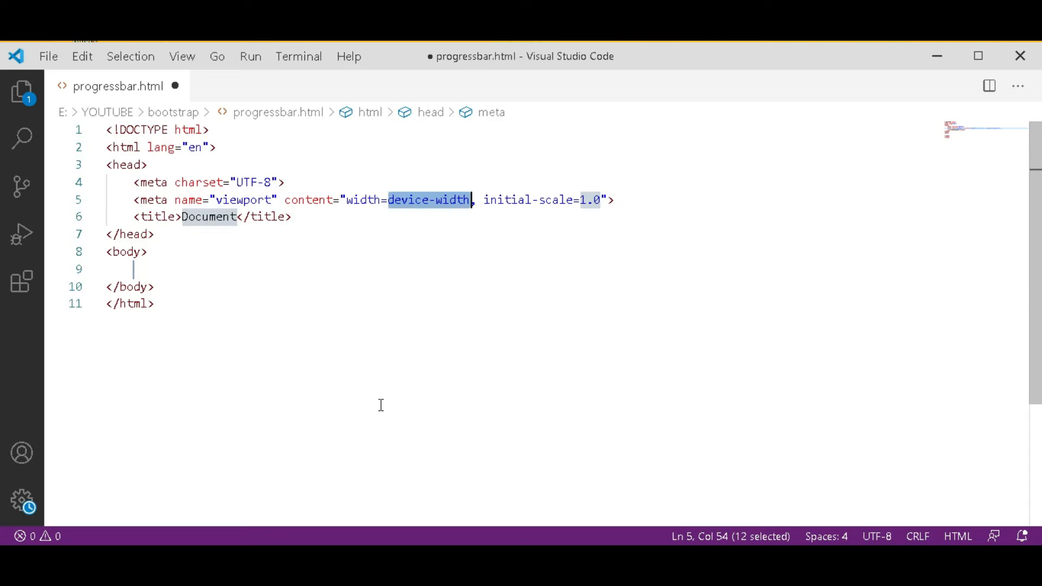
mouse_move(649, 221)
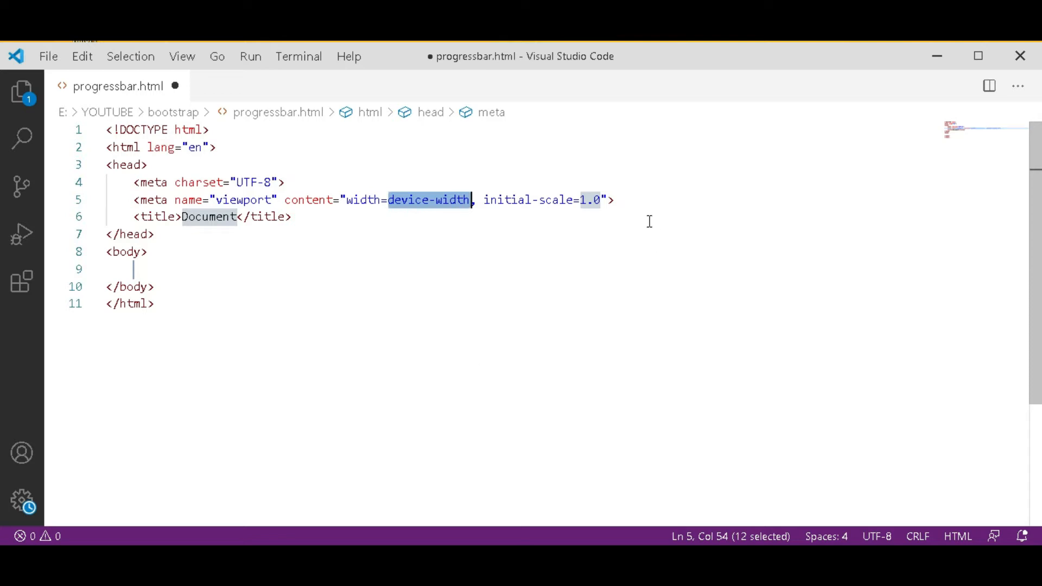
click(613, 199)
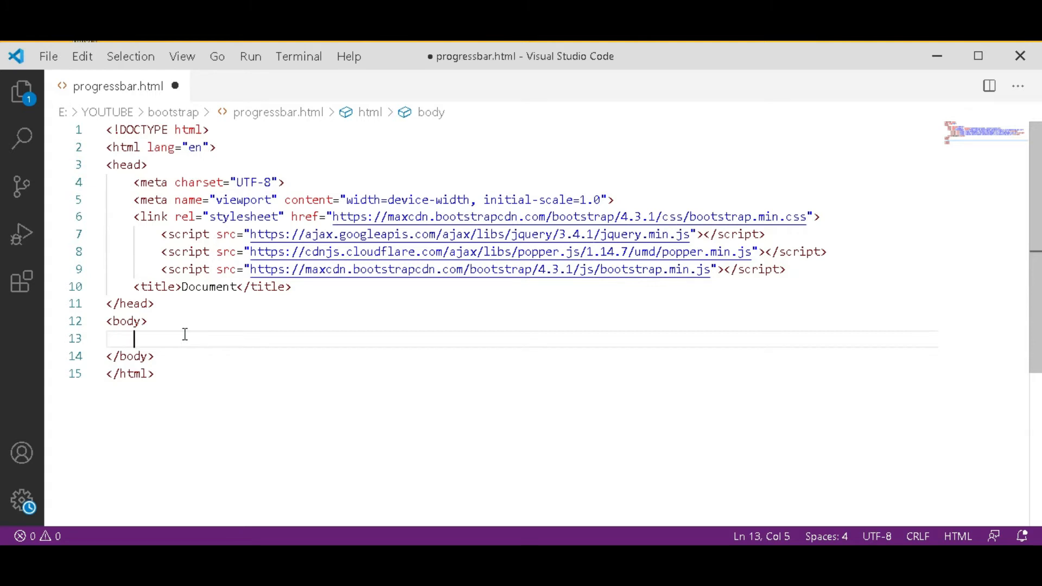
Add an empty div with class "container" inside the body.
text(<)
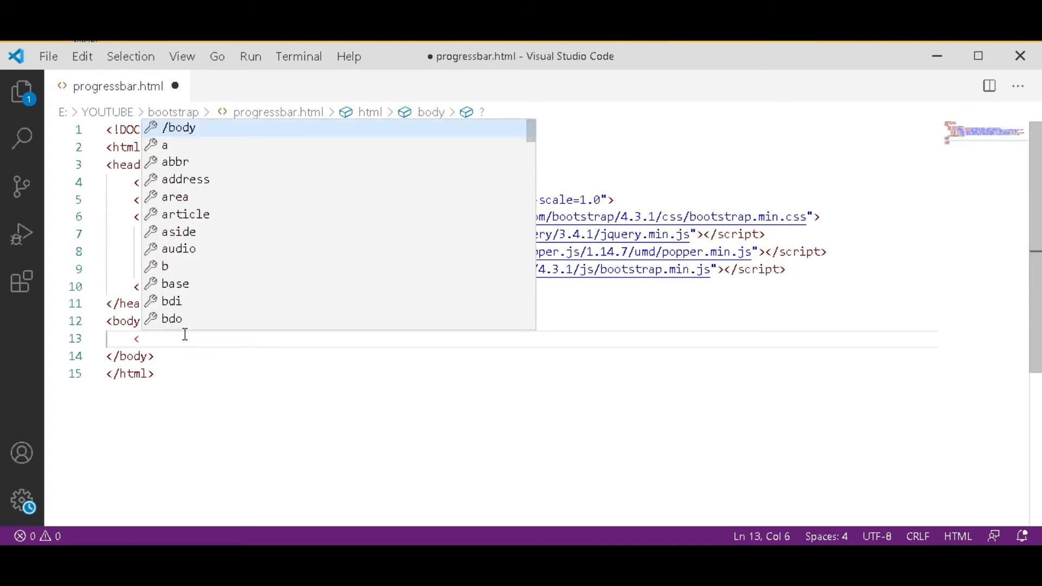
text(div)
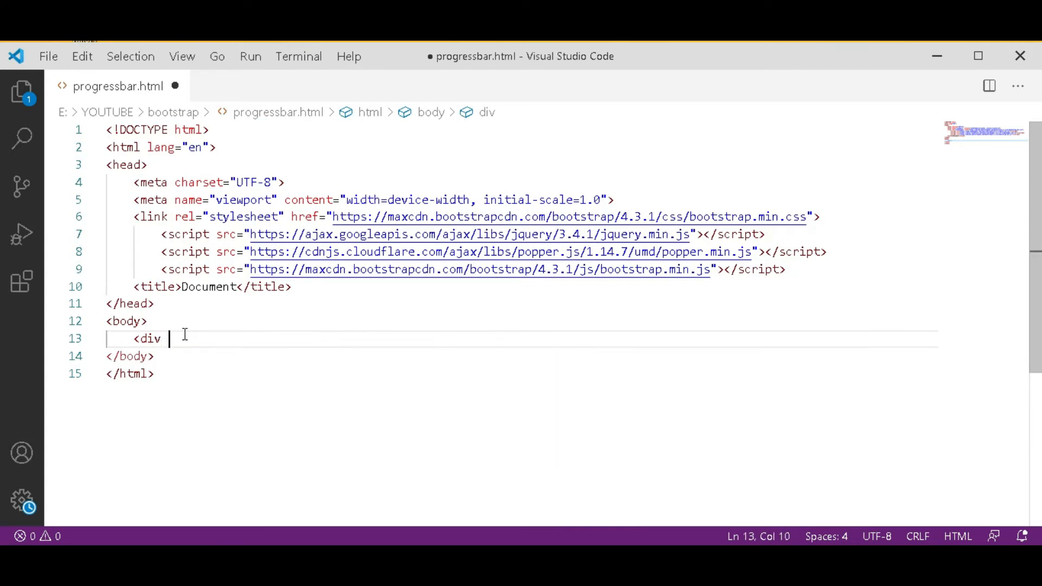
text(class="")
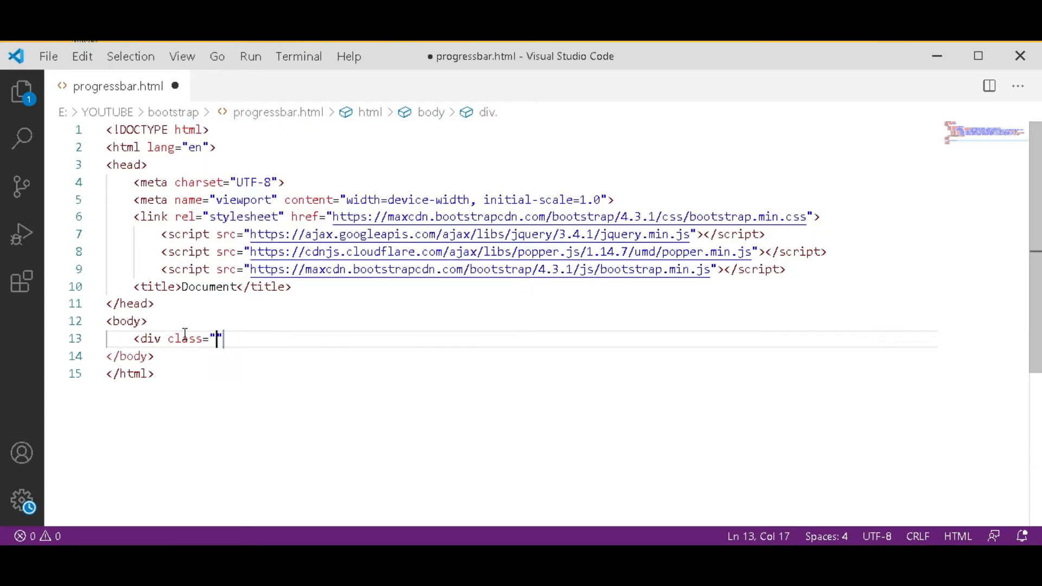
text(co)
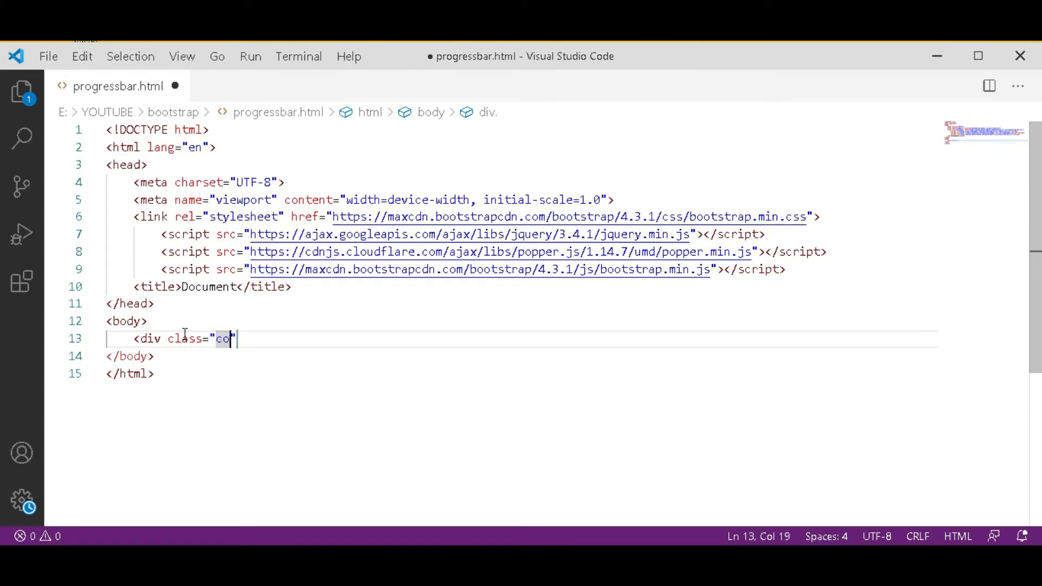
text(ntainer)
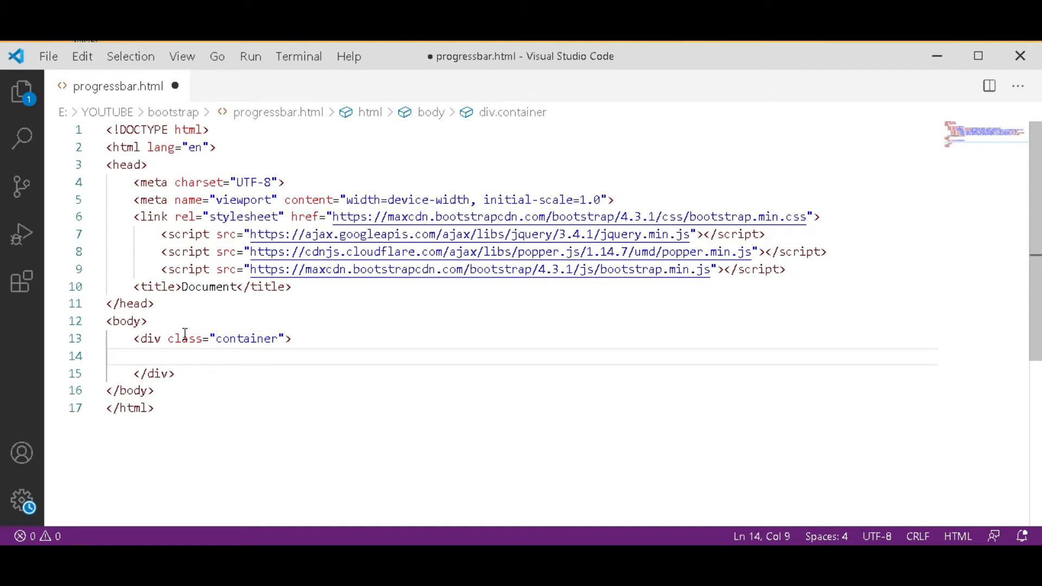
Add an h2 heading reading "Basic Progress bar" inside the container div.
text(<h2></h2>)
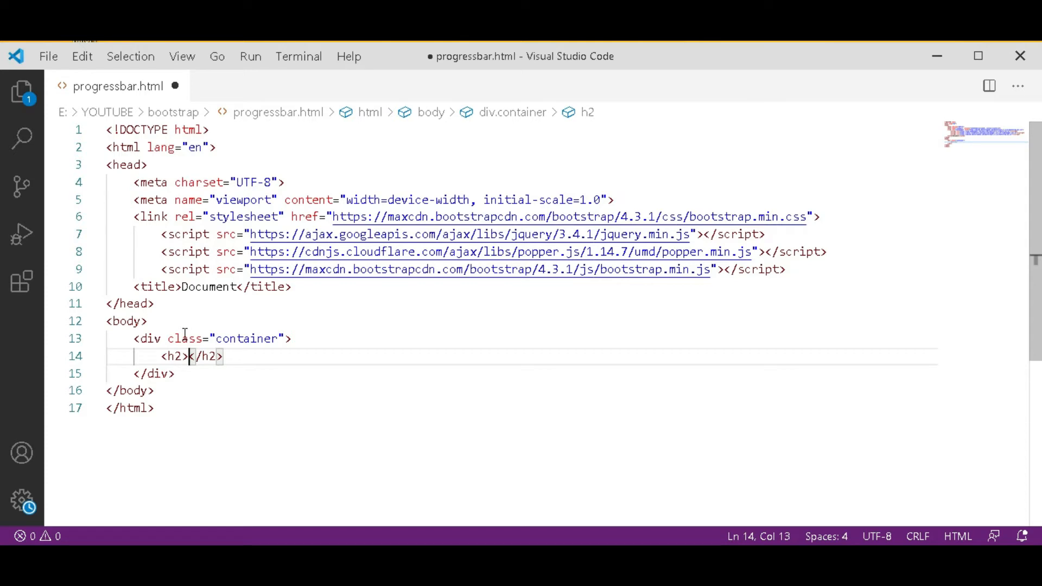
text(B)
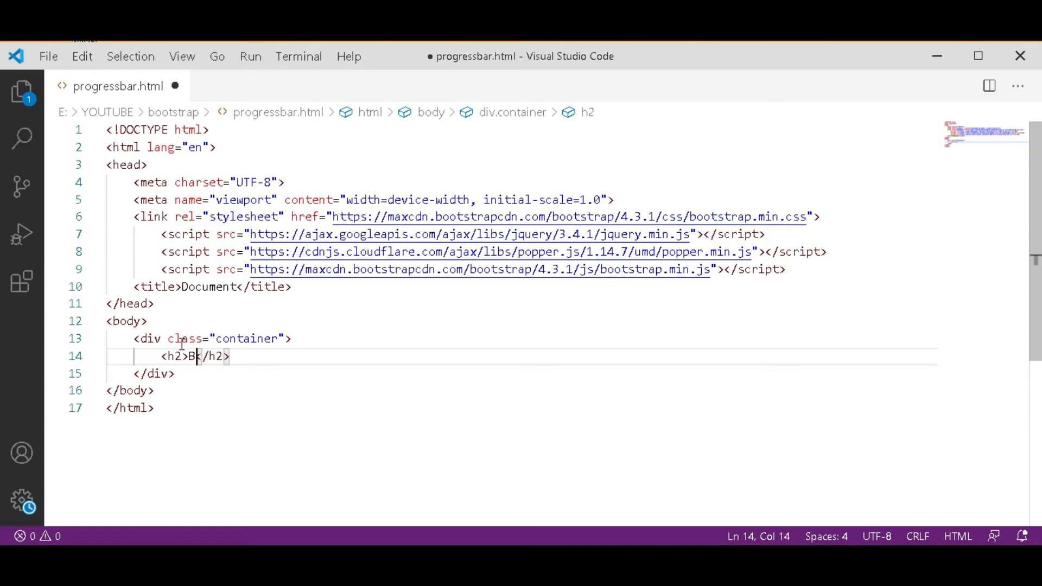
text(asic)
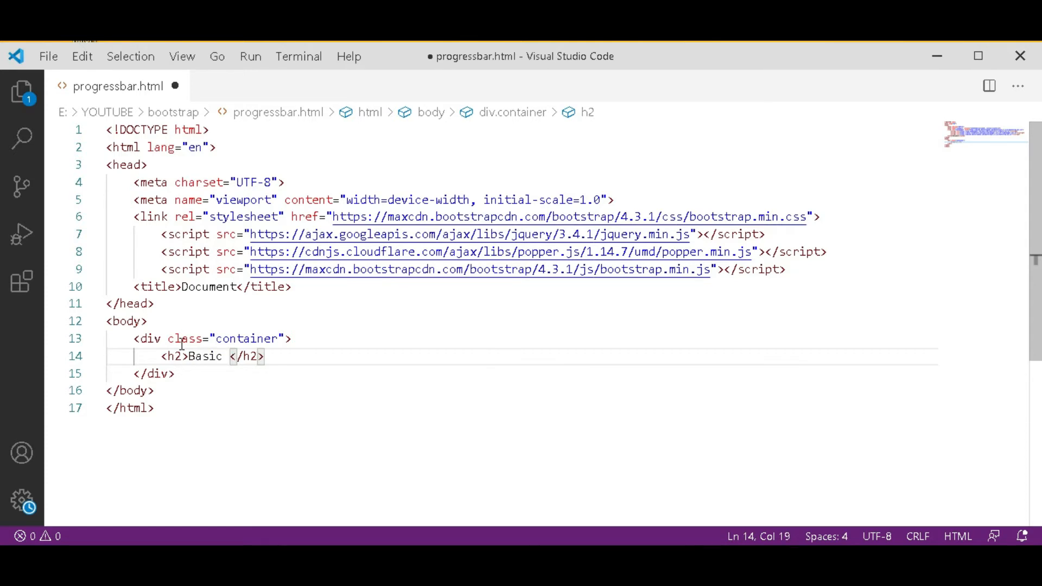
text(Prog)
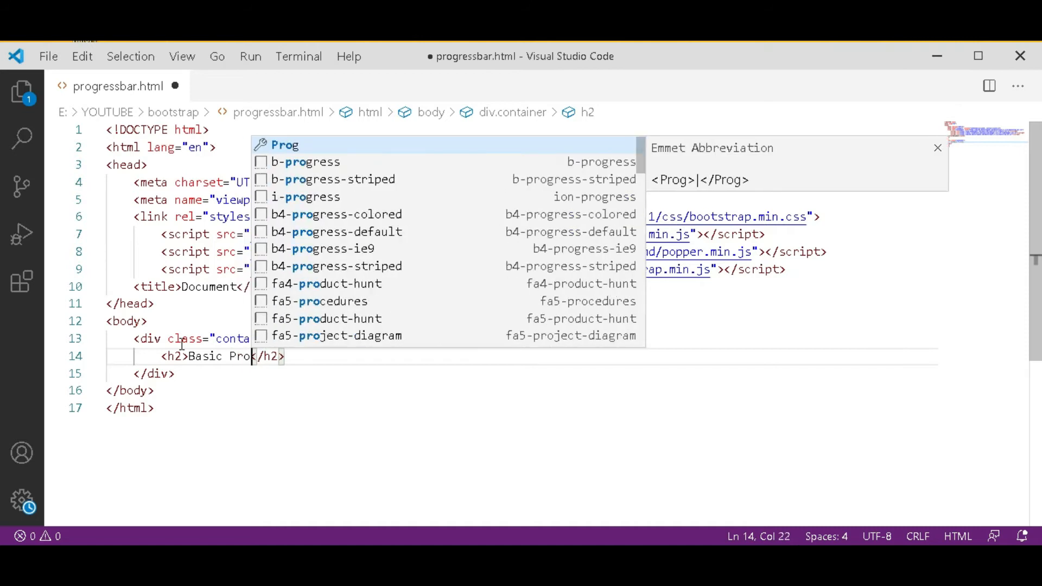
text(ress)
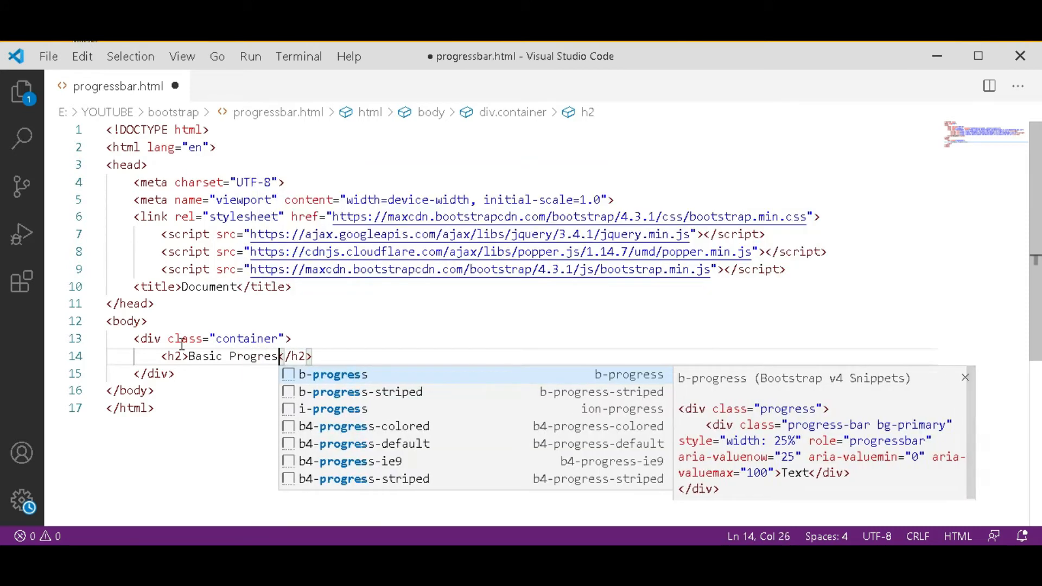
text(bar)
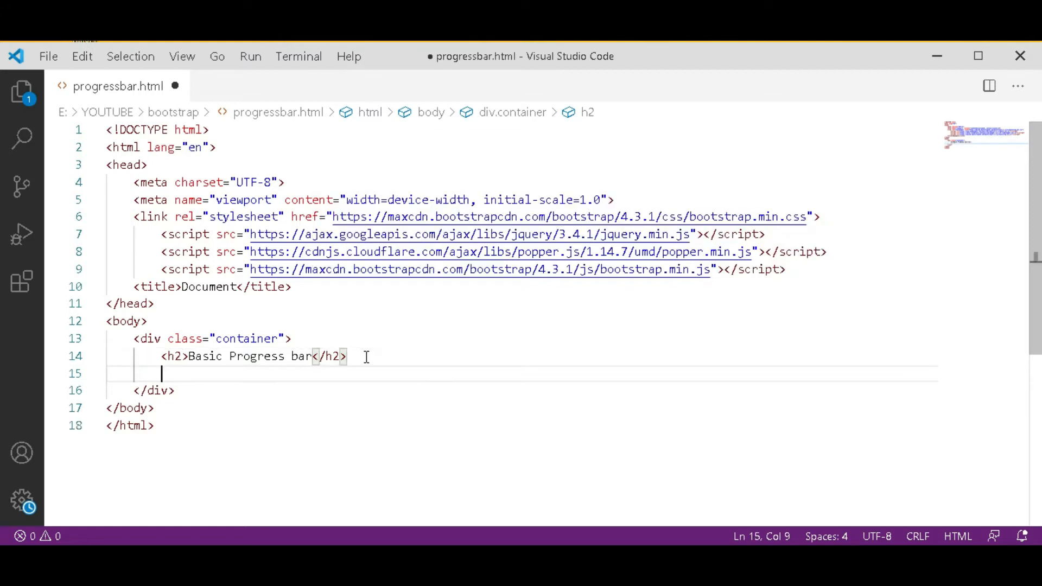
Start a div with class "progress-bar" below the heading.
text(<)
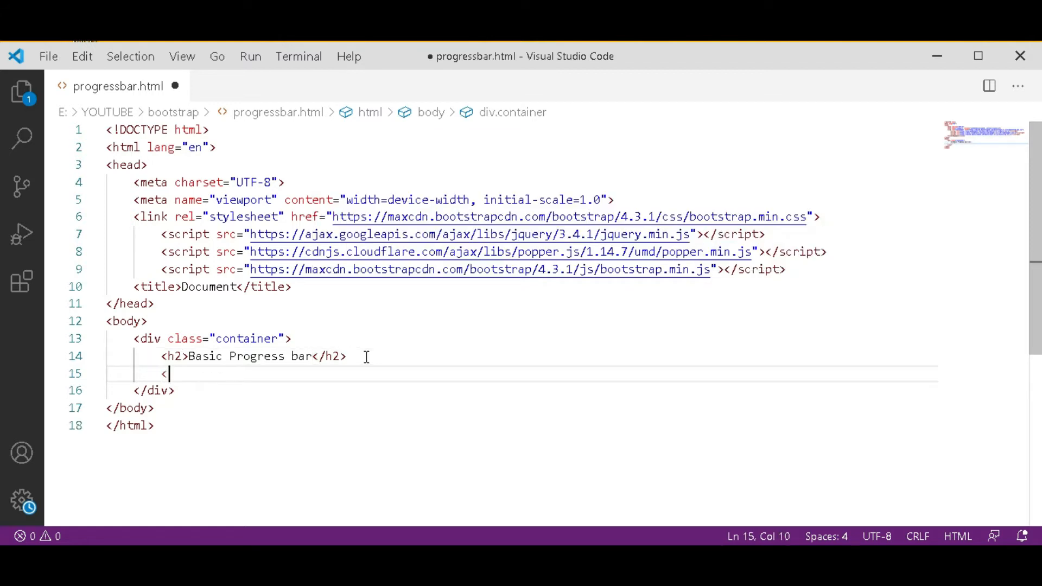
text(div)
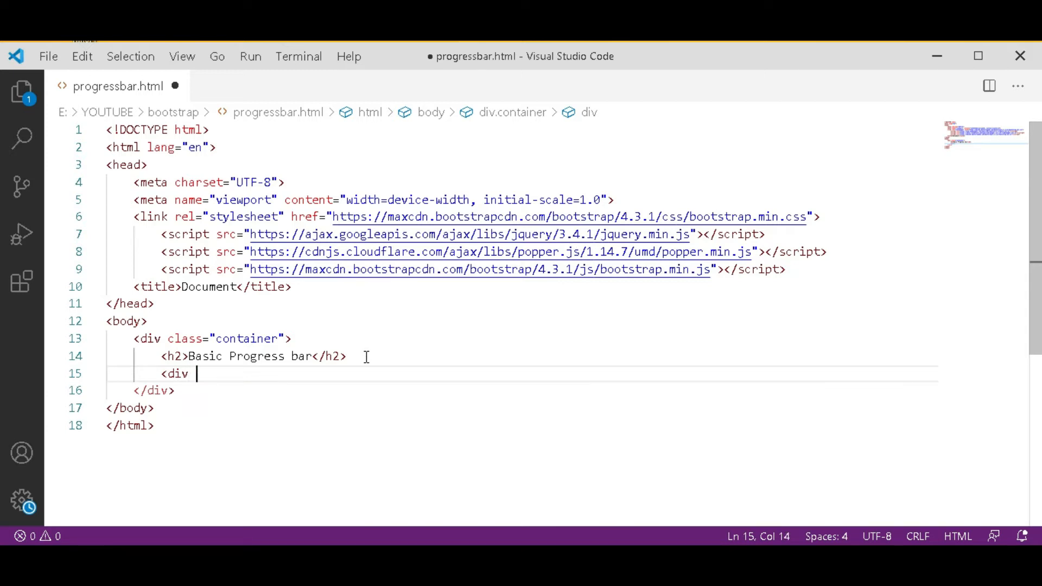
text(class=")
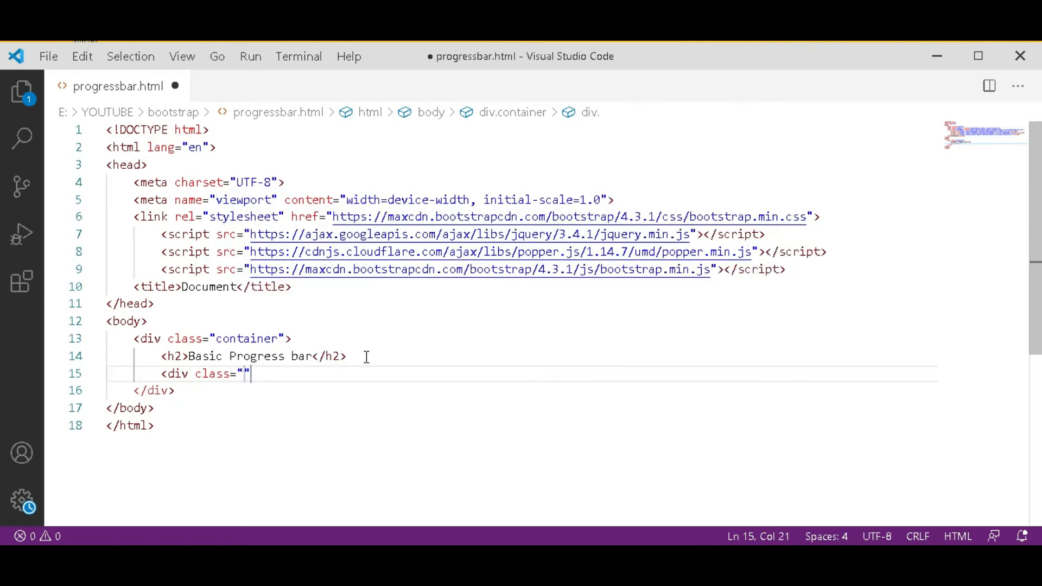
text(progress-b)
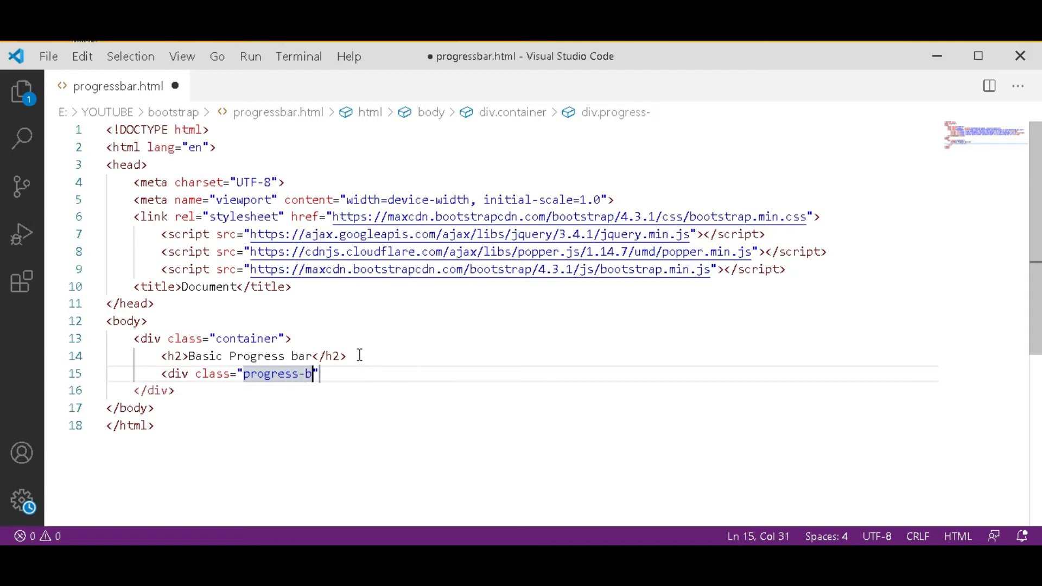
text(ar)
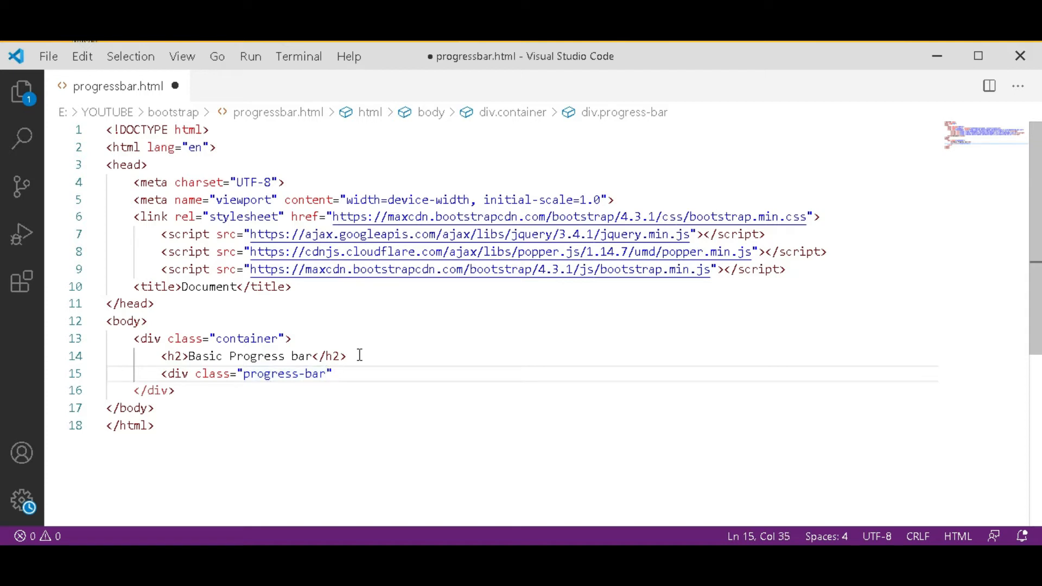
Add a style attribute with width=40% and begin typing height.
text(styl)
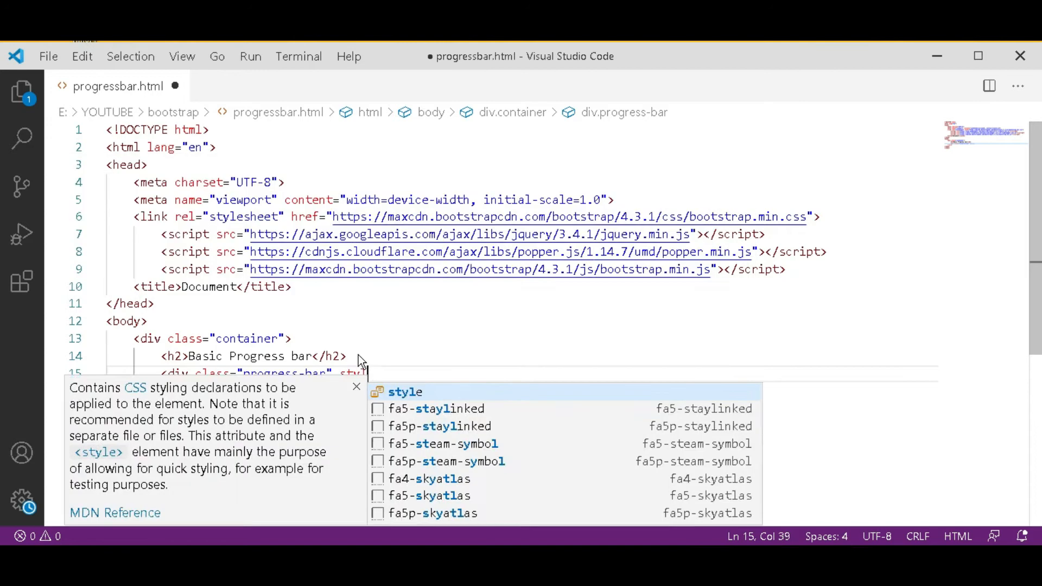
text(s)
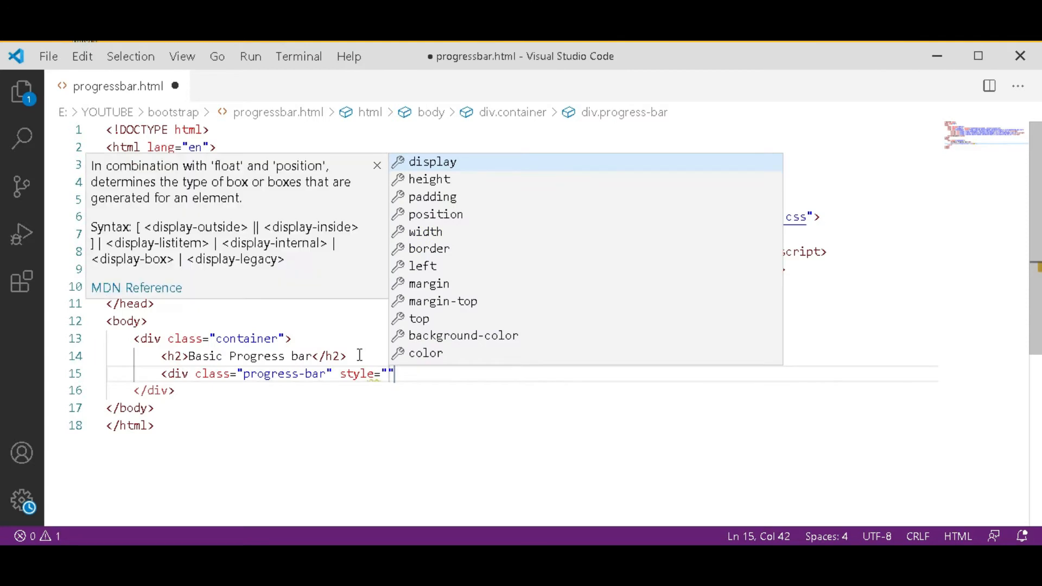
text(wi)
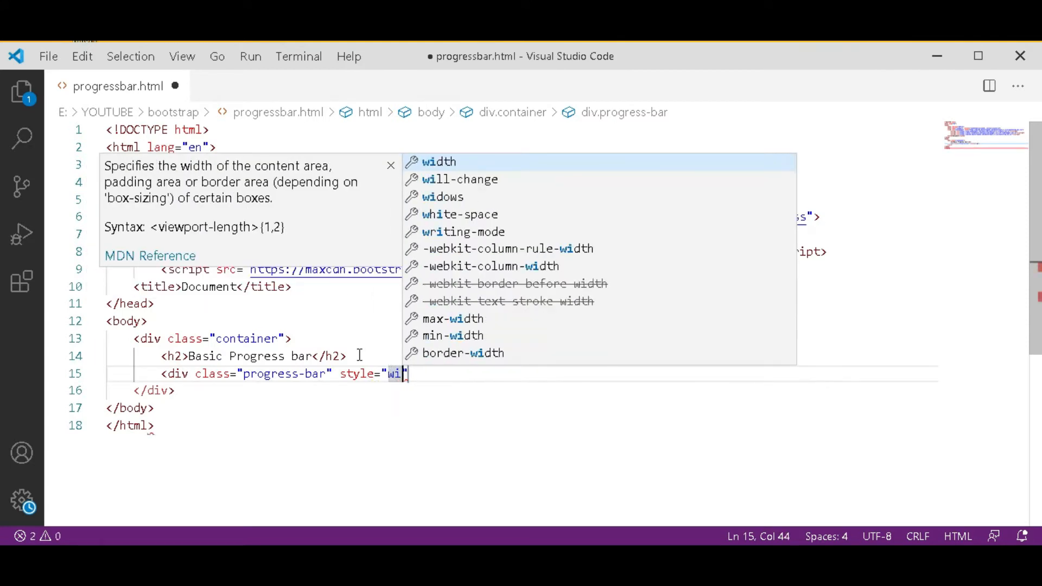
text(dth)
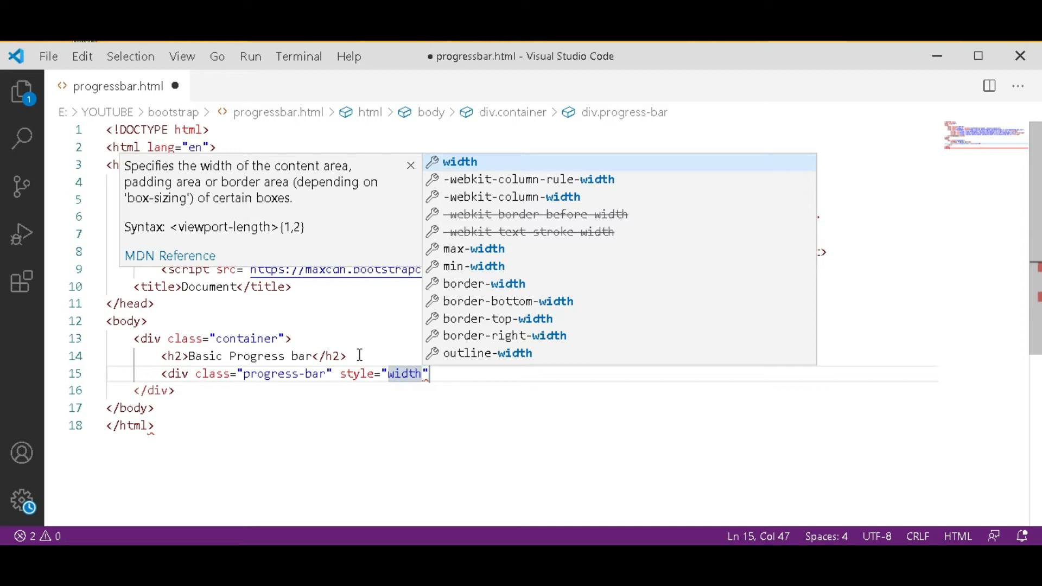
text(=40)
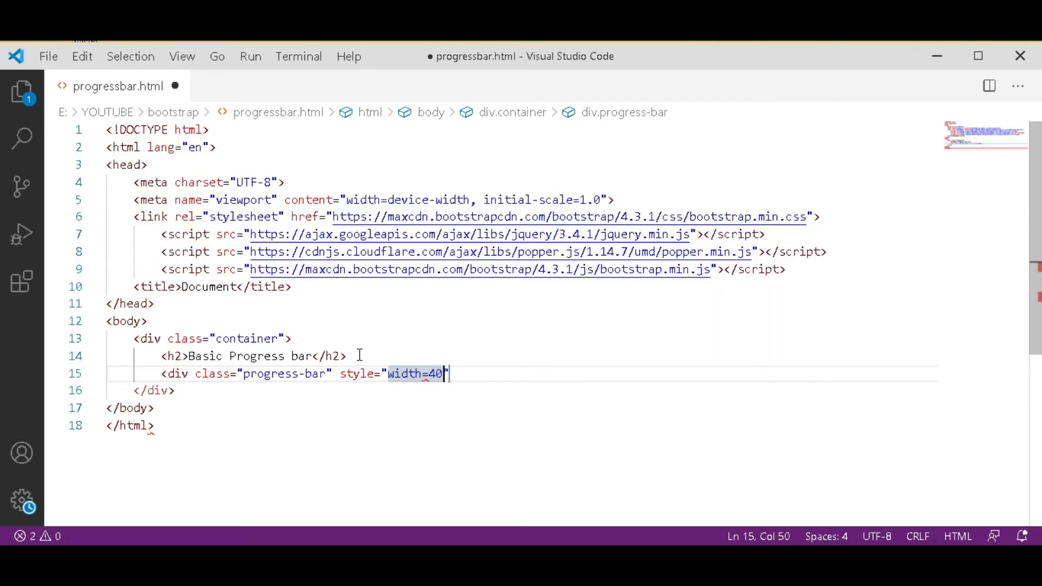
text(%)
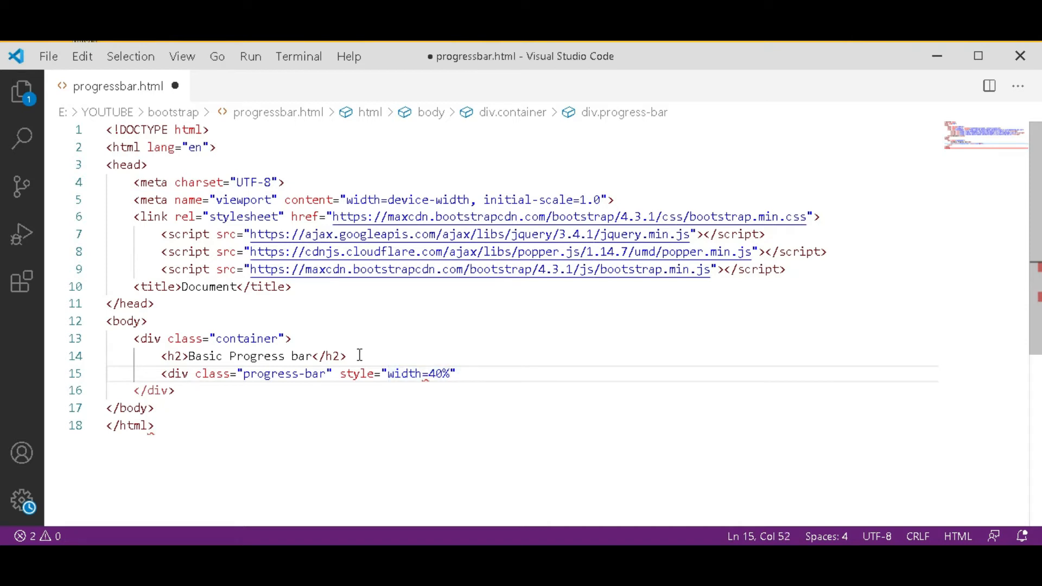
text(;)
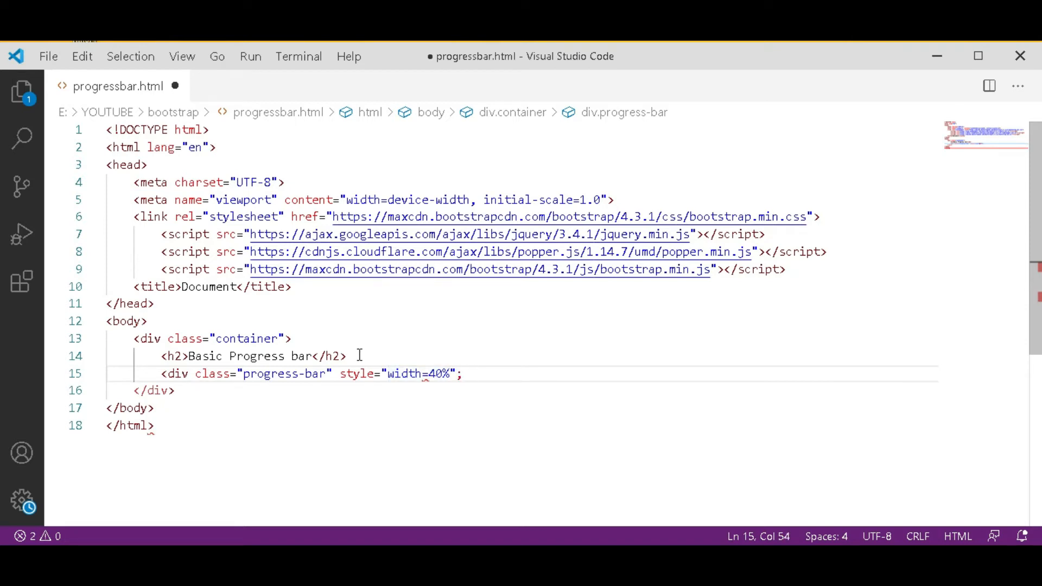
text(h)
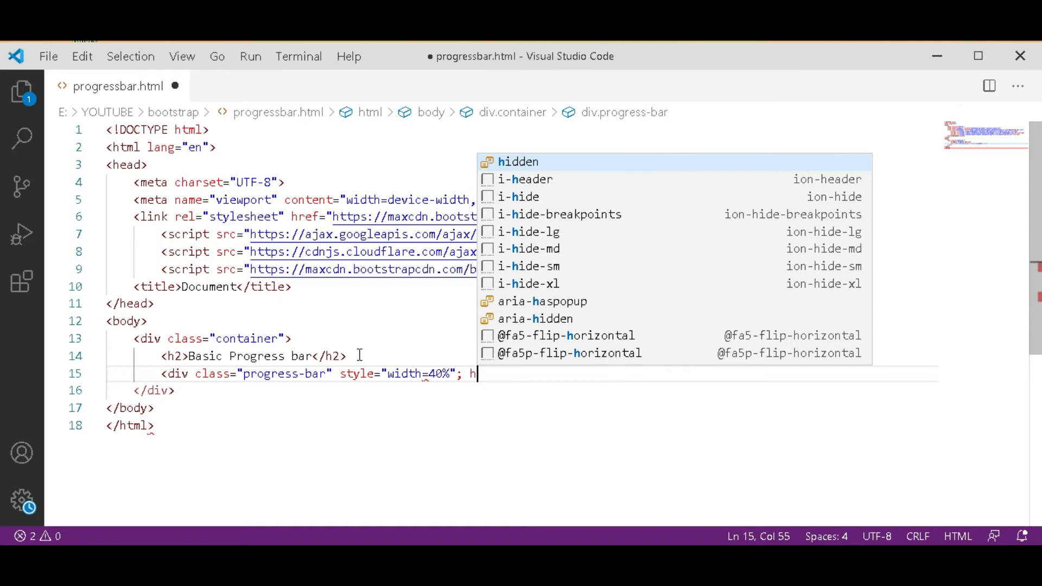
text(eight)
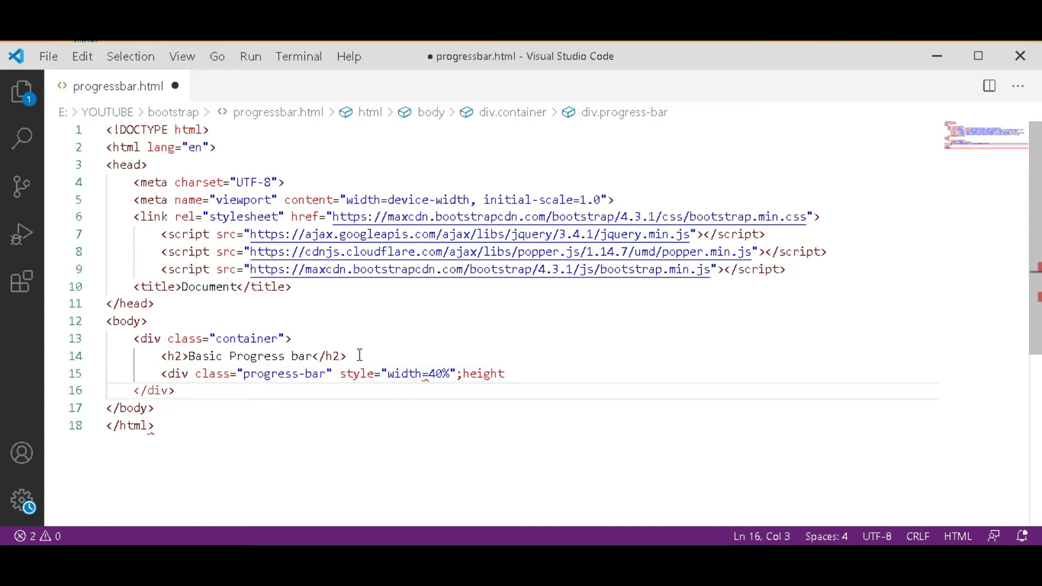
Set the progress-bar style height to 10px and close the div with </div>.
click(504, 373)
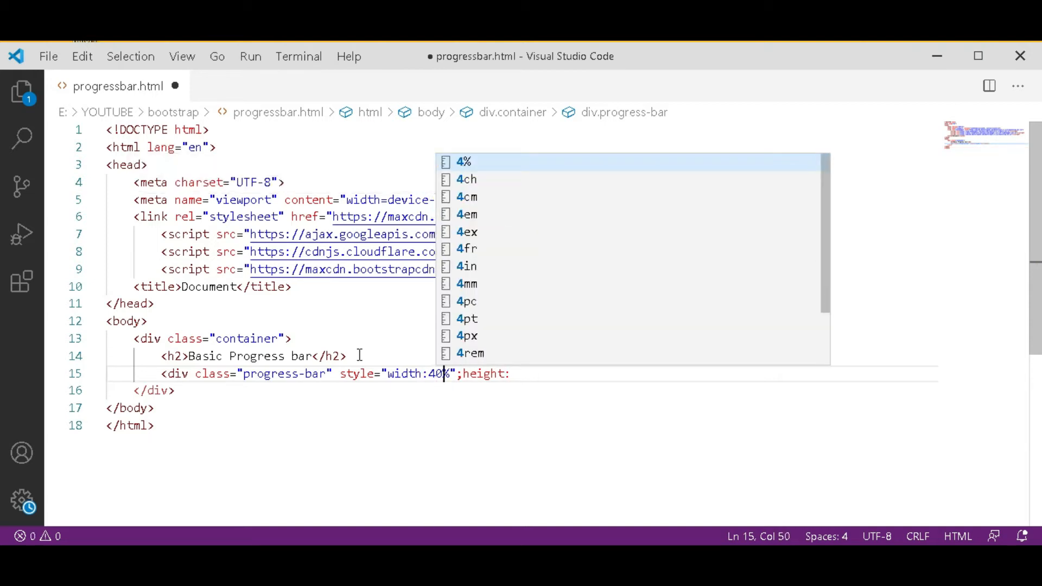
key(Escape)
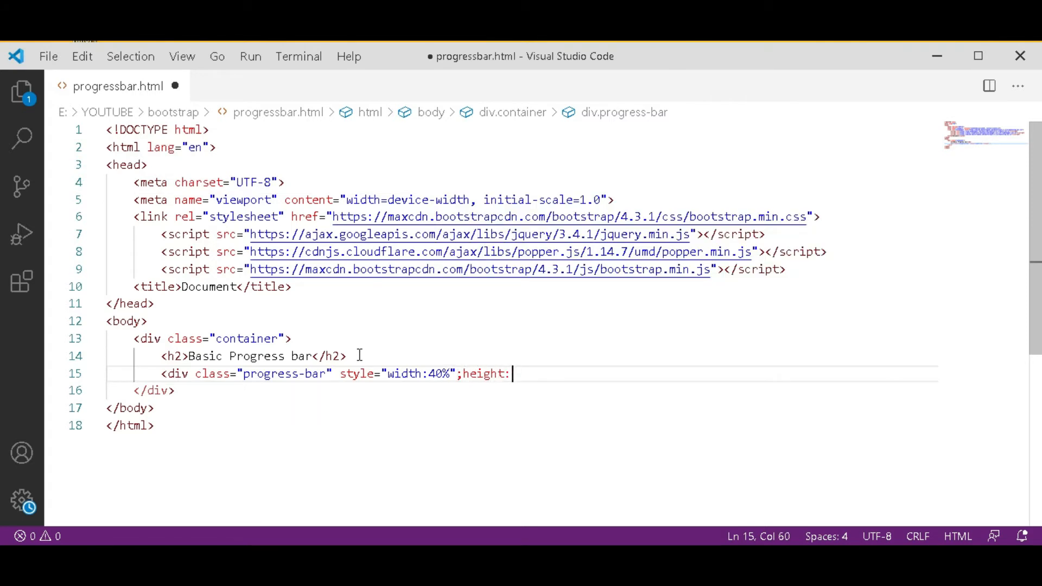
text(10px")
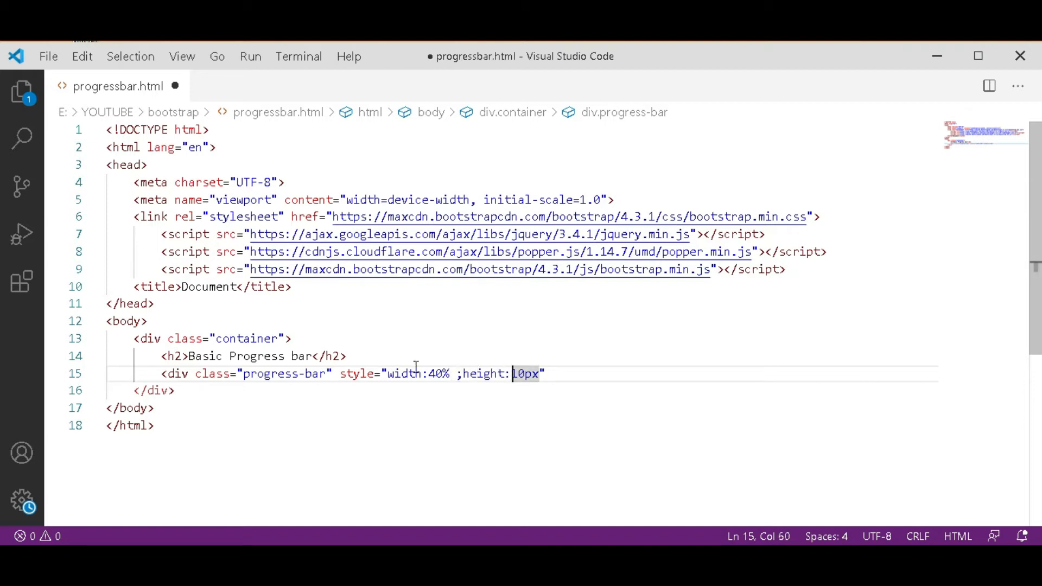
mouse_move(561, 373)
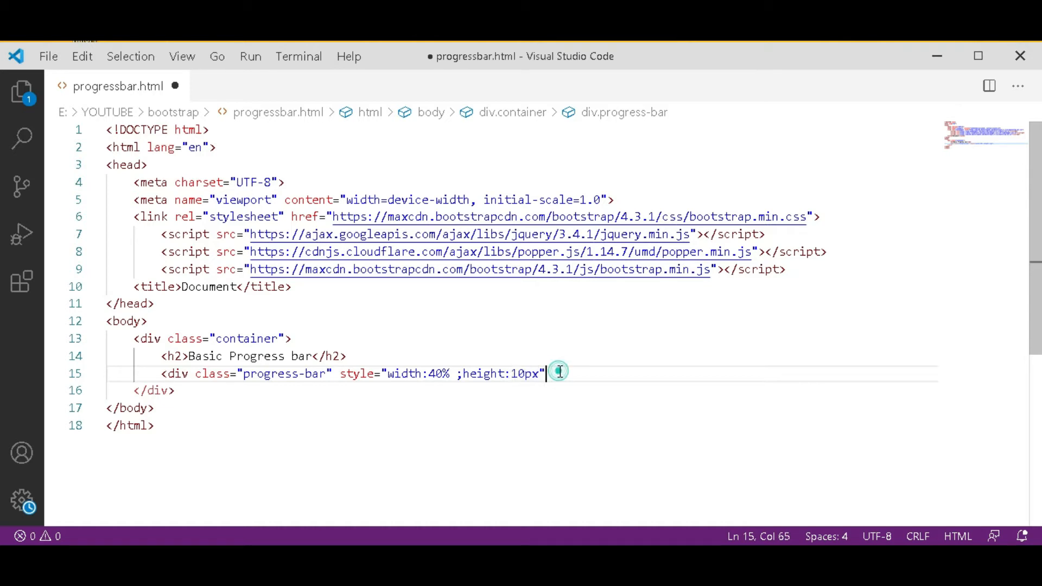
text(<)
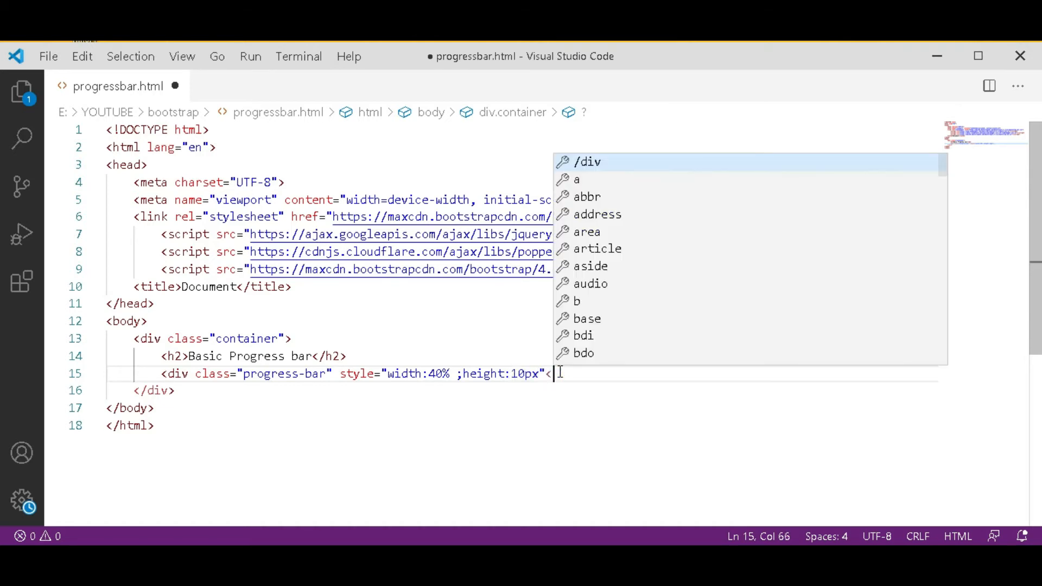
text(/)
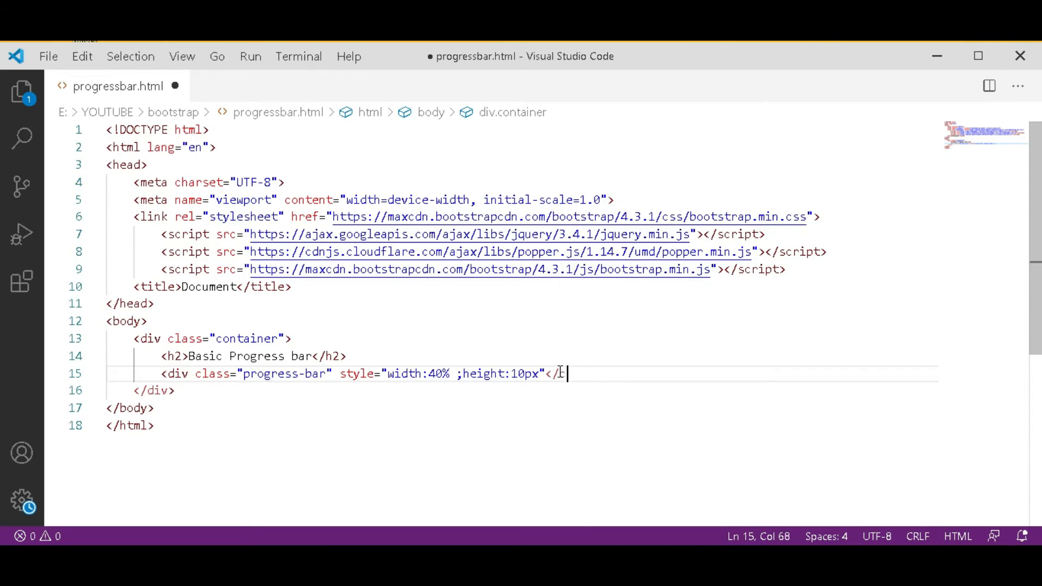
text(v>)
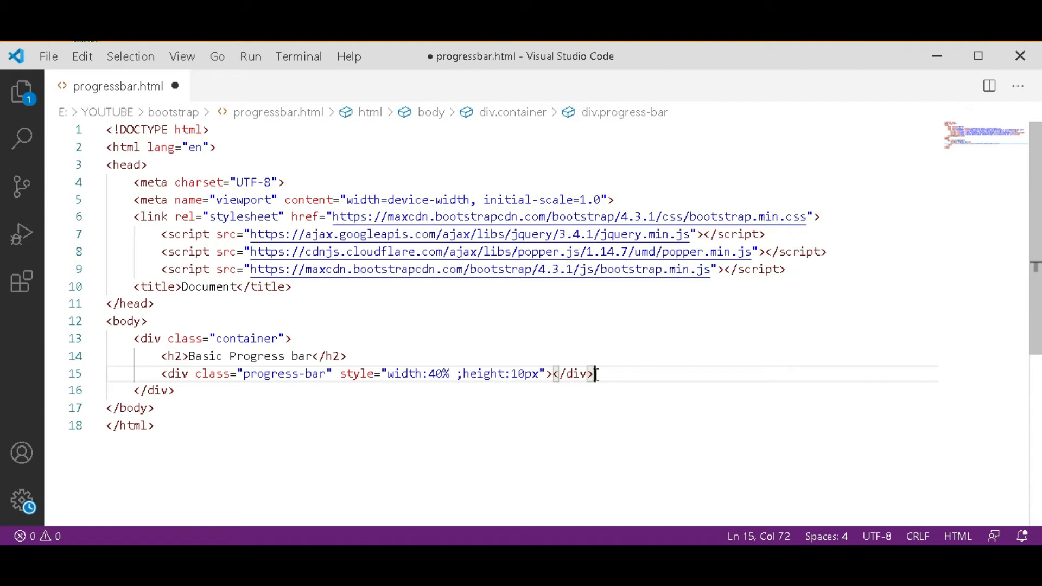
Insert a div with class "progress" and an empty style attribute below the heading.
key(Enter)
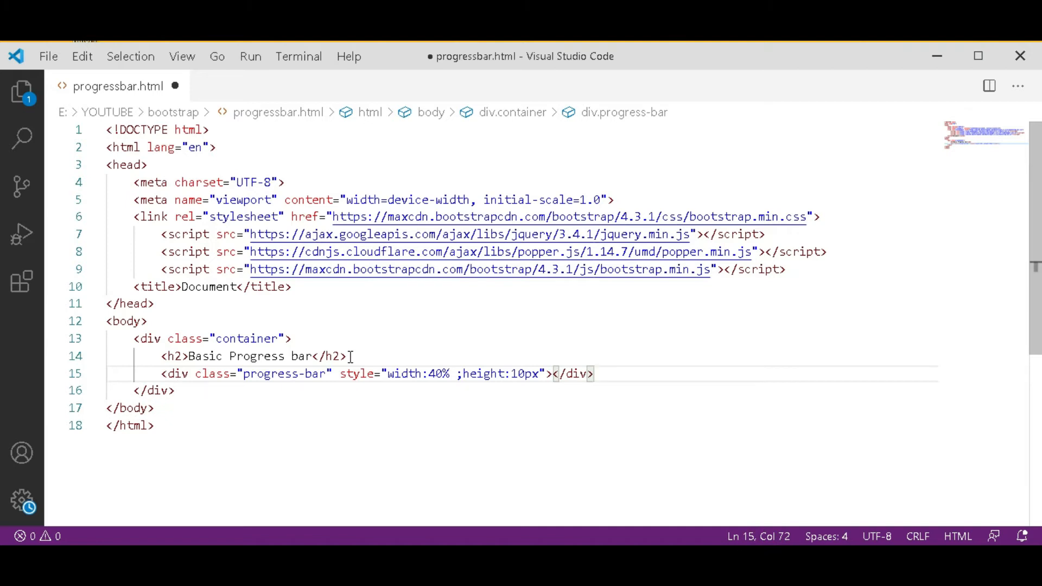
click(347, 356)
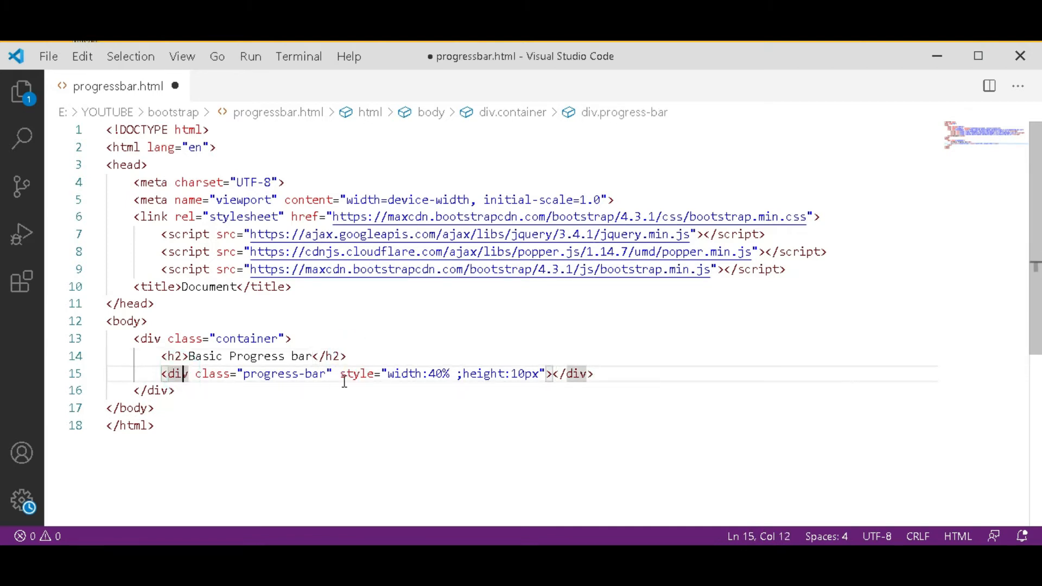
click(346, 355)
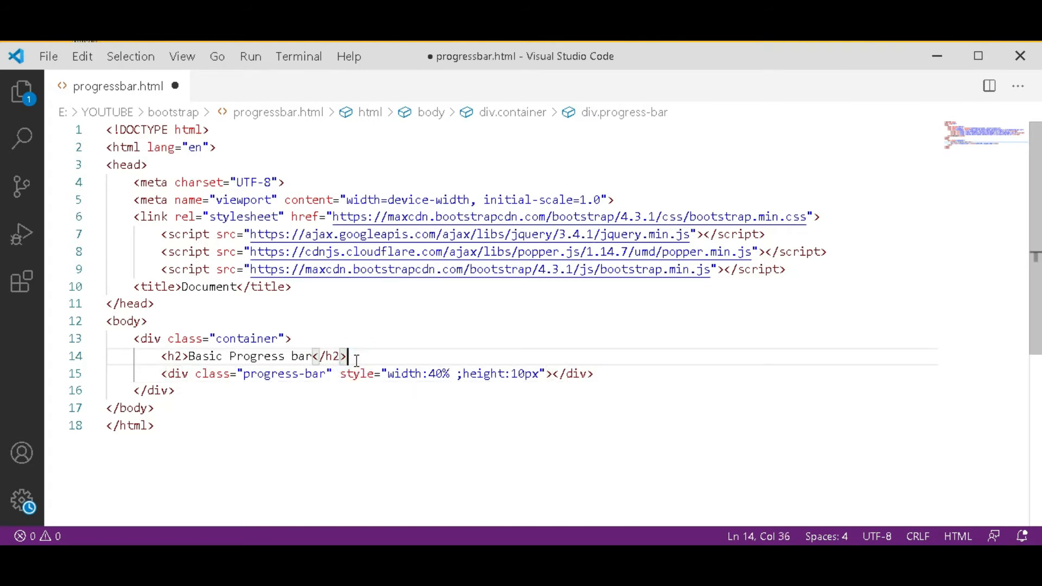
key(Enter)
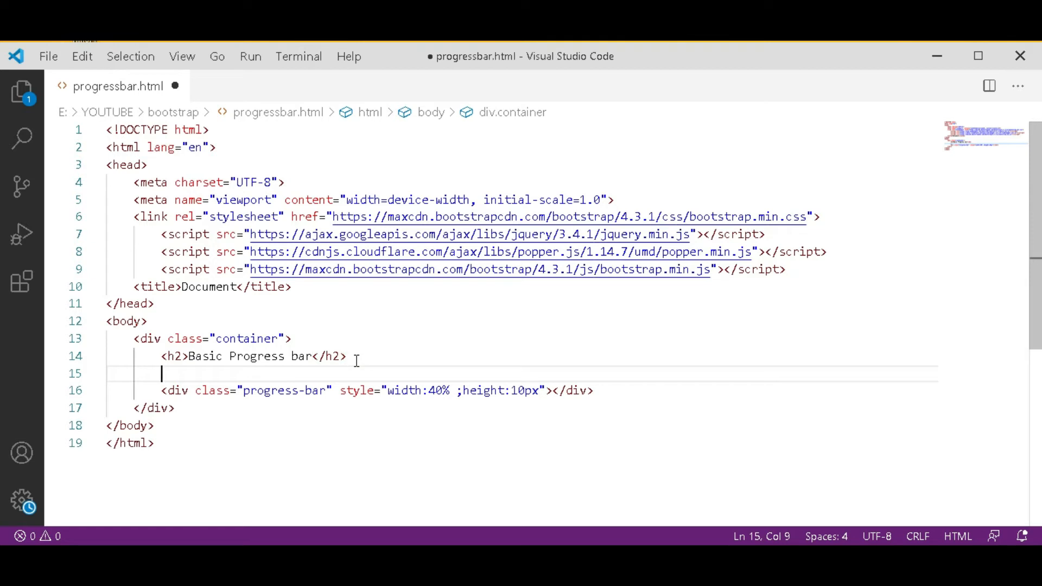
text(<div)
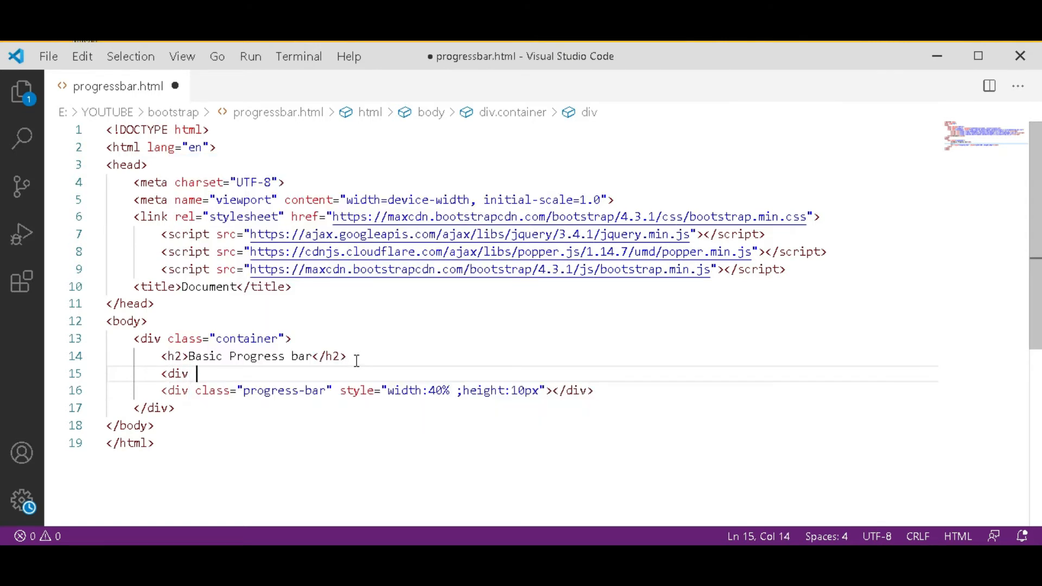
text(class=")
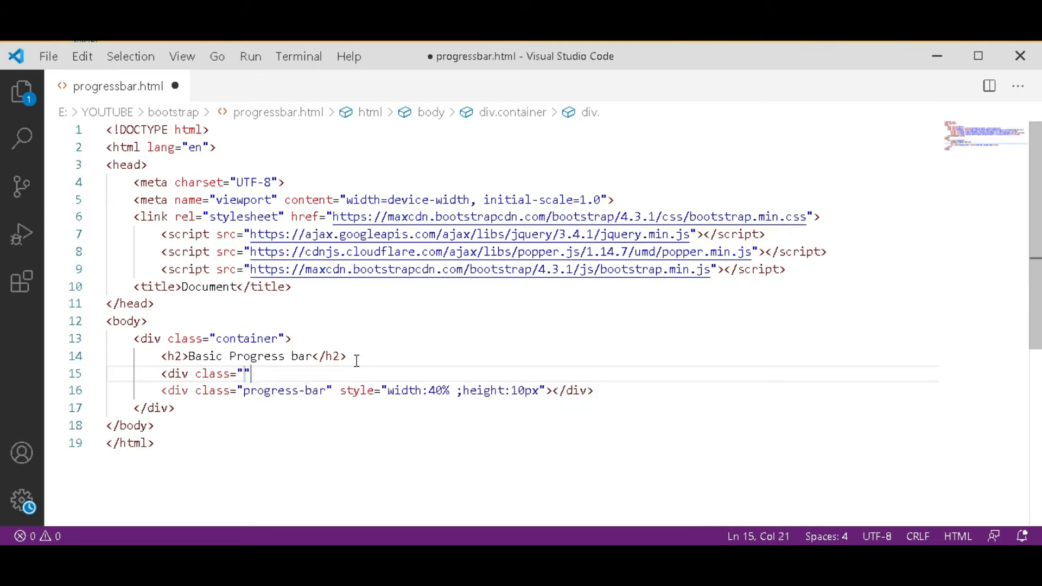
text(progre)
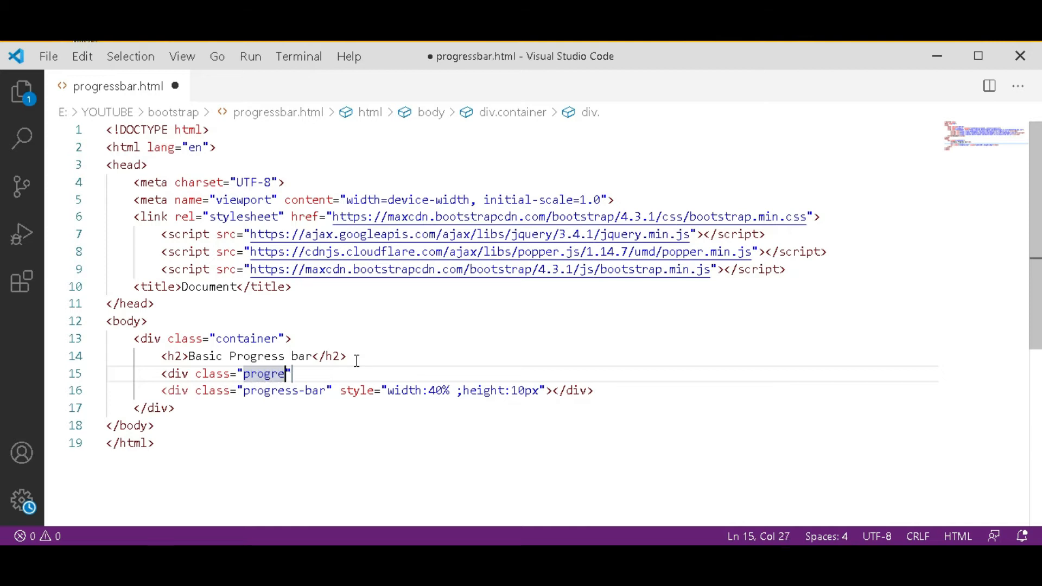
text(ss)
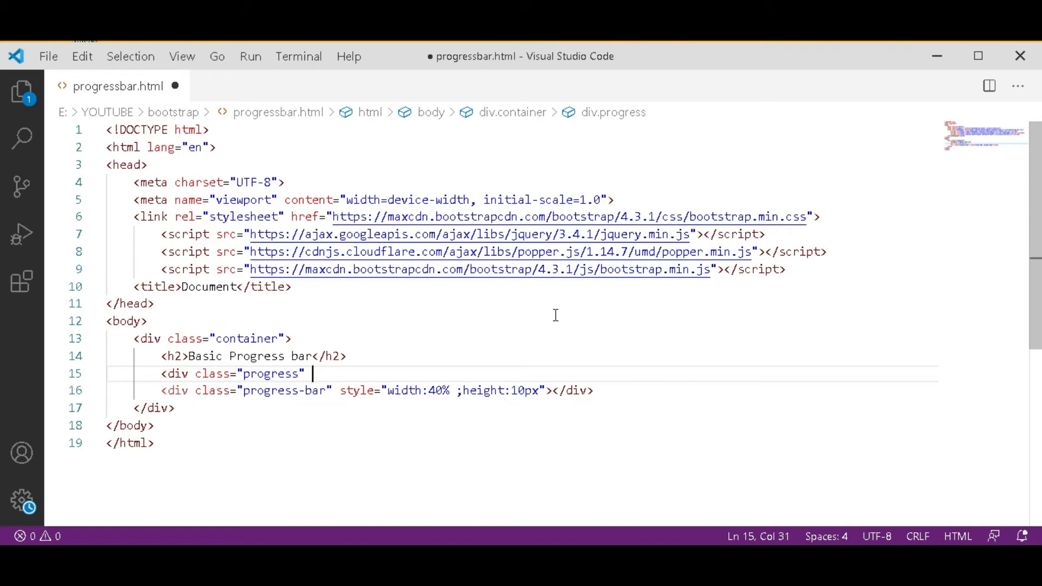
text(st)
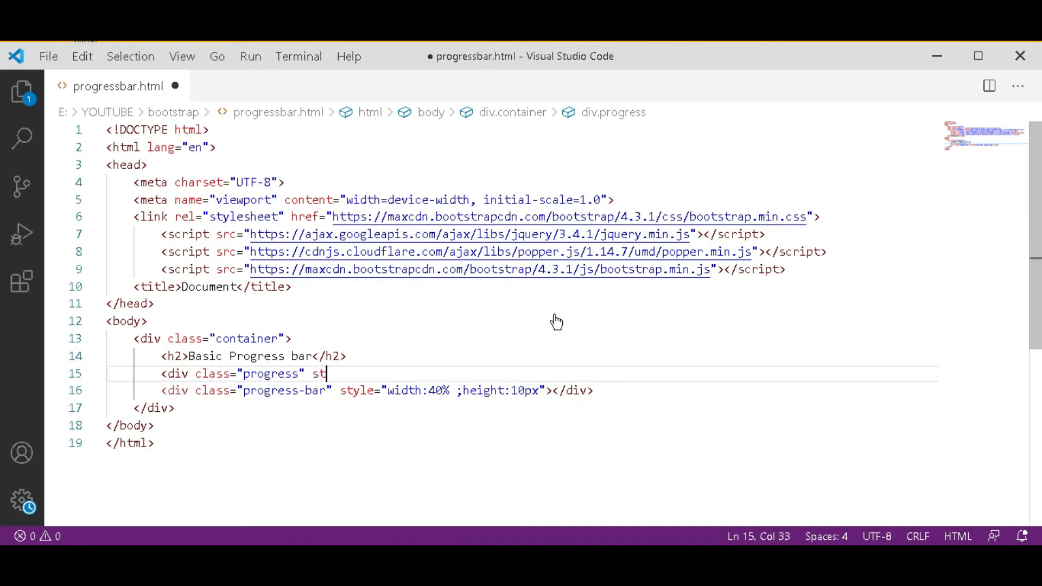
text(yle=")
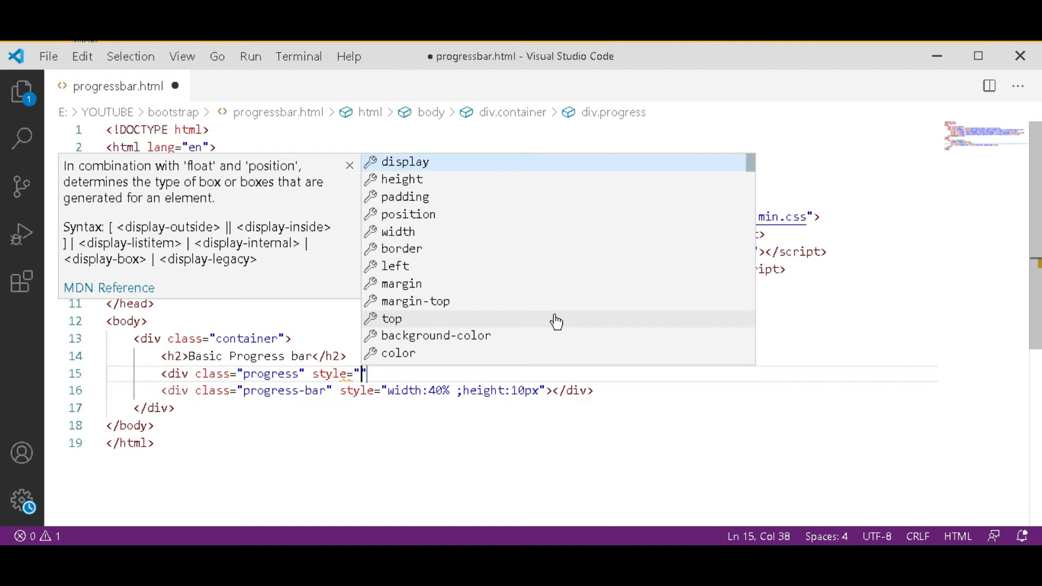
Give the progress div the style height: 10px; and close its opening tag.
text(height: ;")
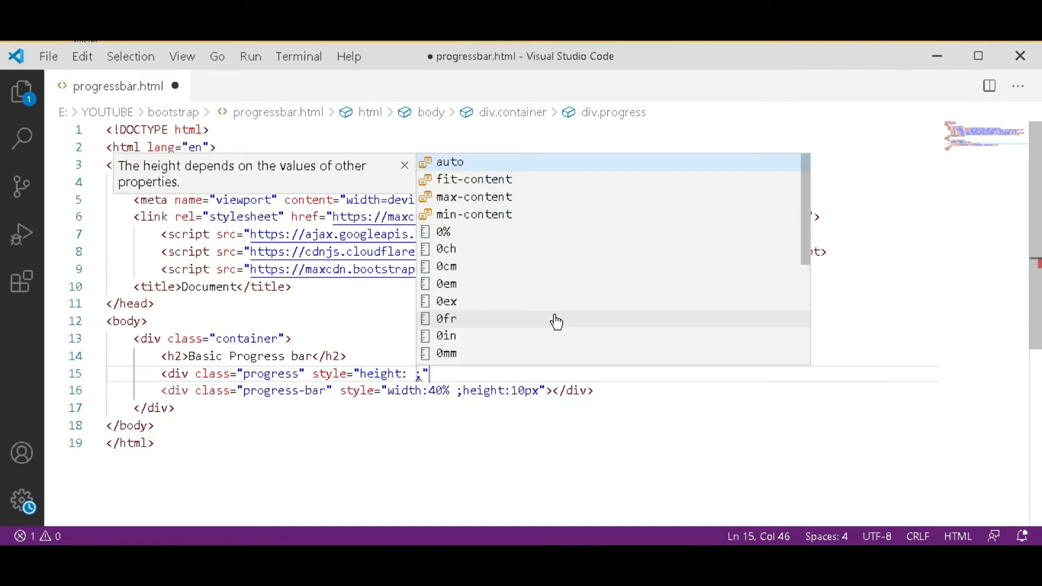
text(;)
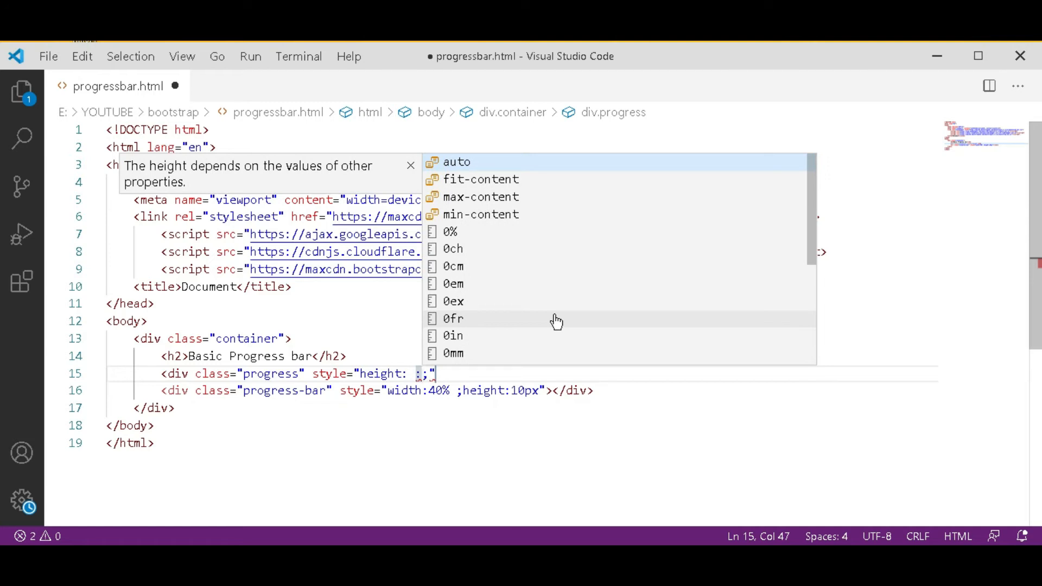
text(1)
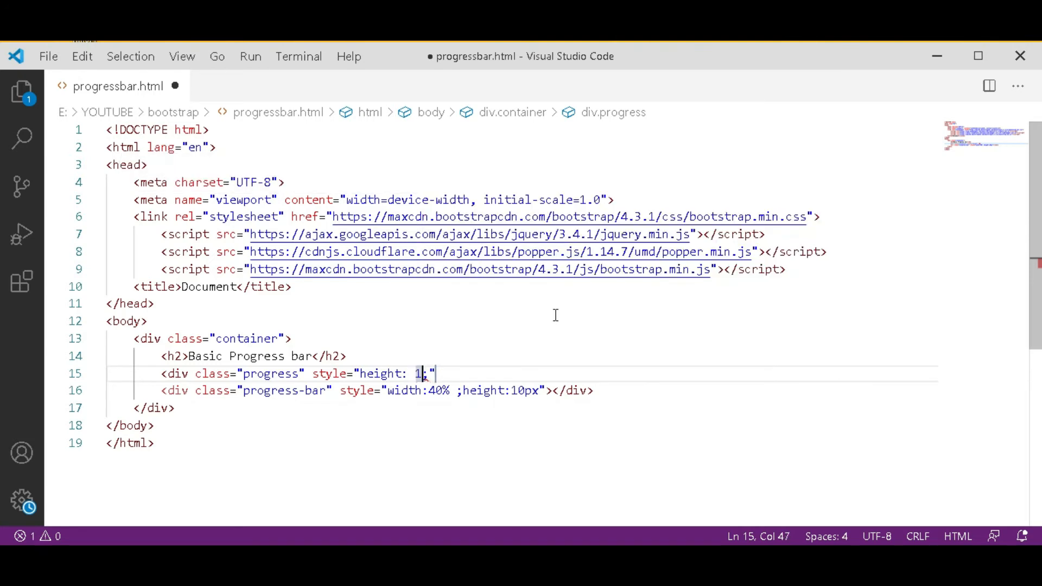
text(0px;)
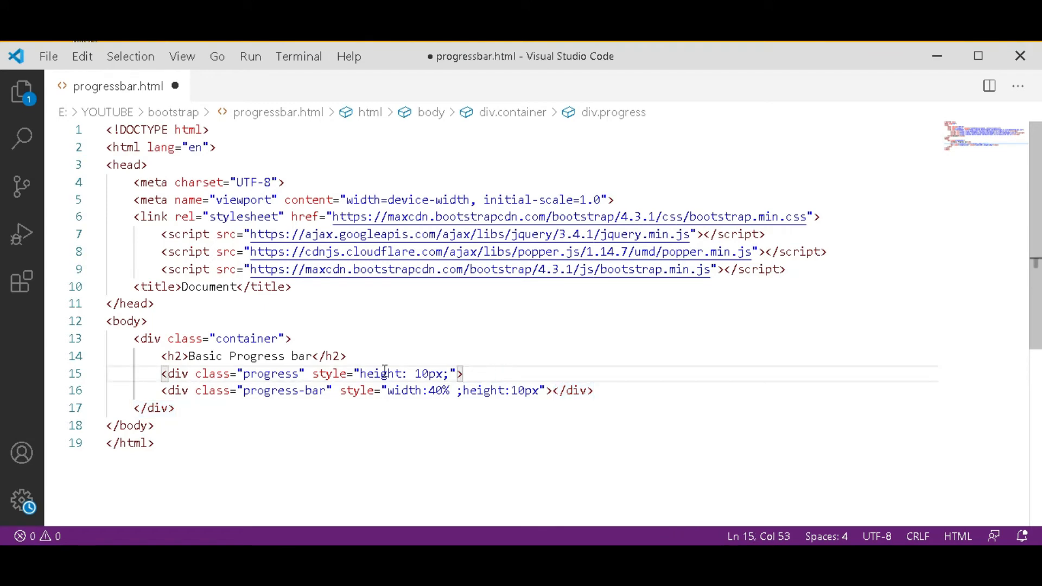
mouse_move(343, 421)
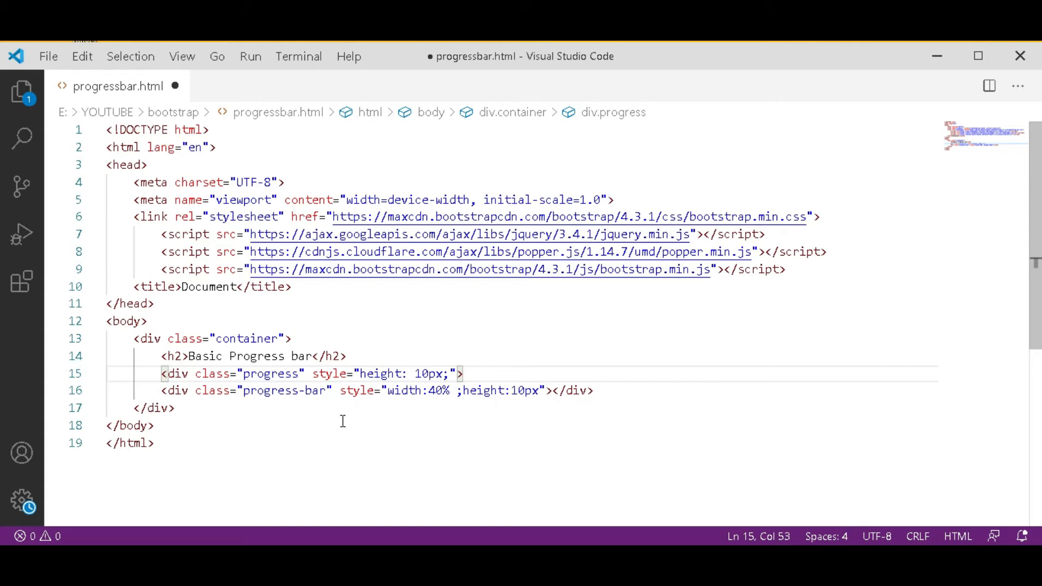
Close the first progress div with </div> on a new line and start a <br> tag.
click(598, 390)
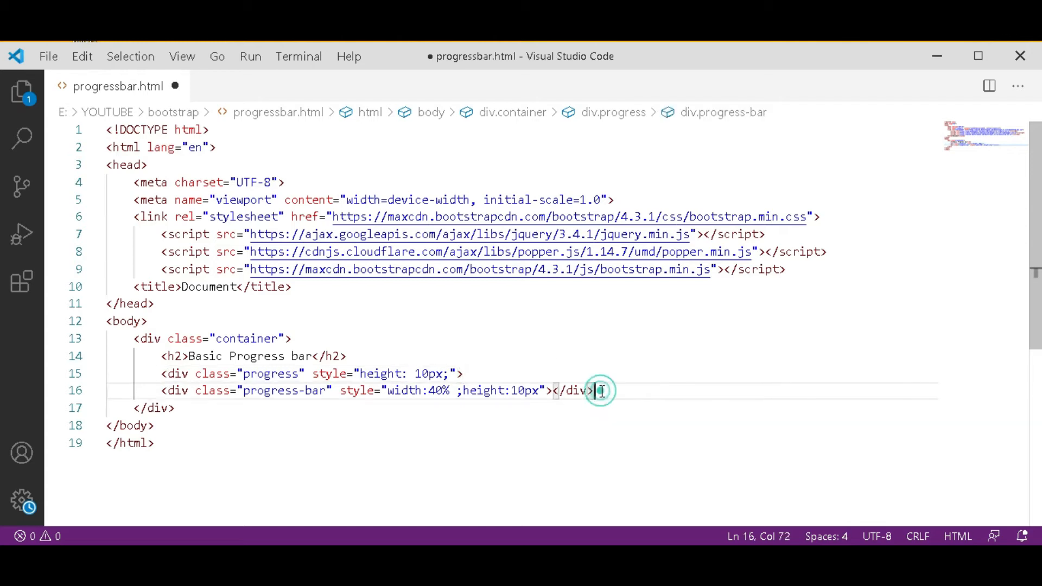
key(Enter)
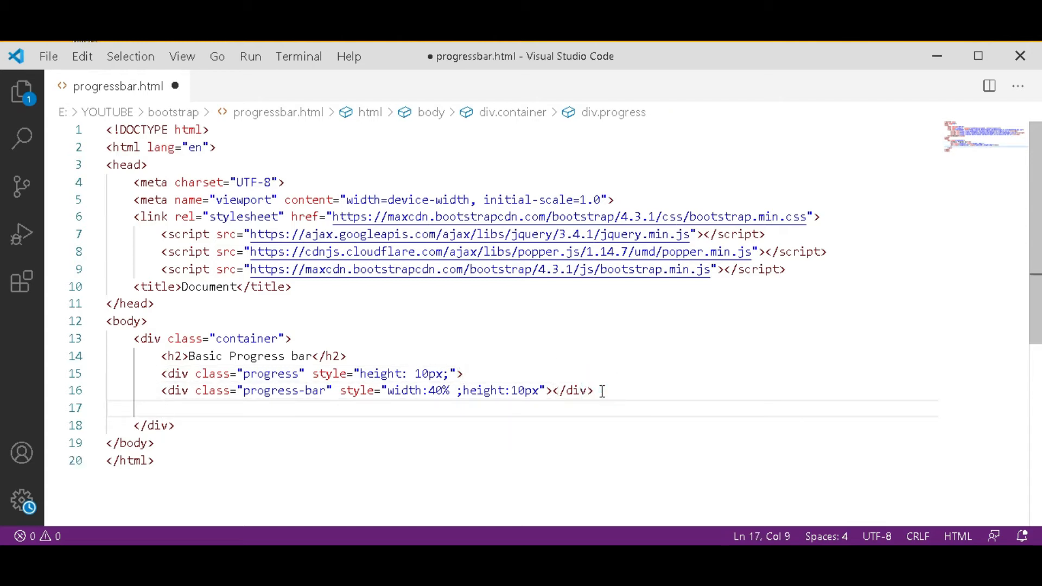
text(</div>)
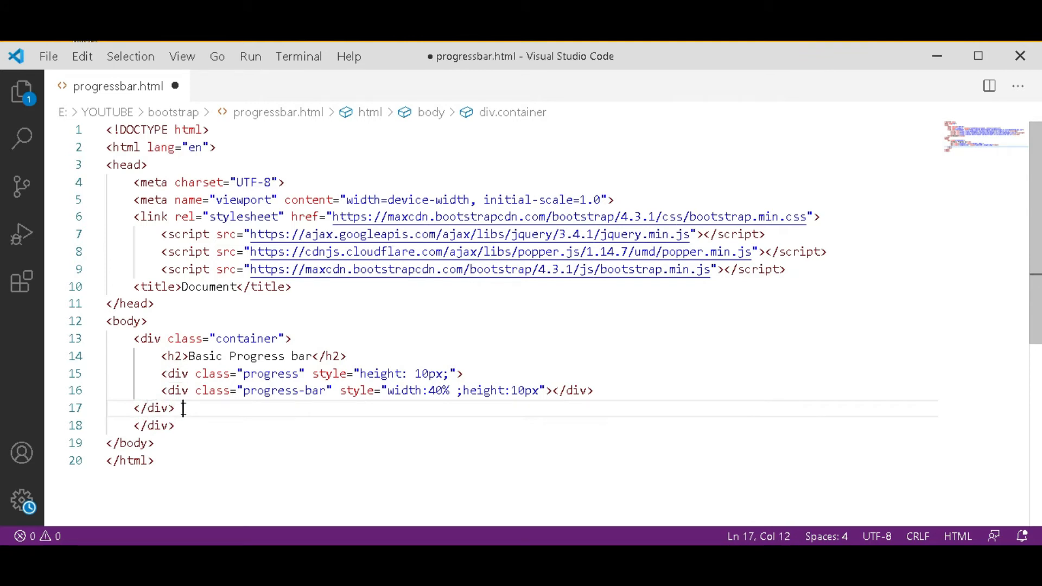
text(<br>)
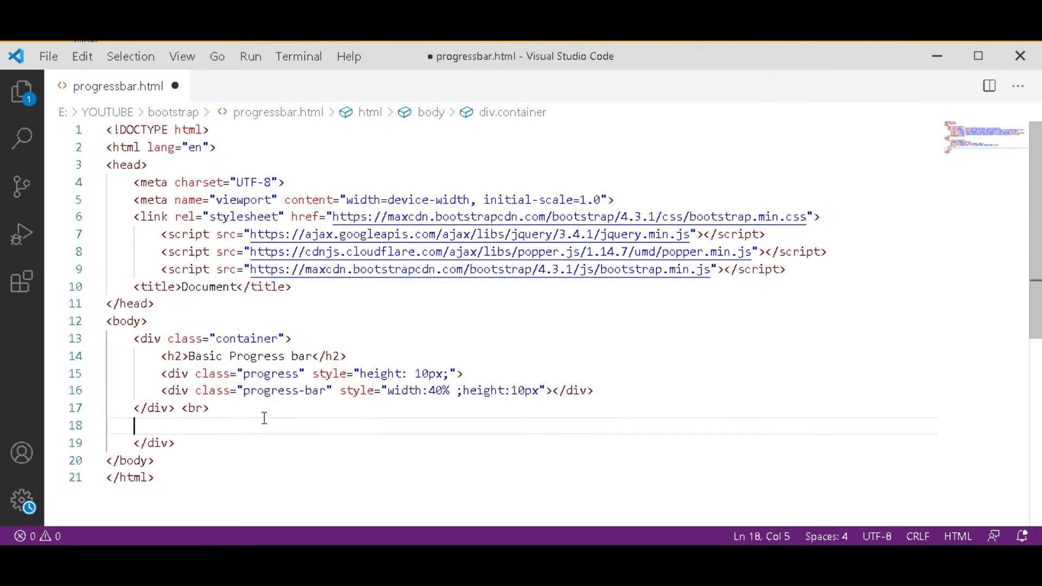
Add a second div with class "progress" and style height: 30px;, leaving an empty line inside.
text(<)
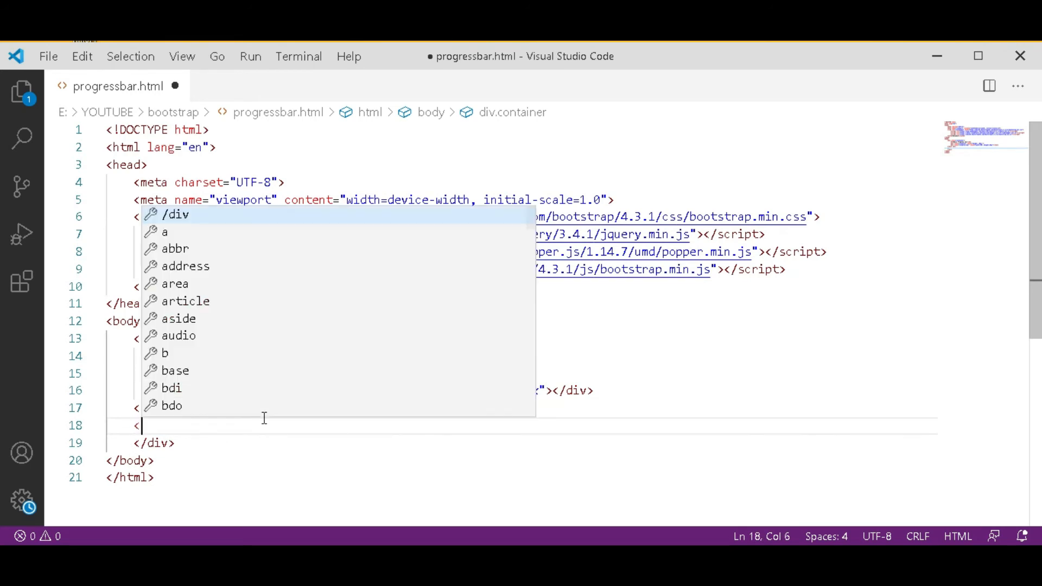
text(div)
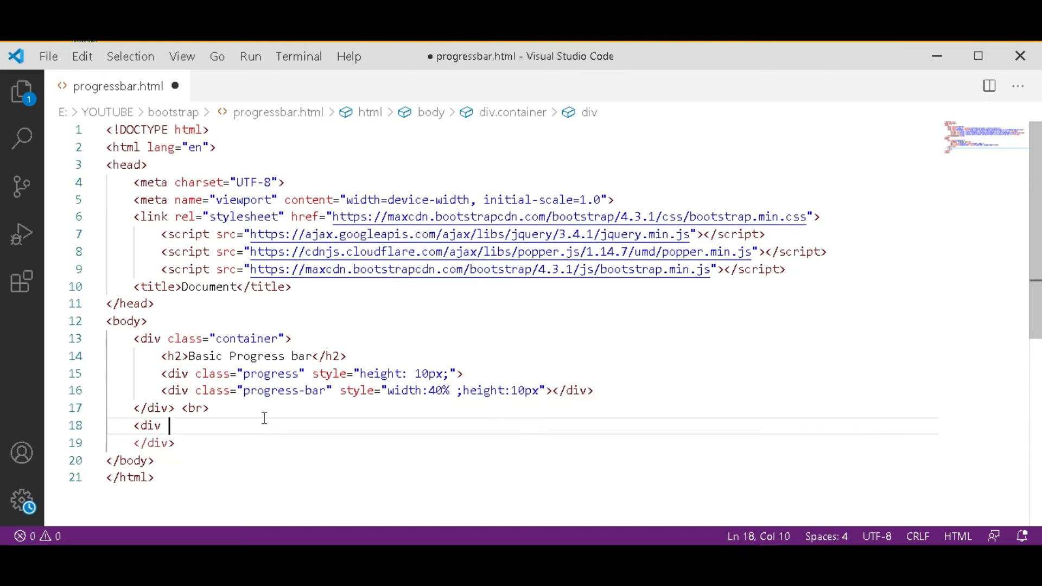
text(calss)
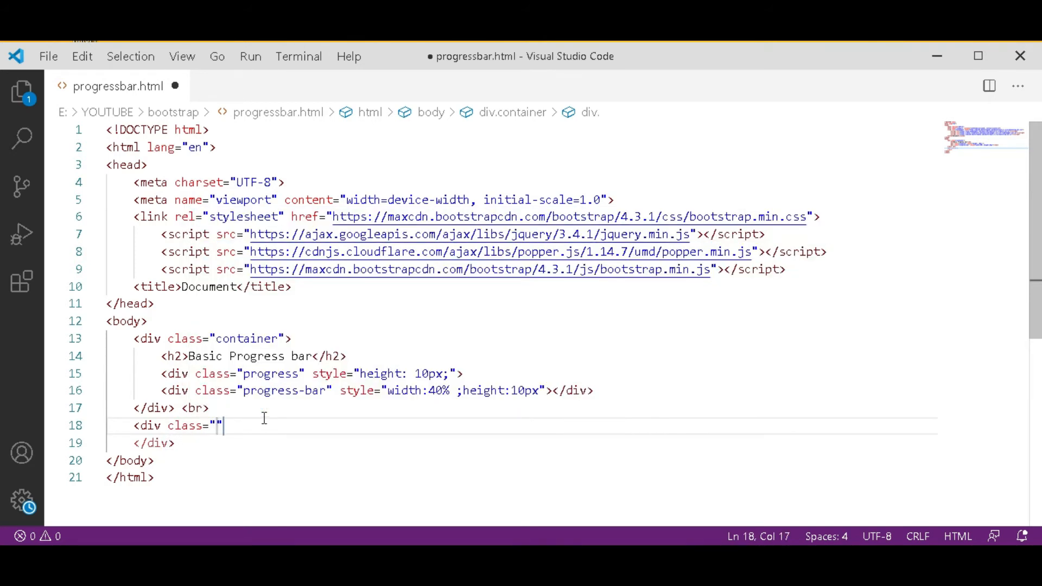
text(proge)
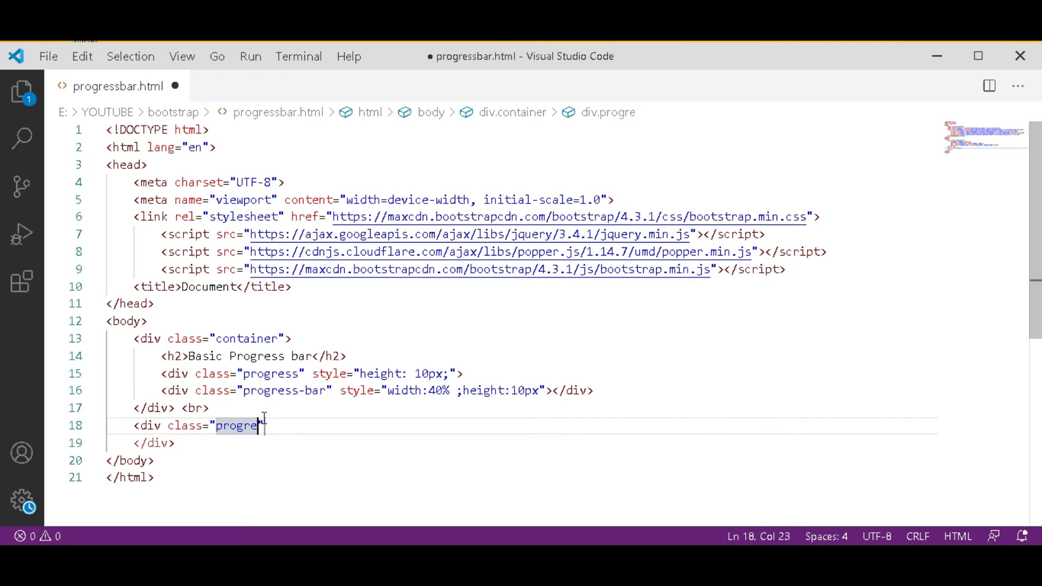
text(s)
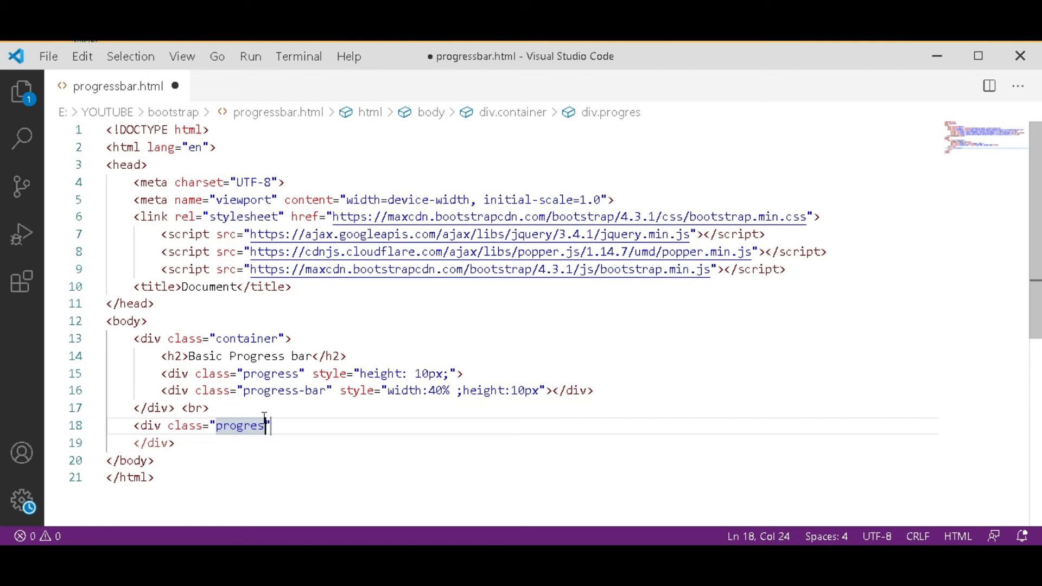
text(s)
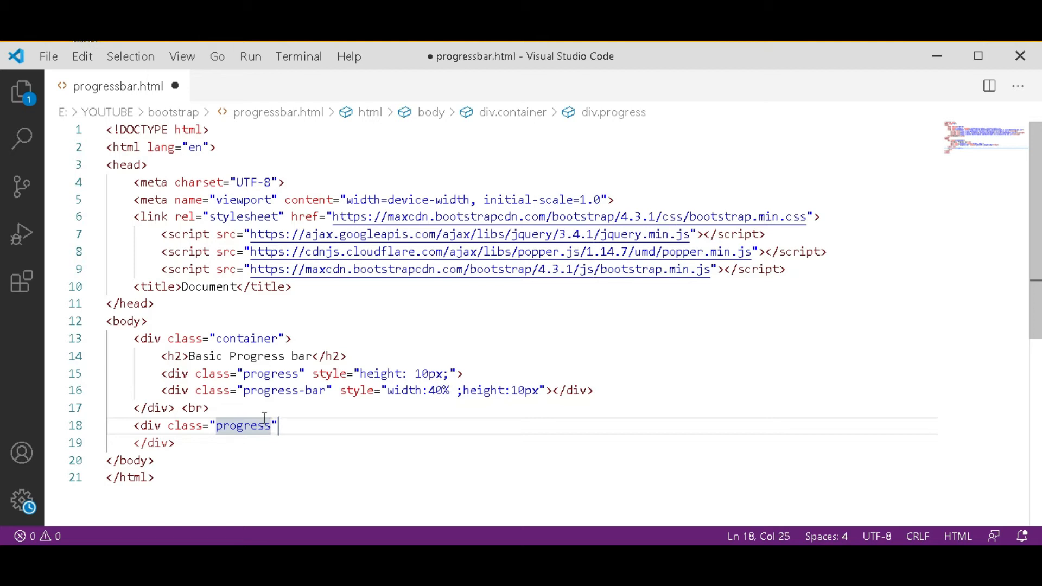
text(s)
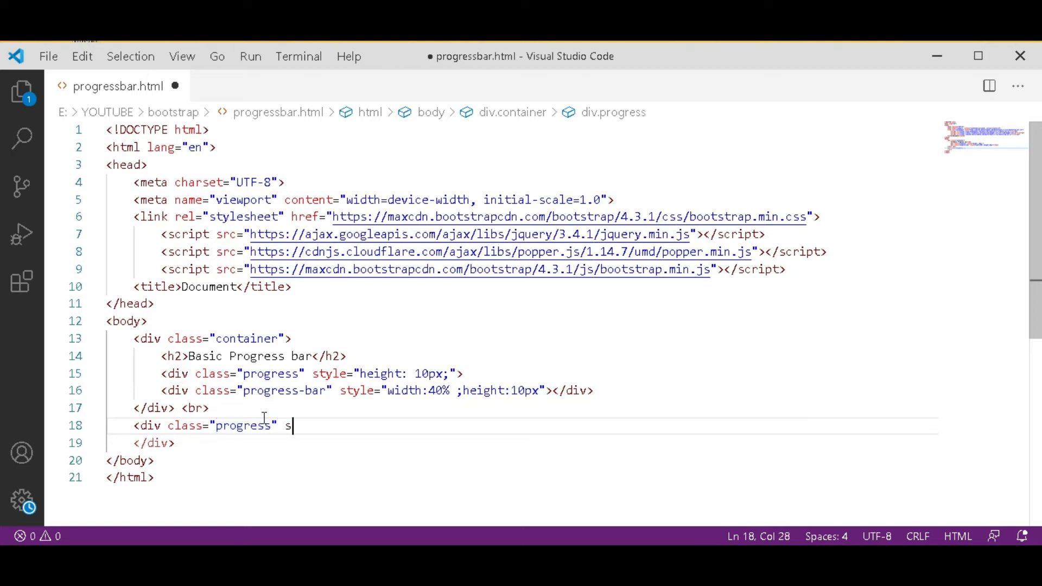
text(tyle)
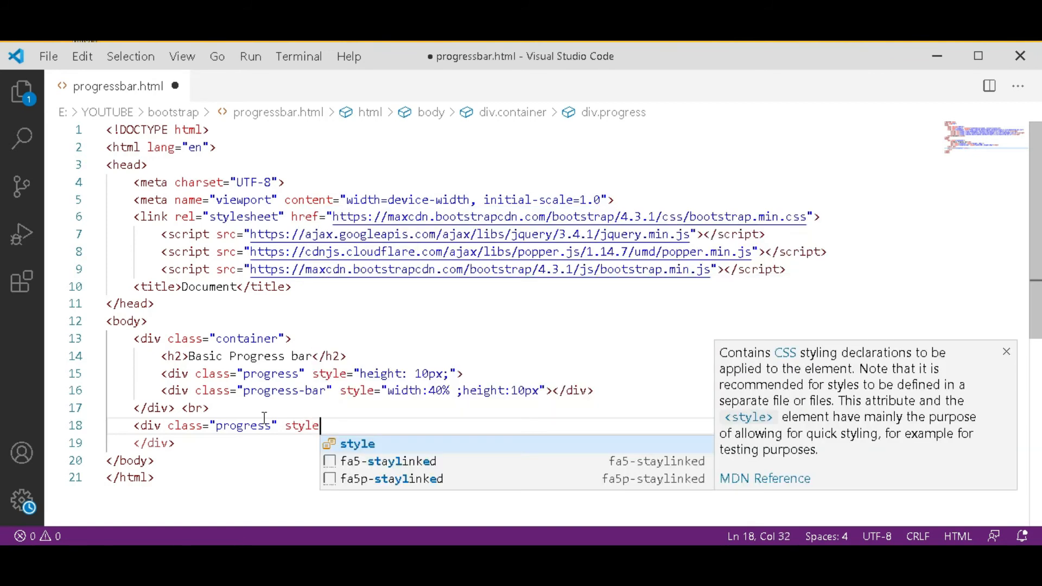
text(="hr")
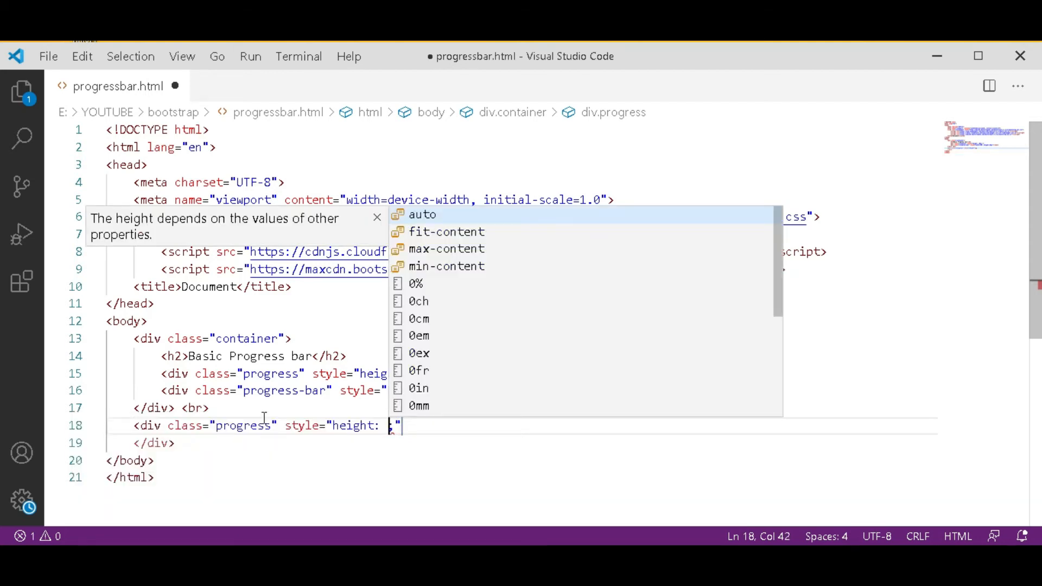
text(30)
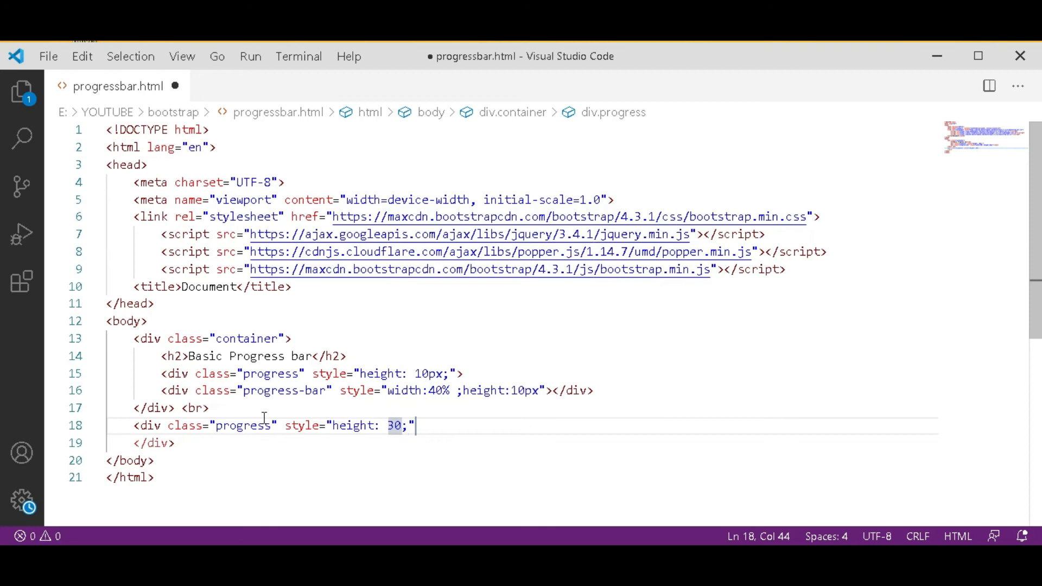
text(px)
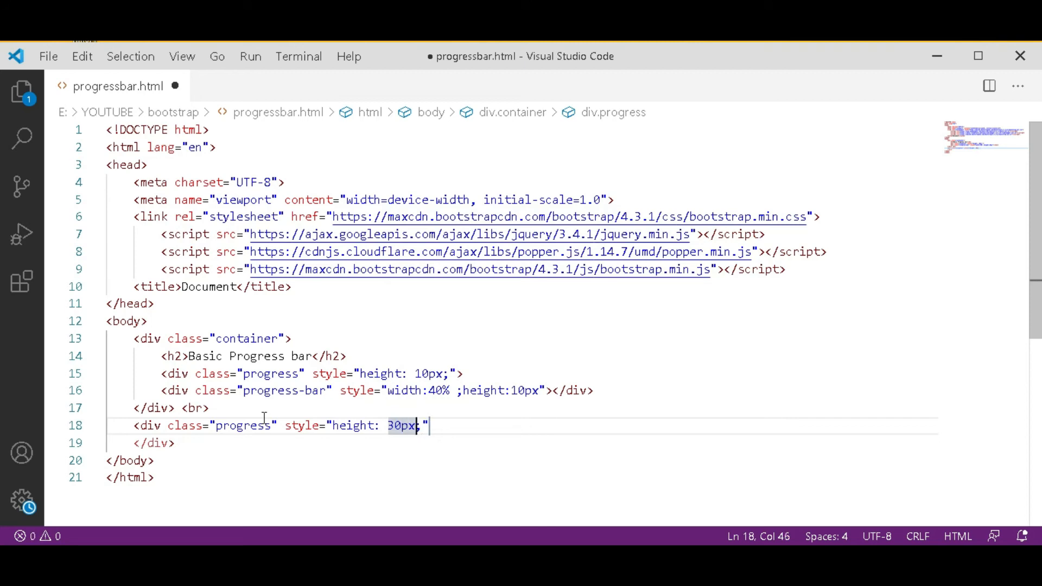
text(;)
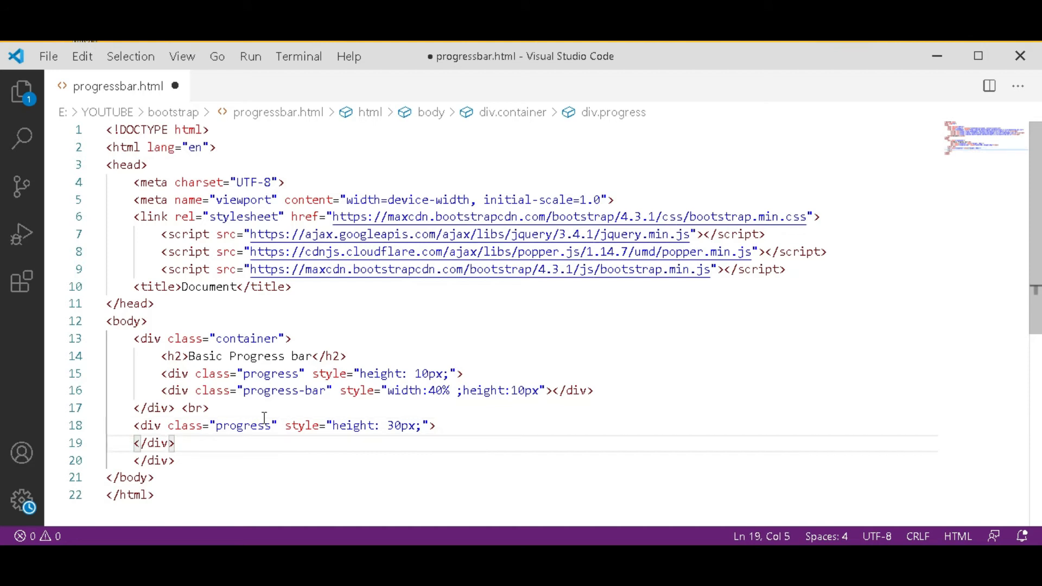
key(Enter)
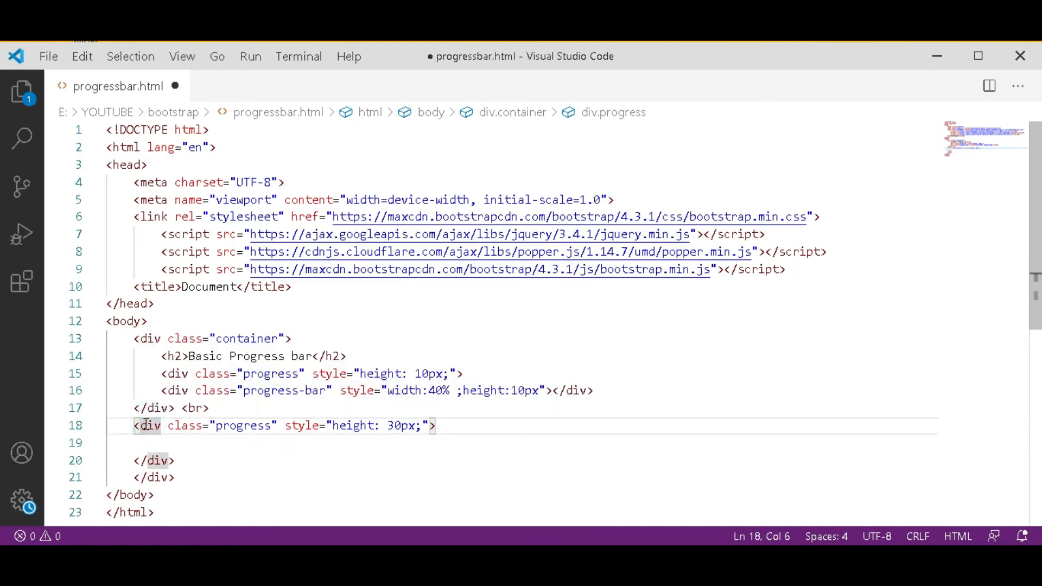
Inside the second progress div, add a progress-bar div with a style attribute and empty width.
click(152, 442)
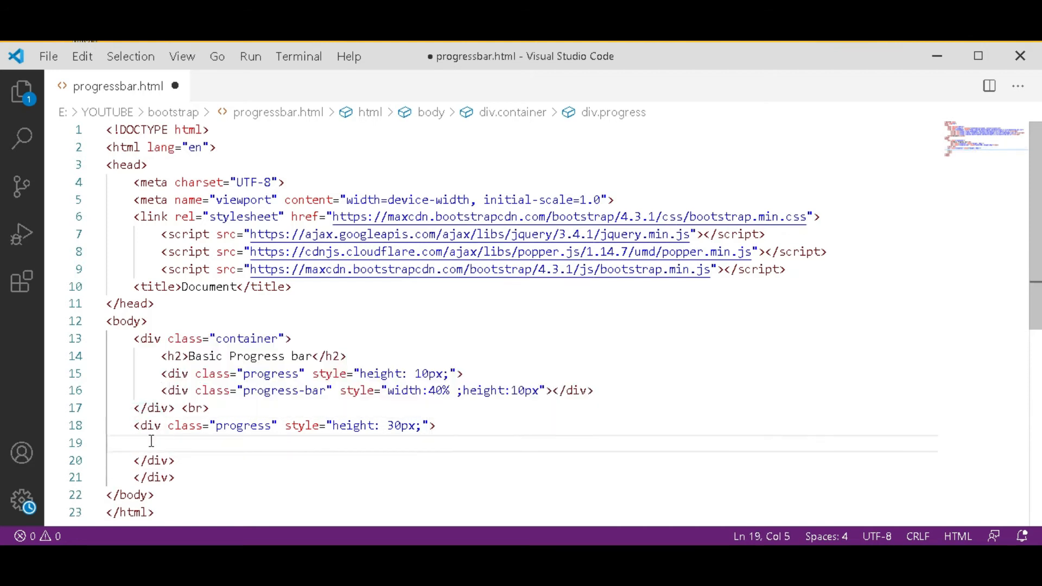
text(<div)
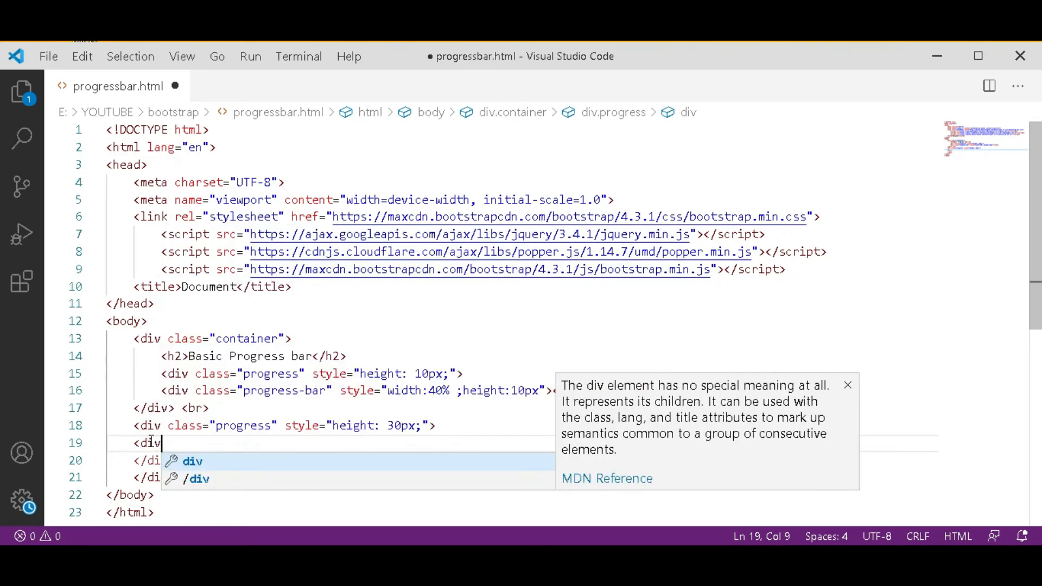
text(class=")
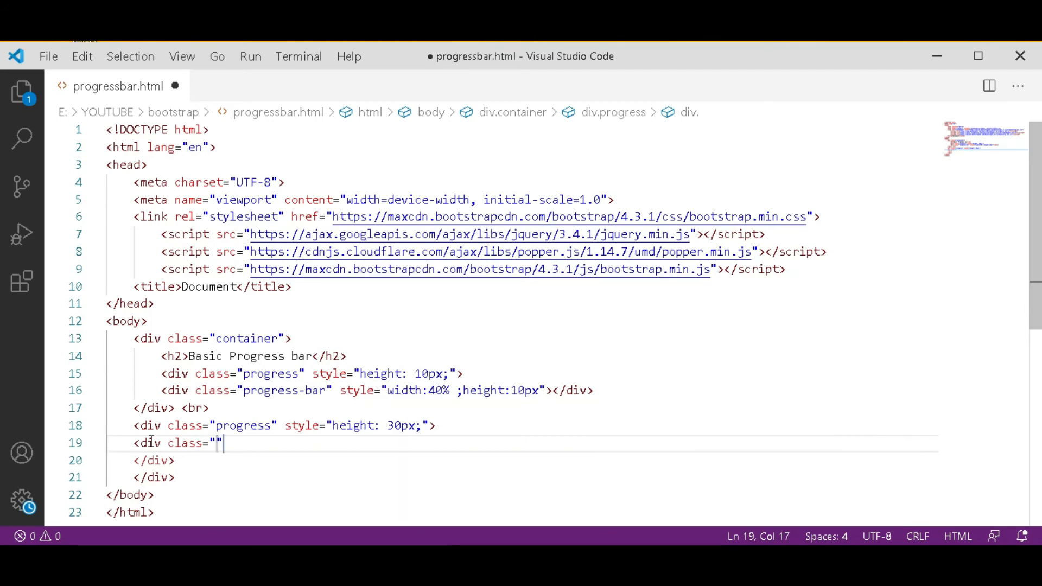
text(prog)
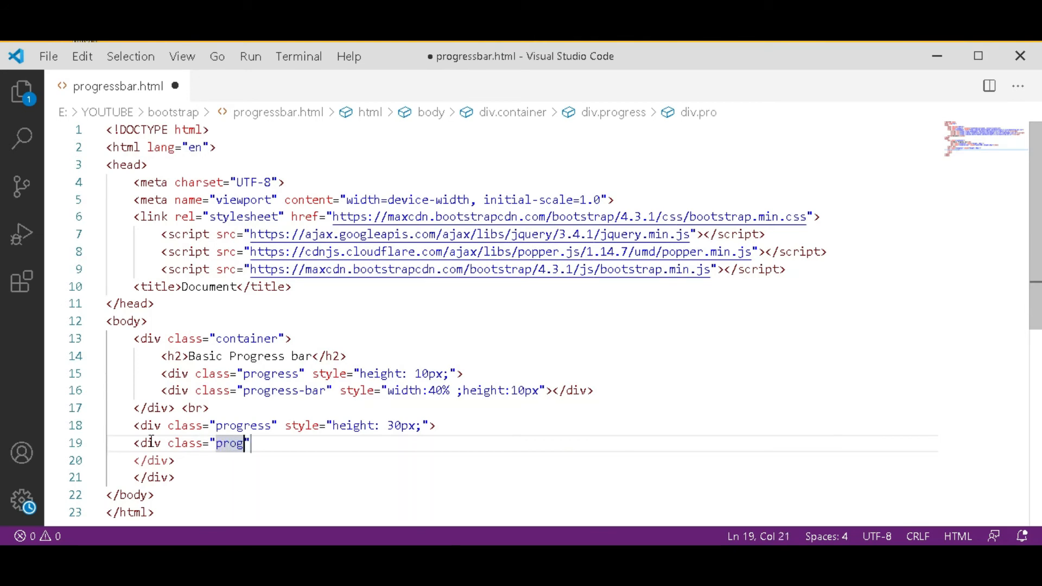
text(re)
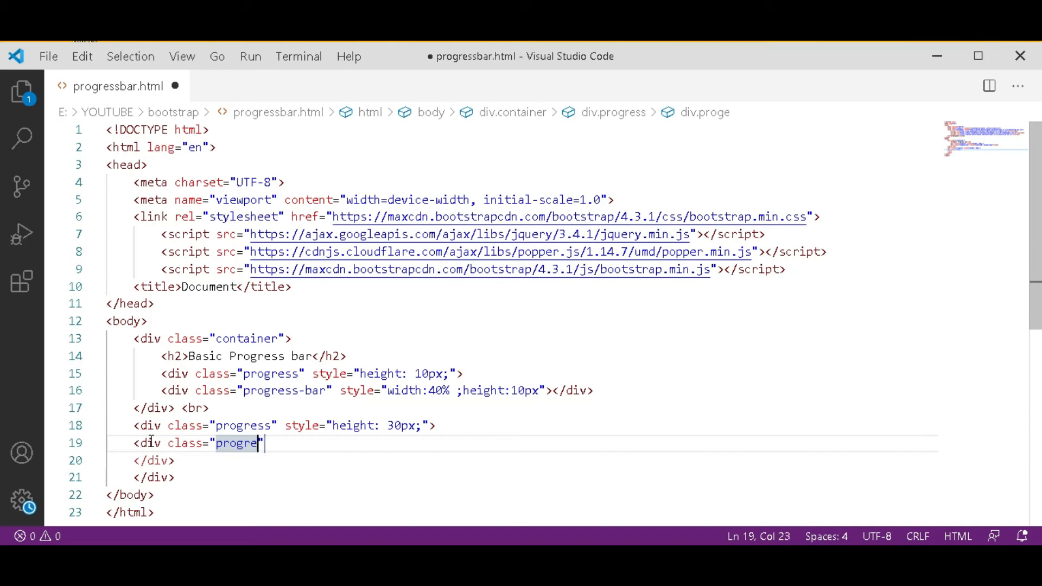
text(ss)
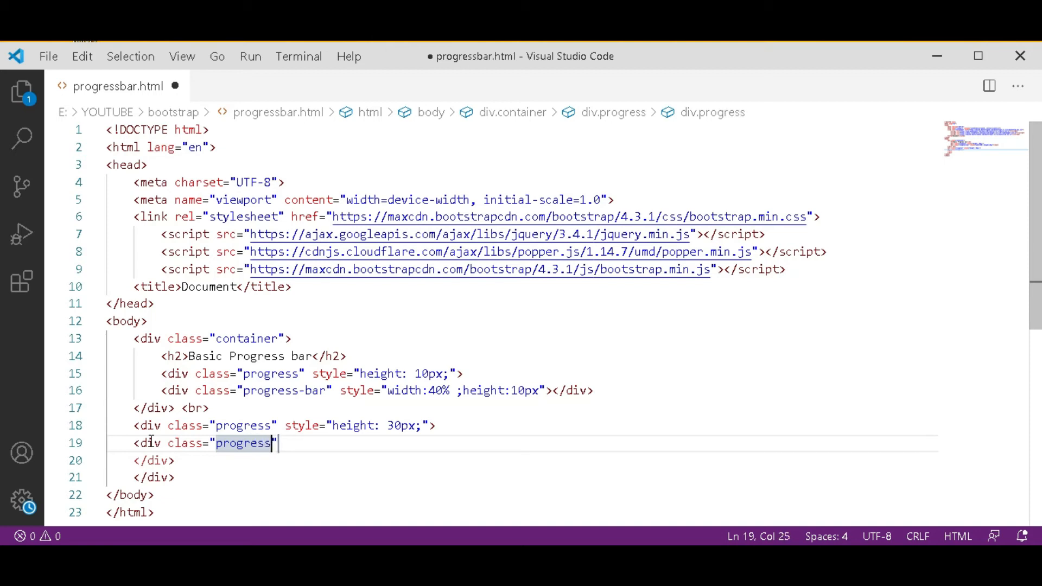
text(-bar)
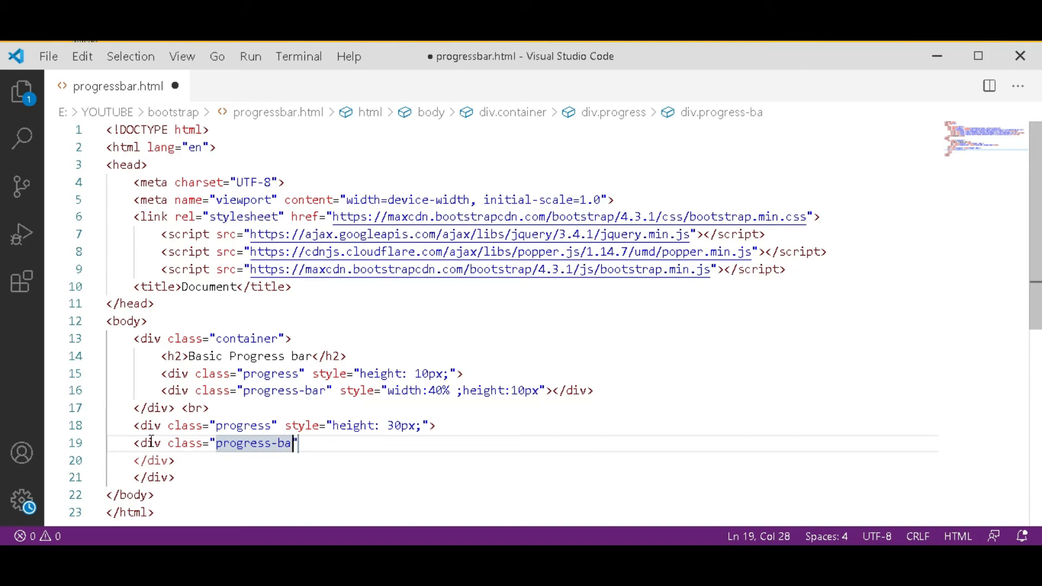
text(r)
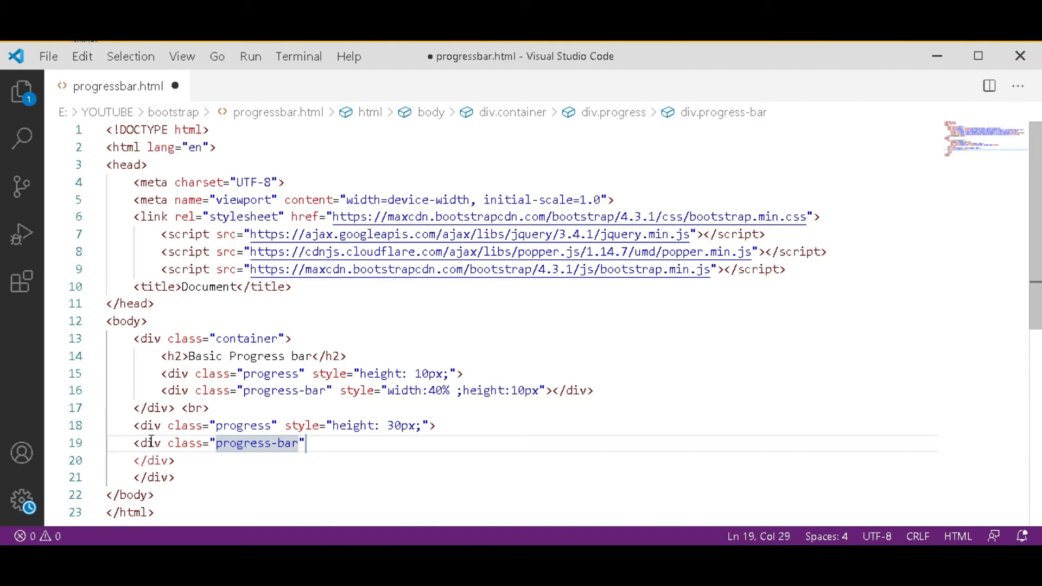
text(style="width: ;)
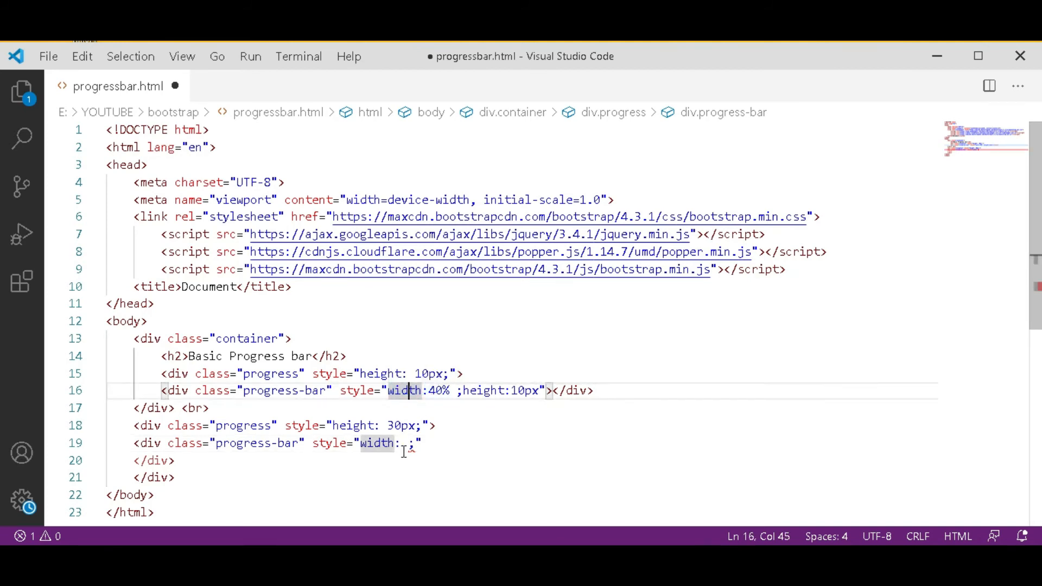
Set the second progress bar to width 60% and height 20px, then close its div.
click(404, 444)
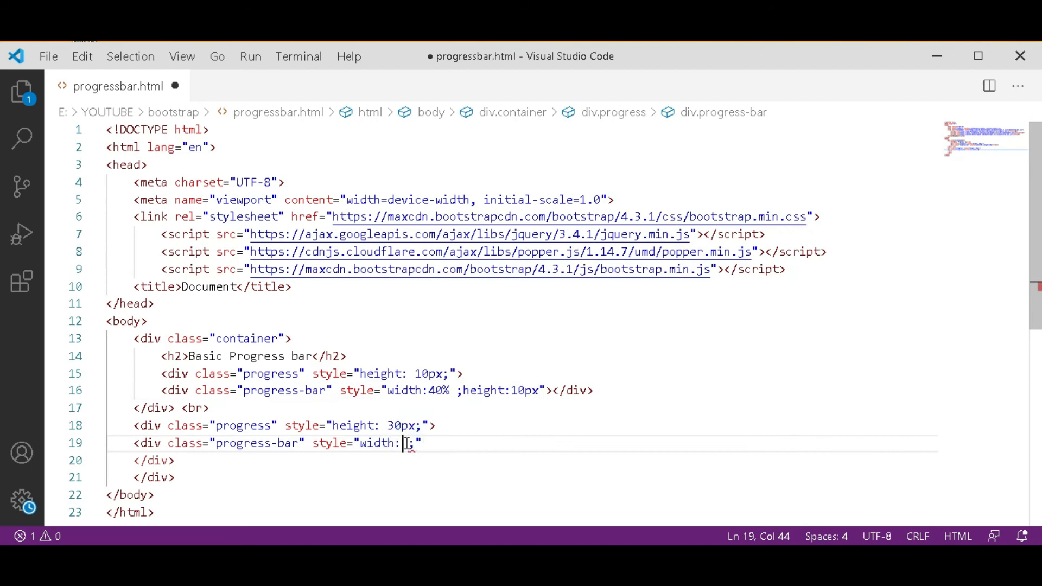
text(60)
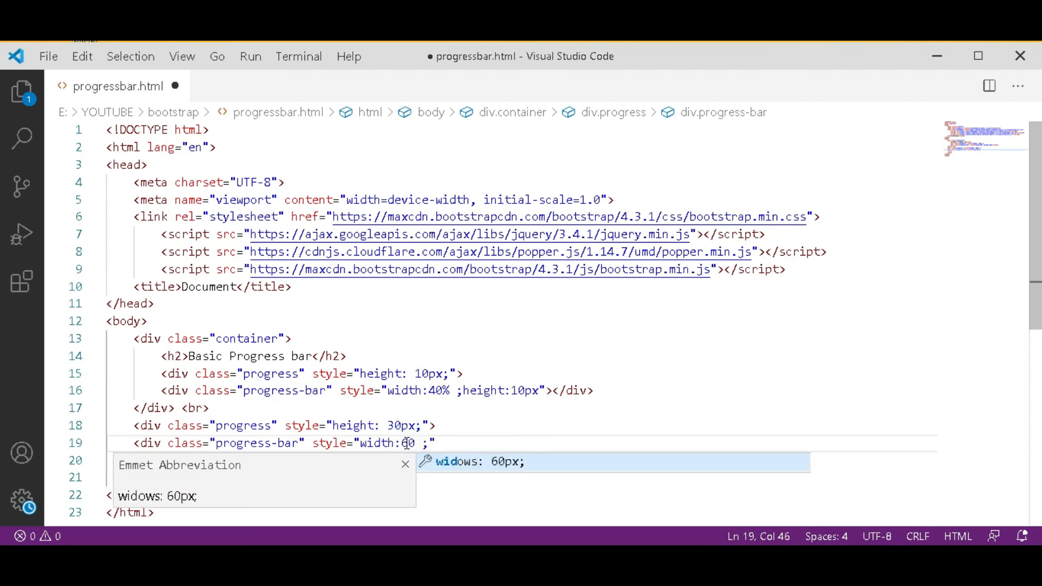
text(%)
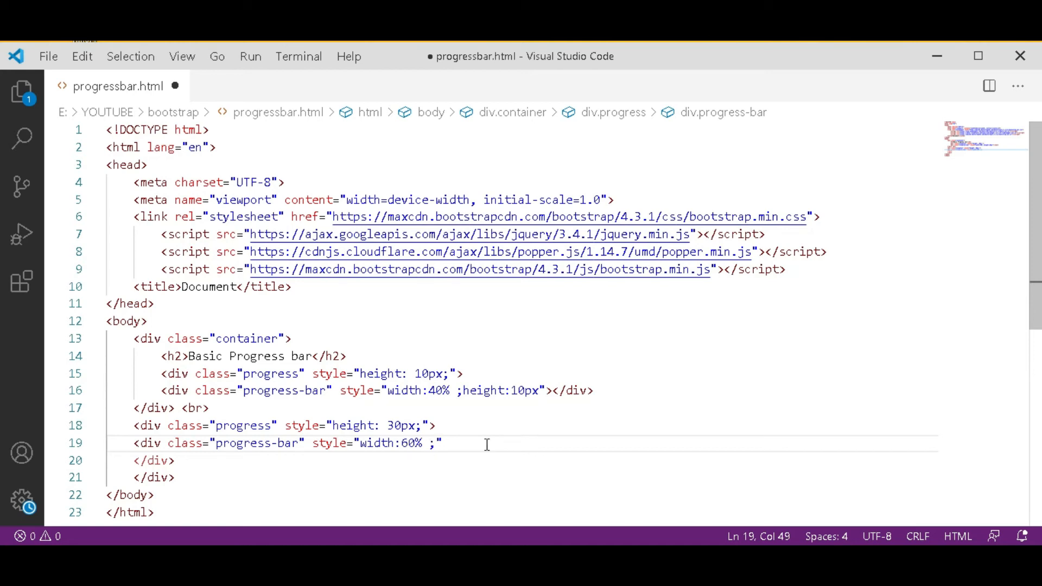
text(height)
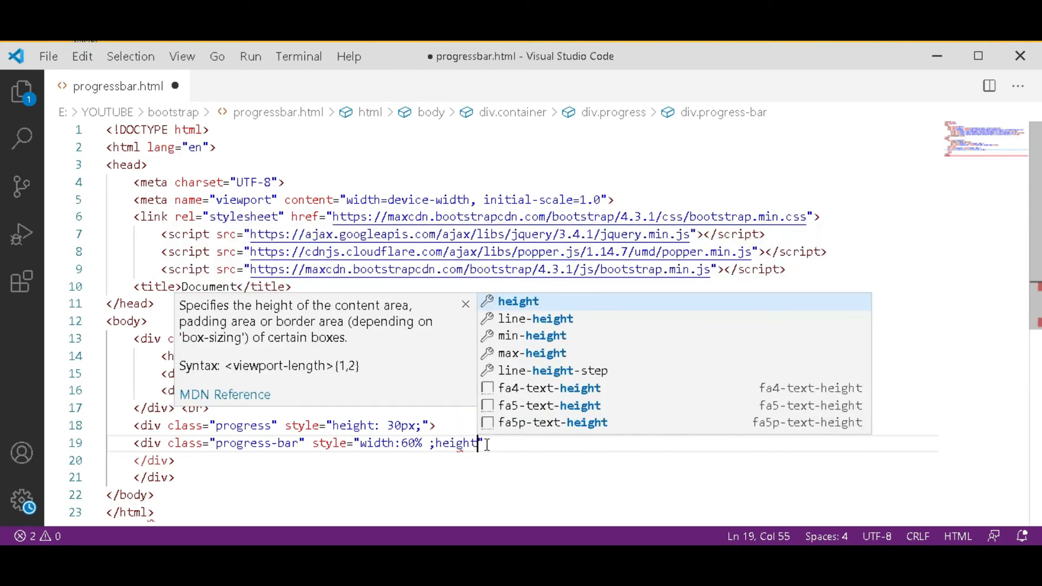
text(: ;)
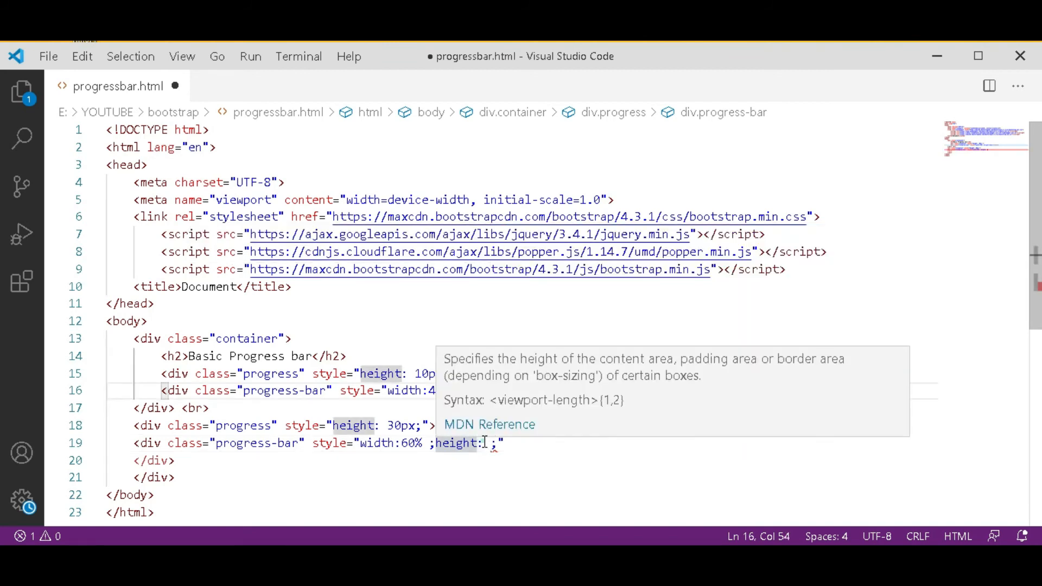
text(20)
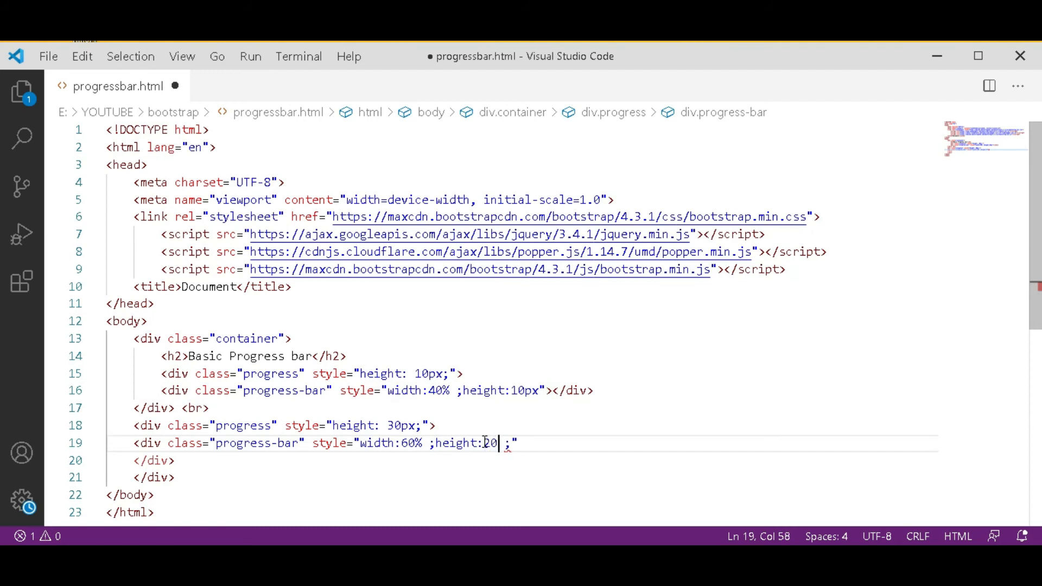
text(px)
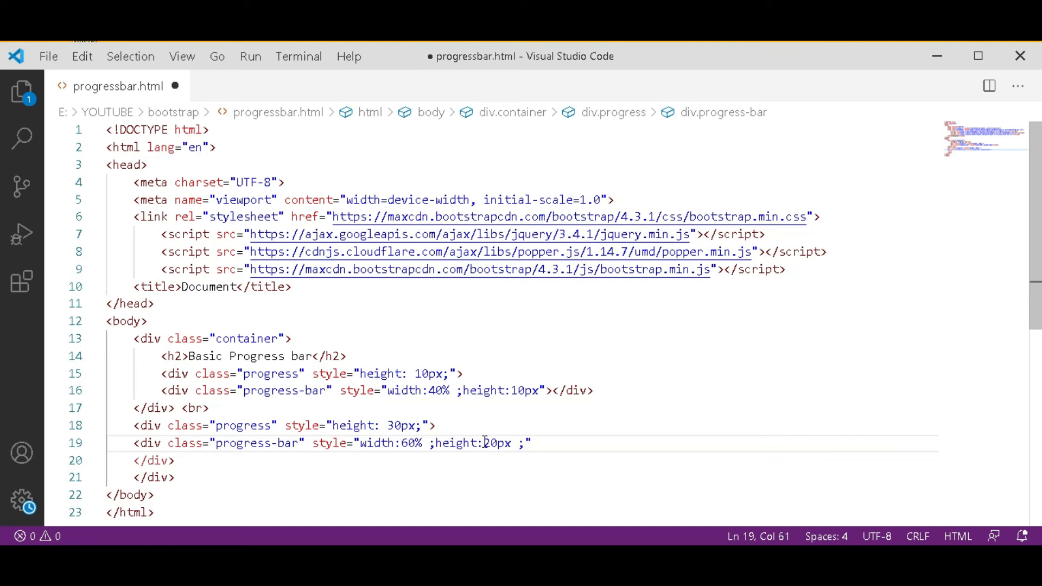
text(>)
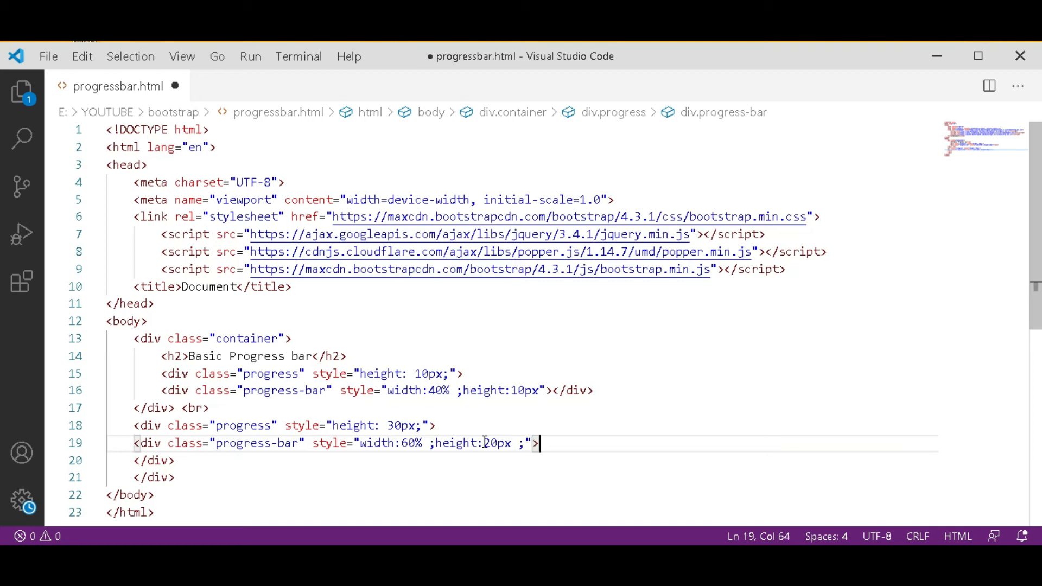
text(</div>)
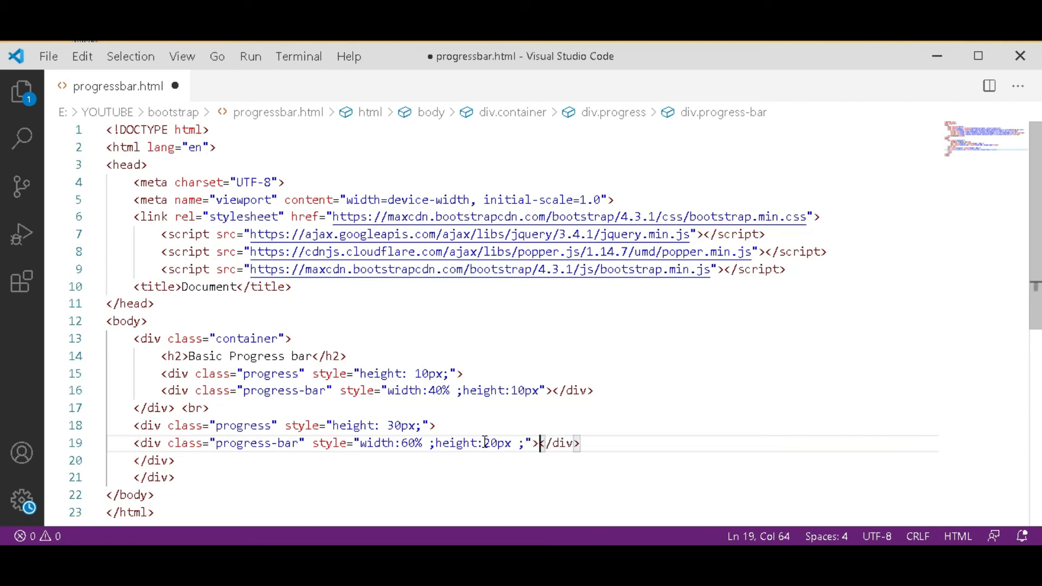
click(181, 460)
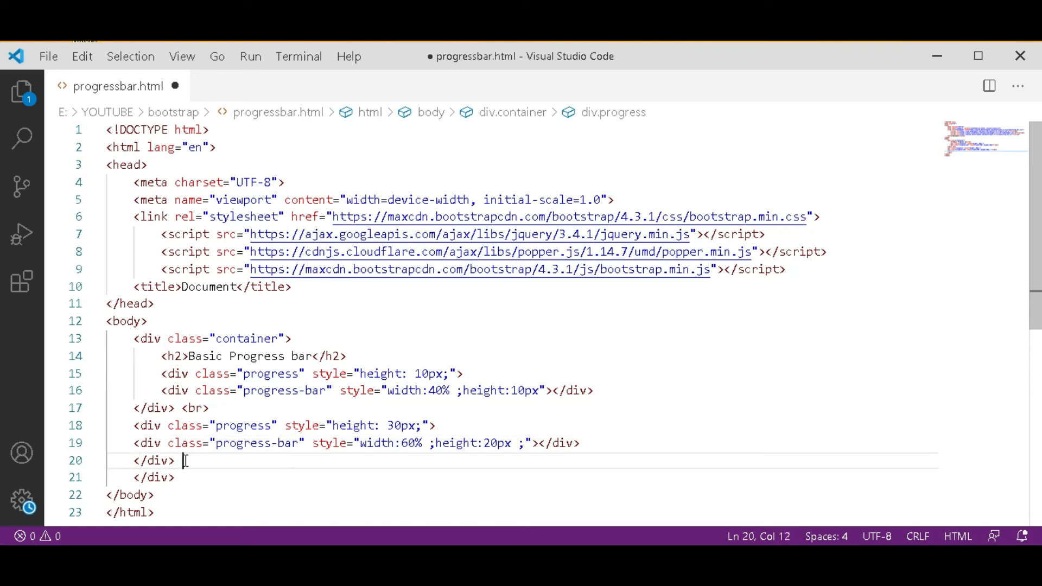
Add a <br> after the second progress block, then a div with class "alert alret-success".
text(<br>)
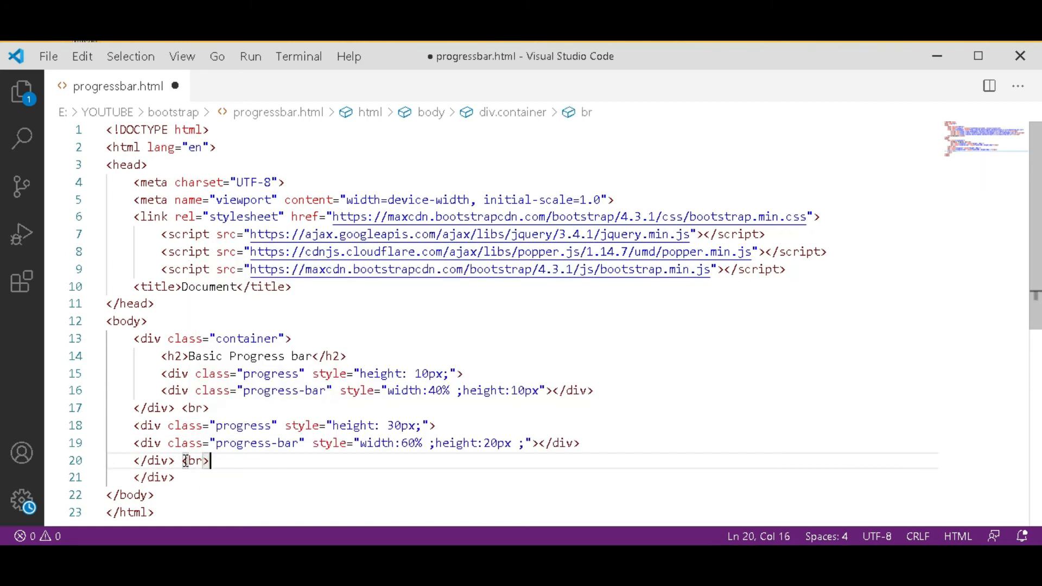
key(enter)
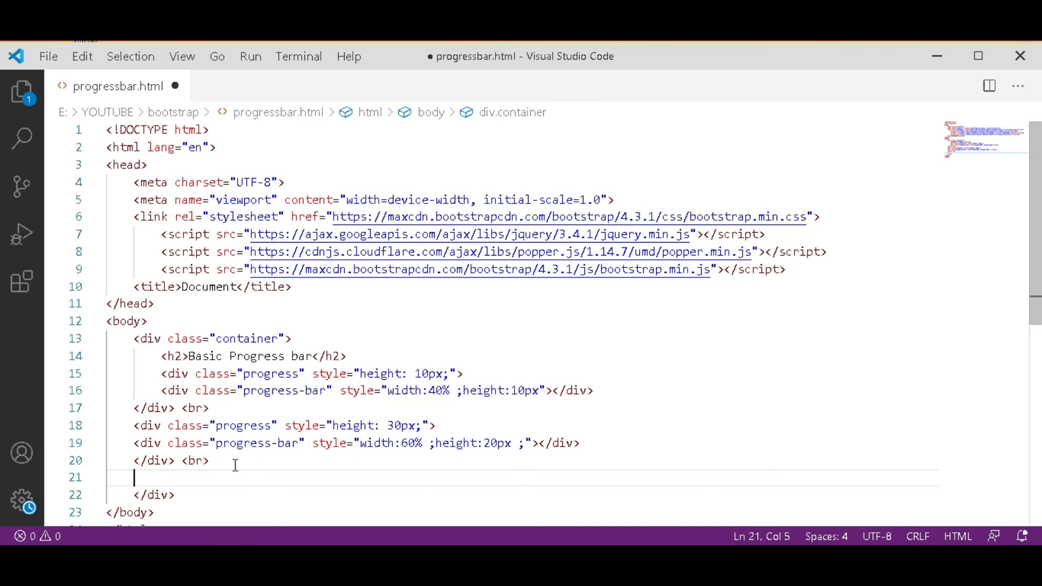
text(<)
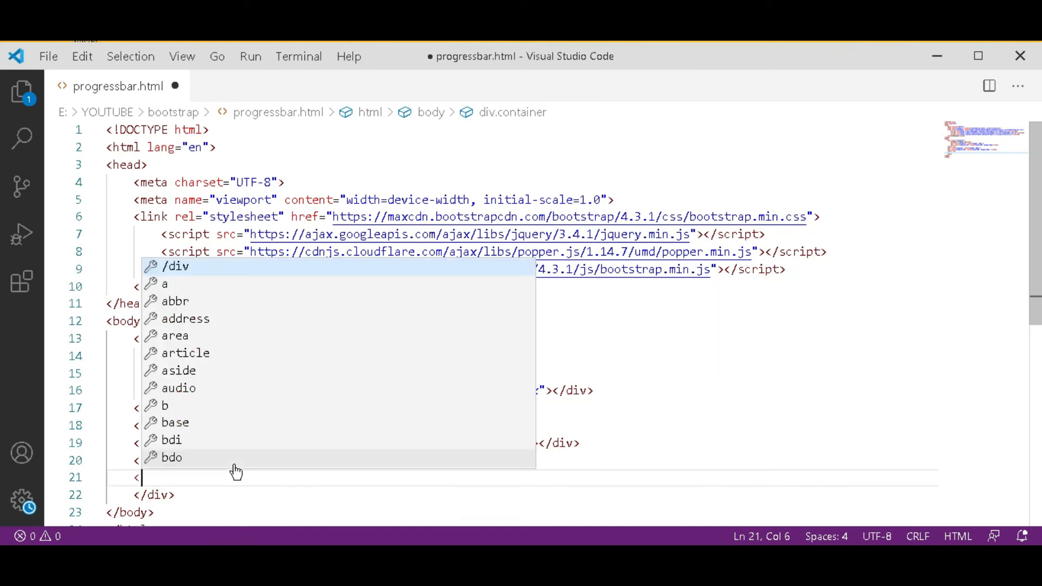
text(div)
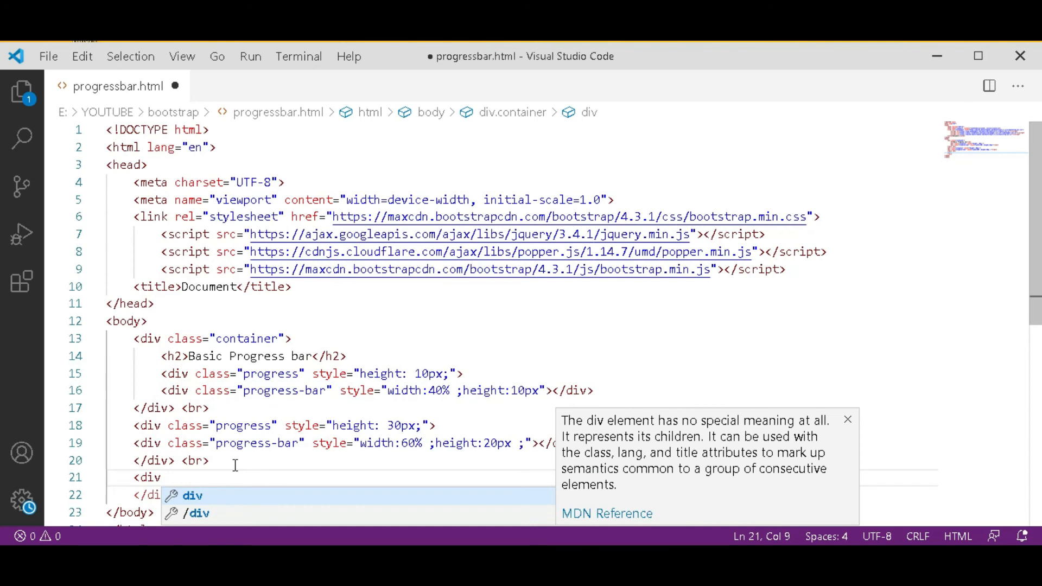
text(class=")
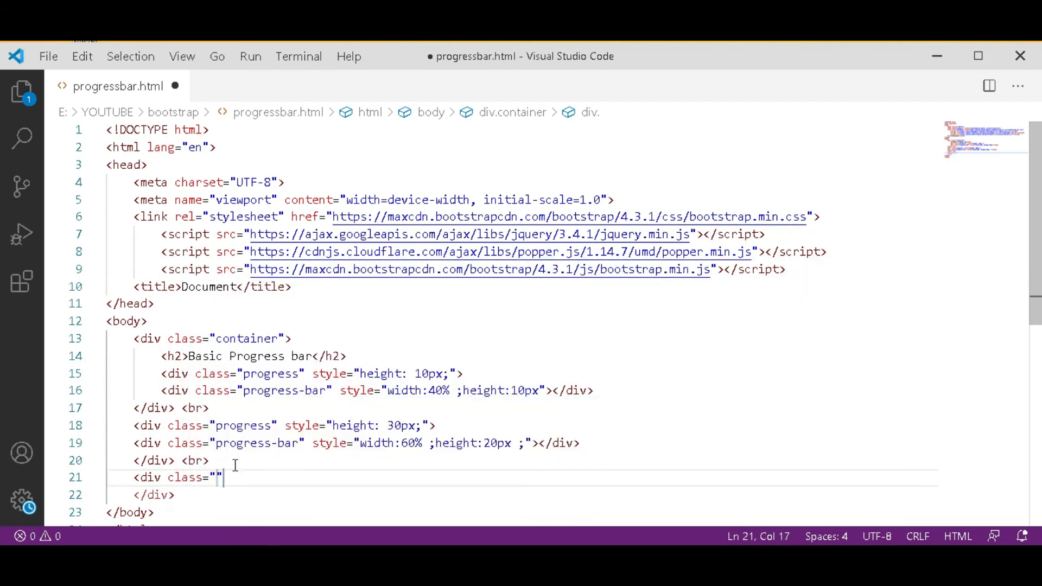
text(alert)
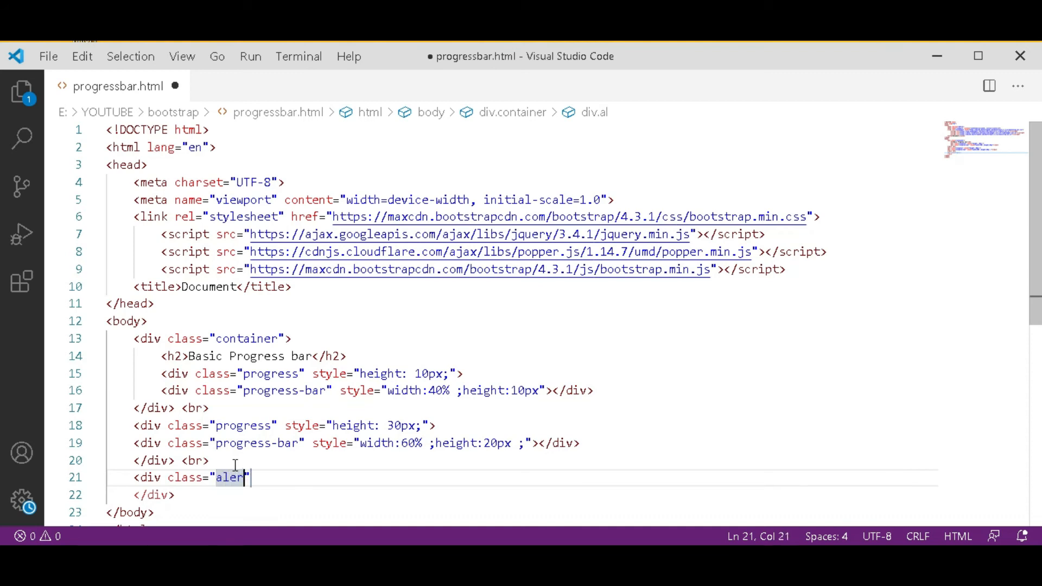
text(alret-)
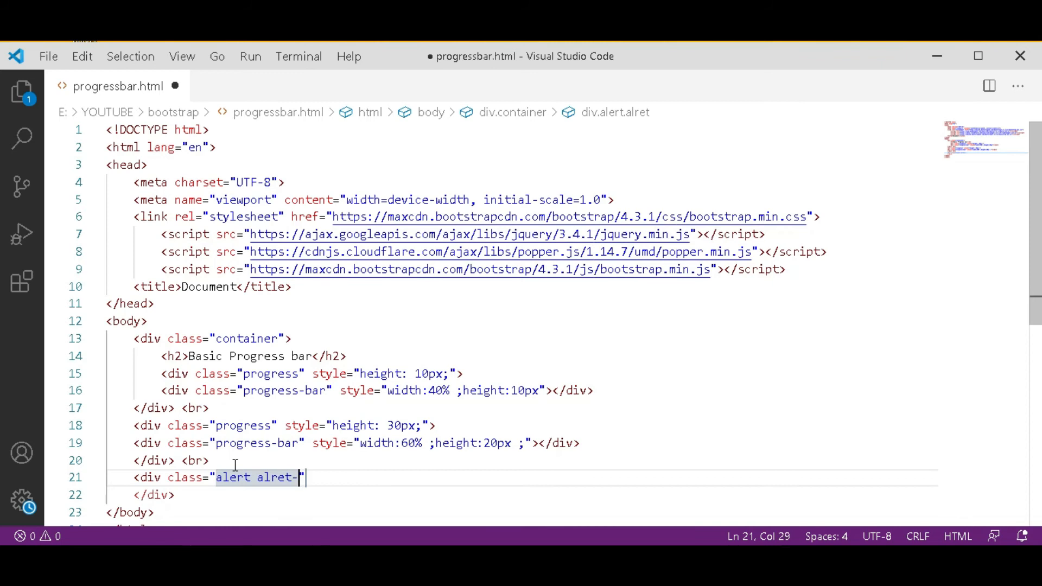
text(succ)
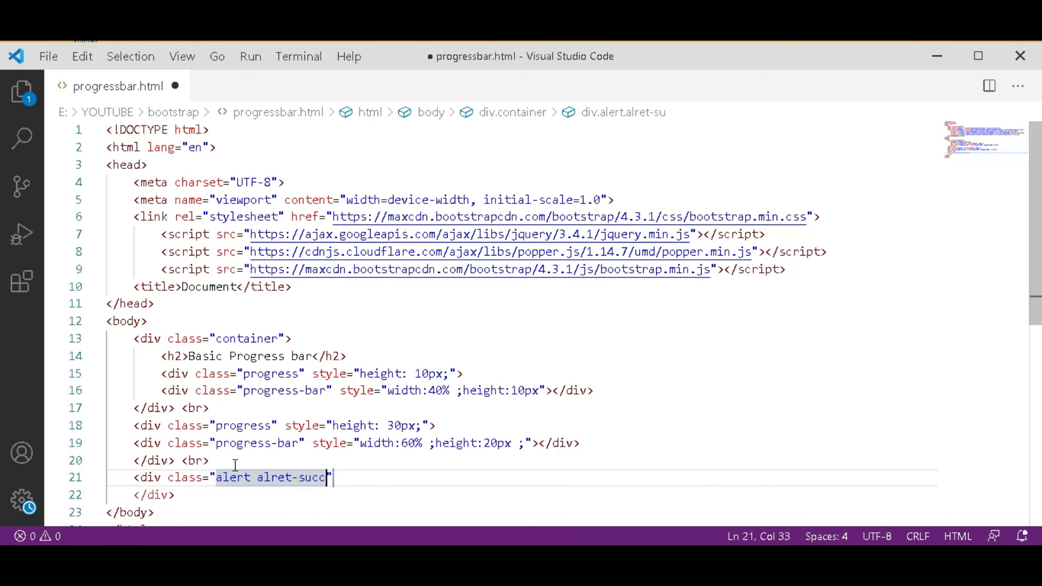
text(ess)
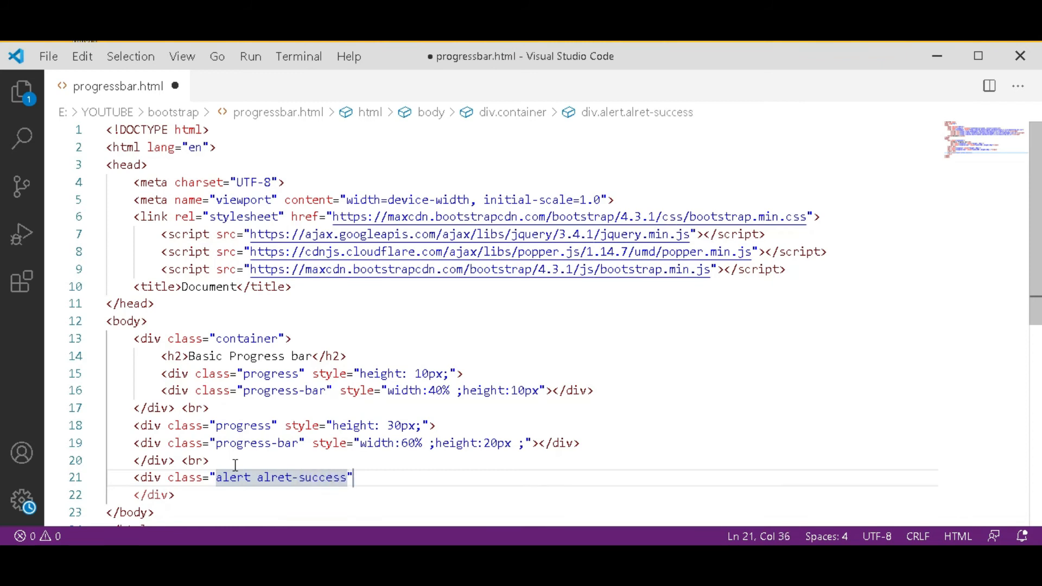
click(352, 477)
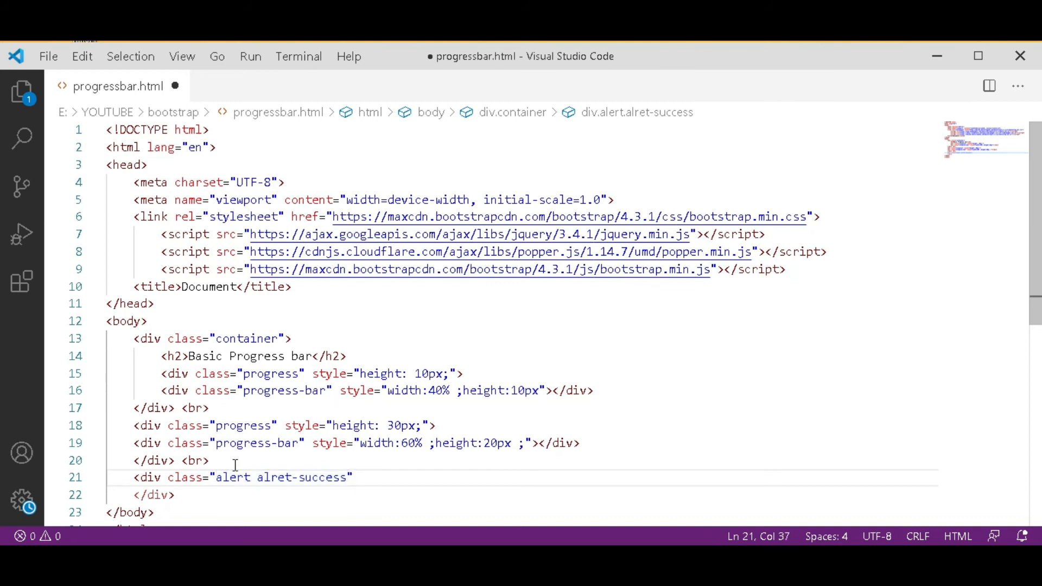
text(></div>)
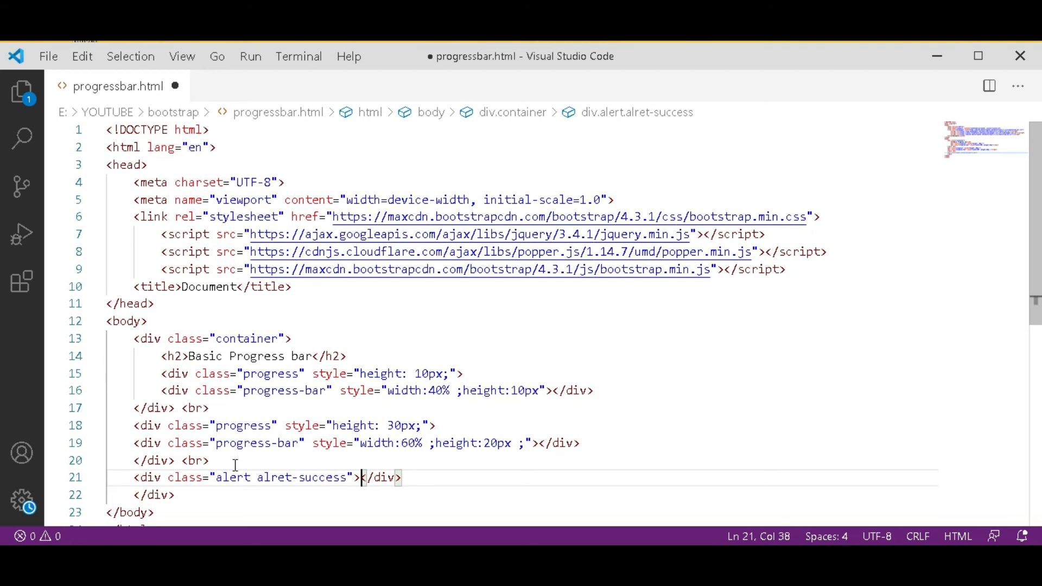
Add a strong-tagged "Success!" on a new line inside the alert div.
key(Enter)
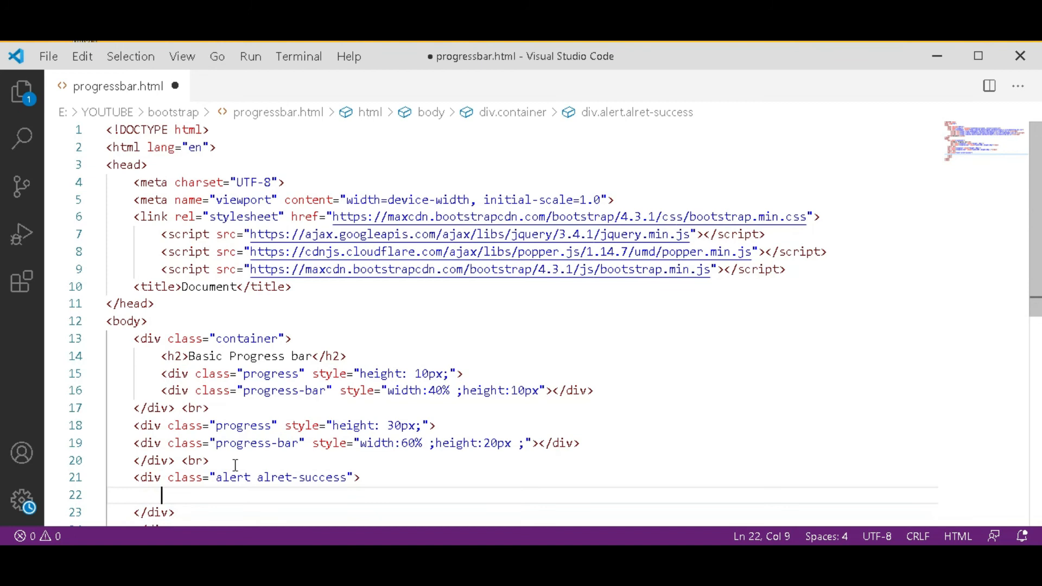
text(<strong></strong>)
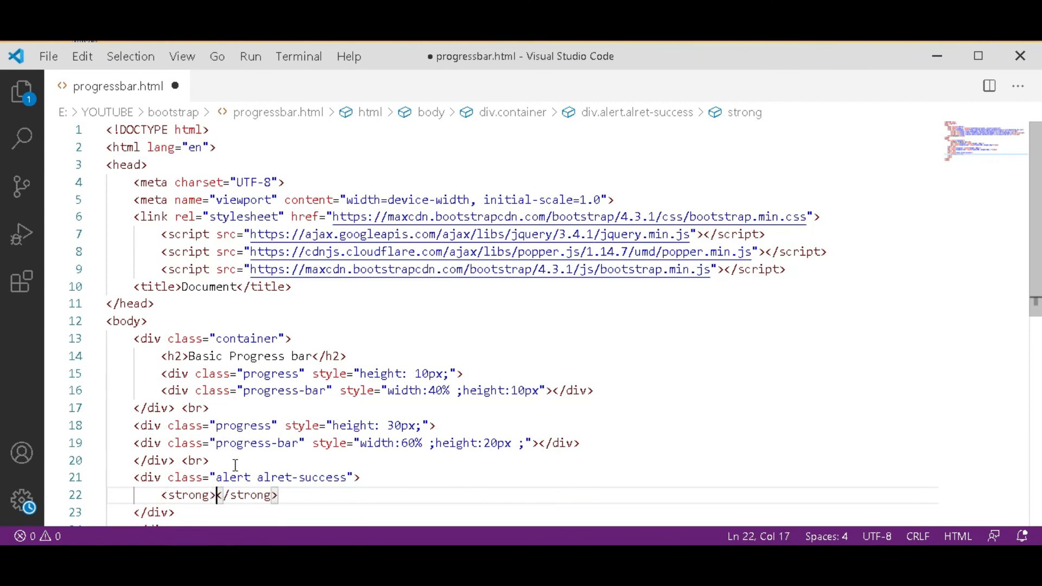
text(A)
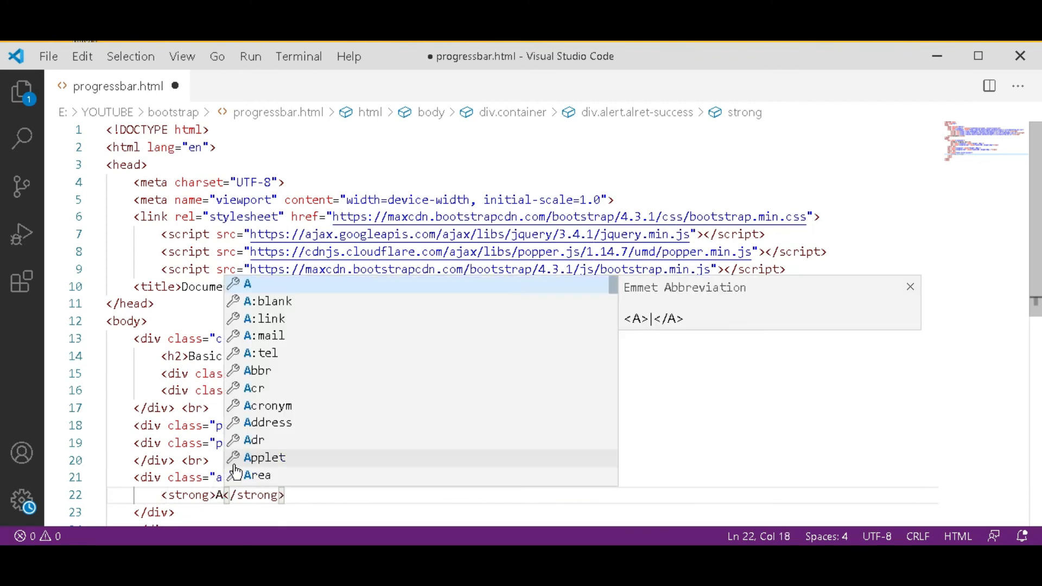
text(S)
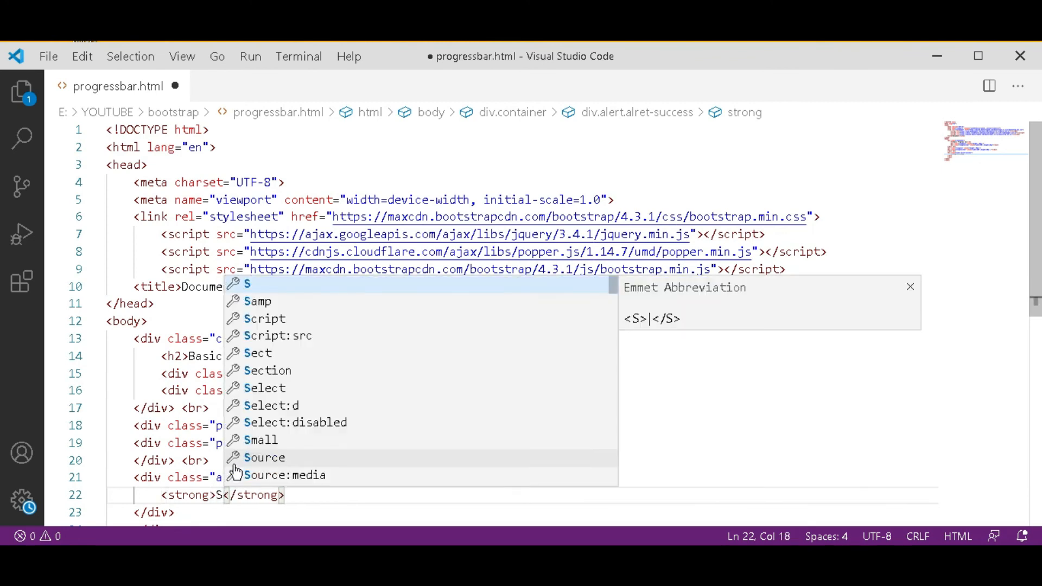
text(uccess)
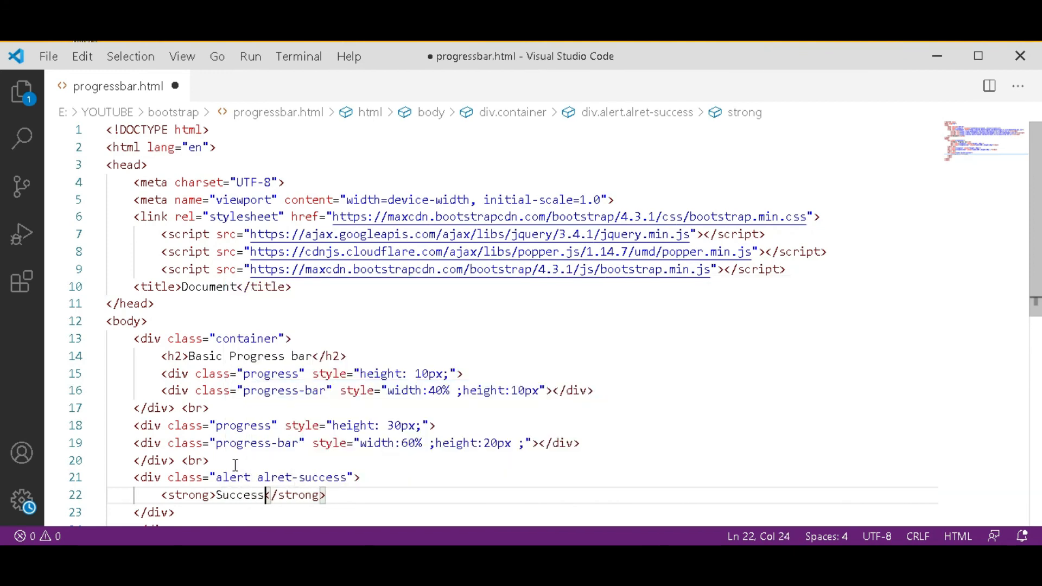
text(!)
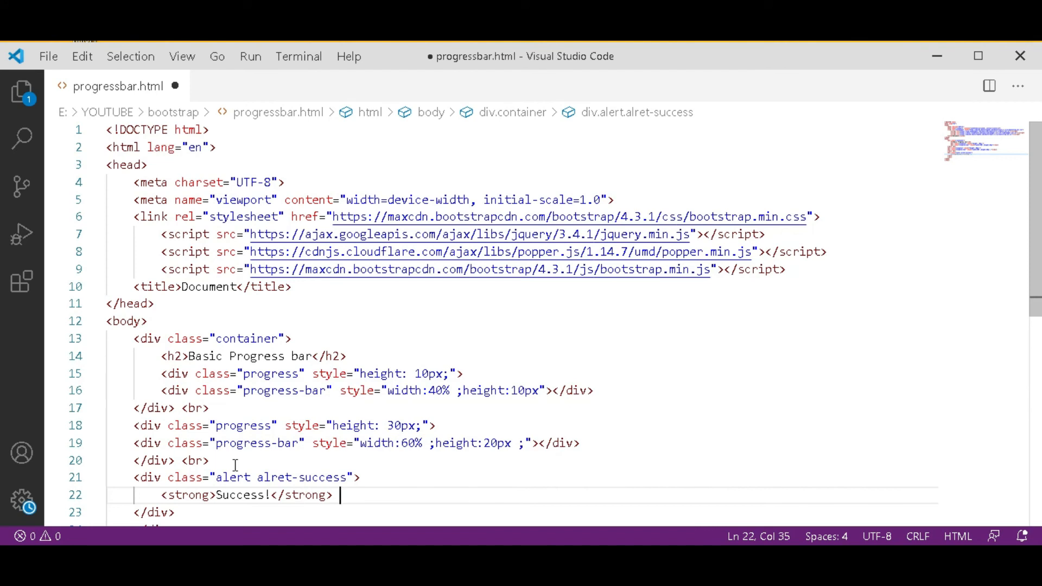
Add "The progress bar is created." after it and save progressbar.html.
text(The)
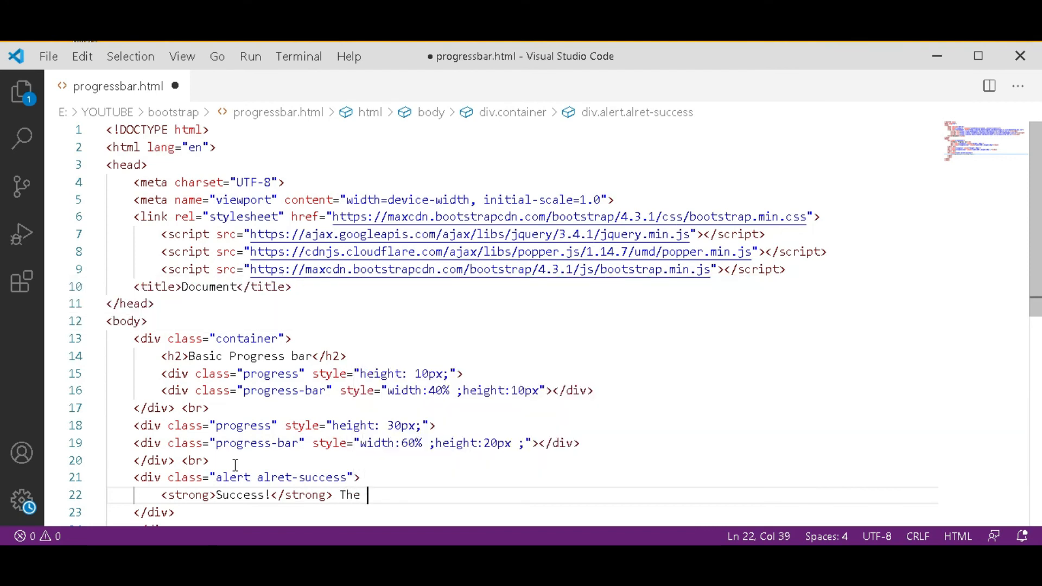
text(progress)
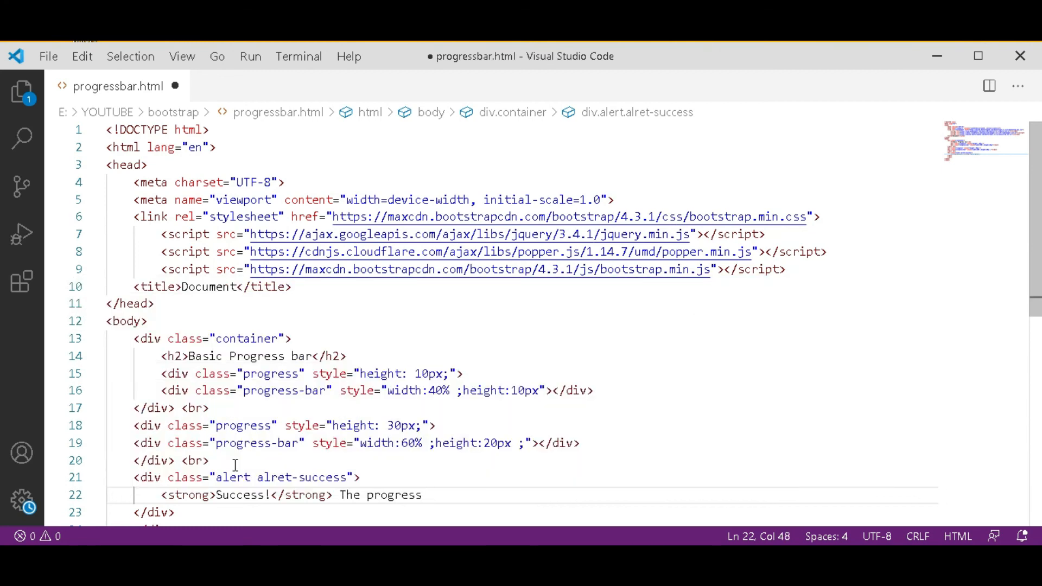
text(bar)
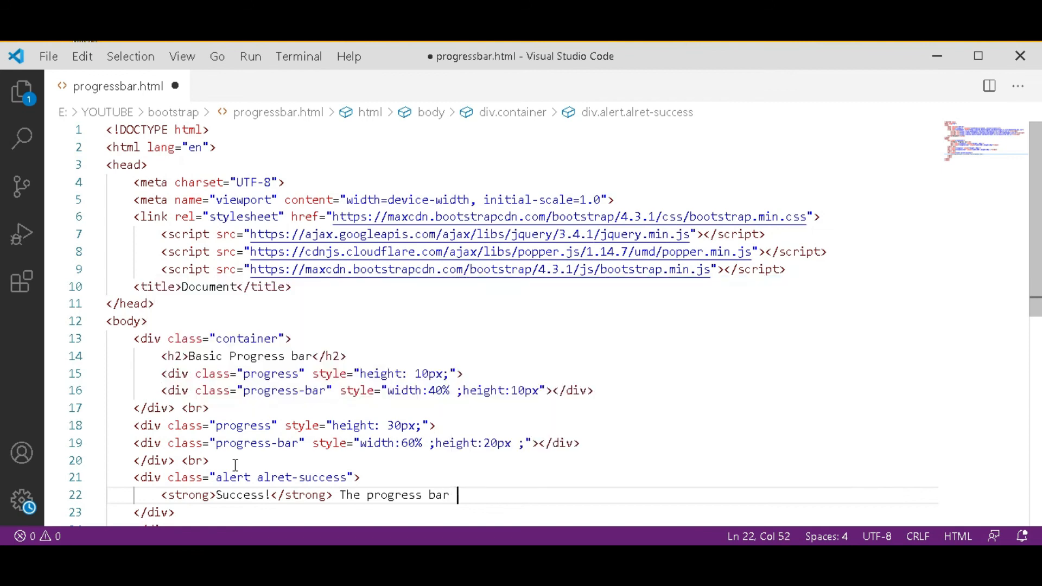
text(is)
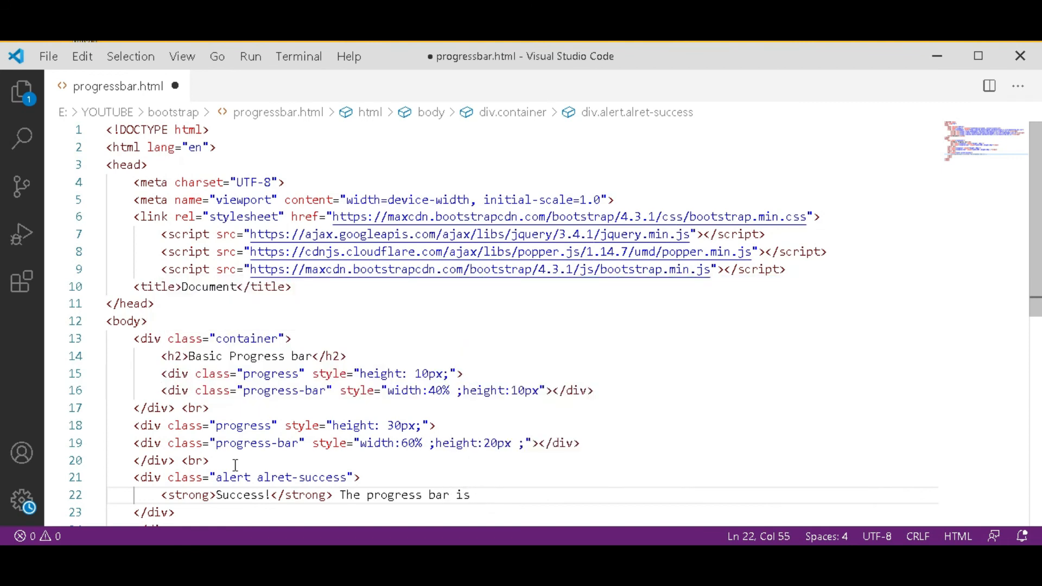
text(created.)
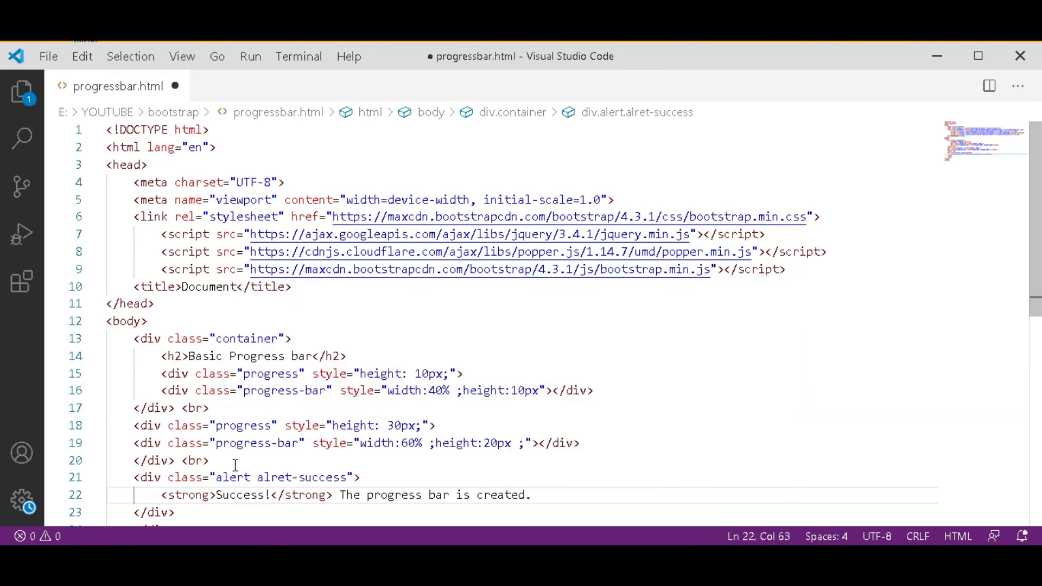
key(ctrl+s)
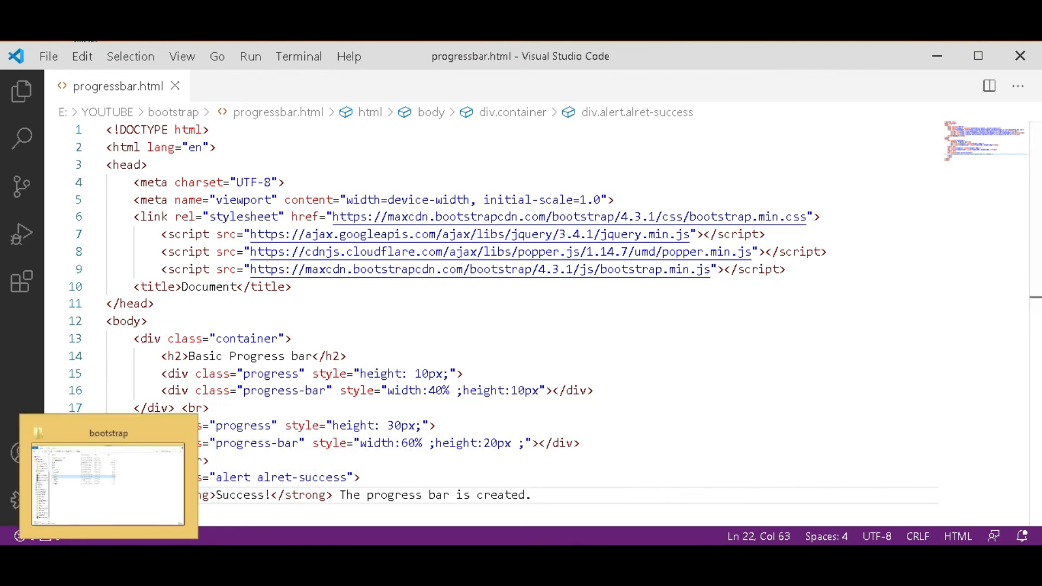
Open progressbar from E:\YOUTUBE\bootstrap in Google Chrome via File Explorer.
click(108, 478)
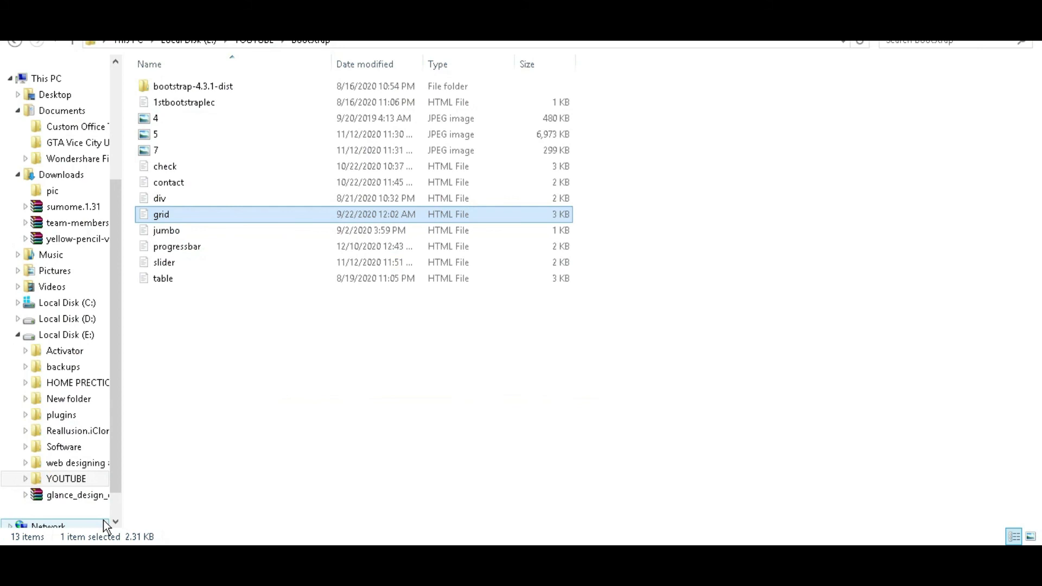
mouse_move(210, 287)
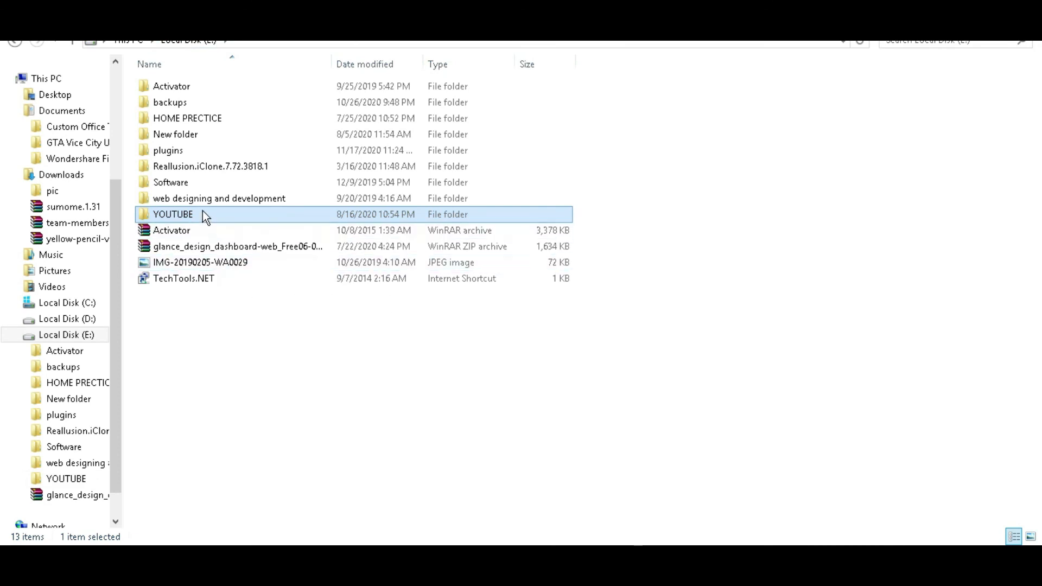
double_click(173, 214)
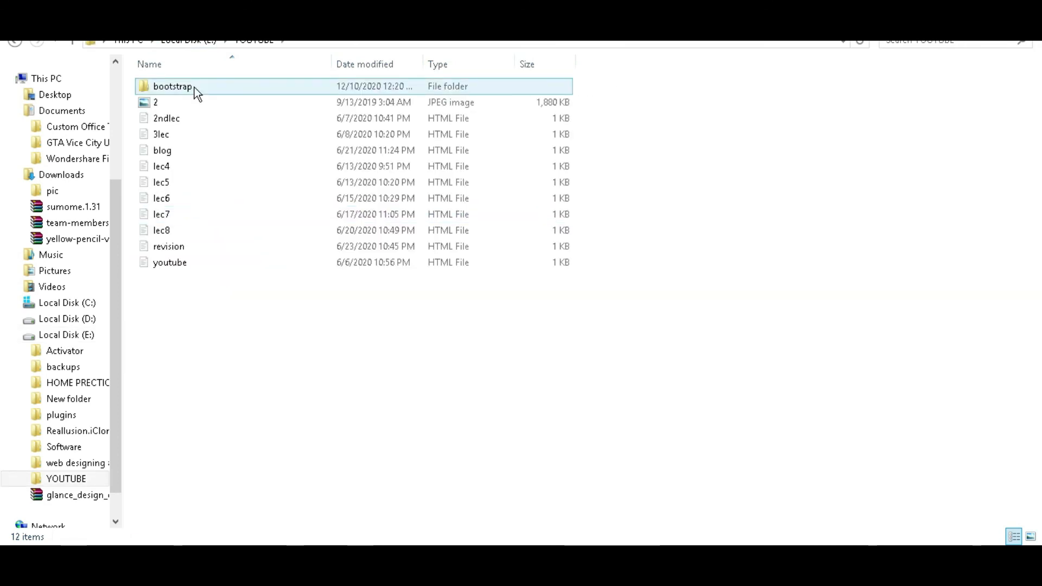
double_click(172, 85)
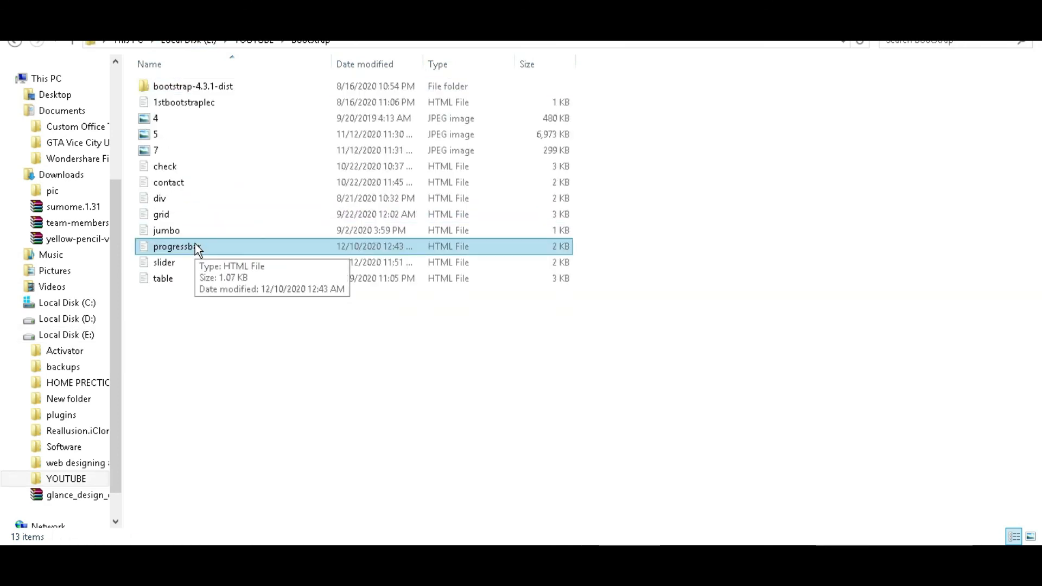
mouse_move(459, 256)
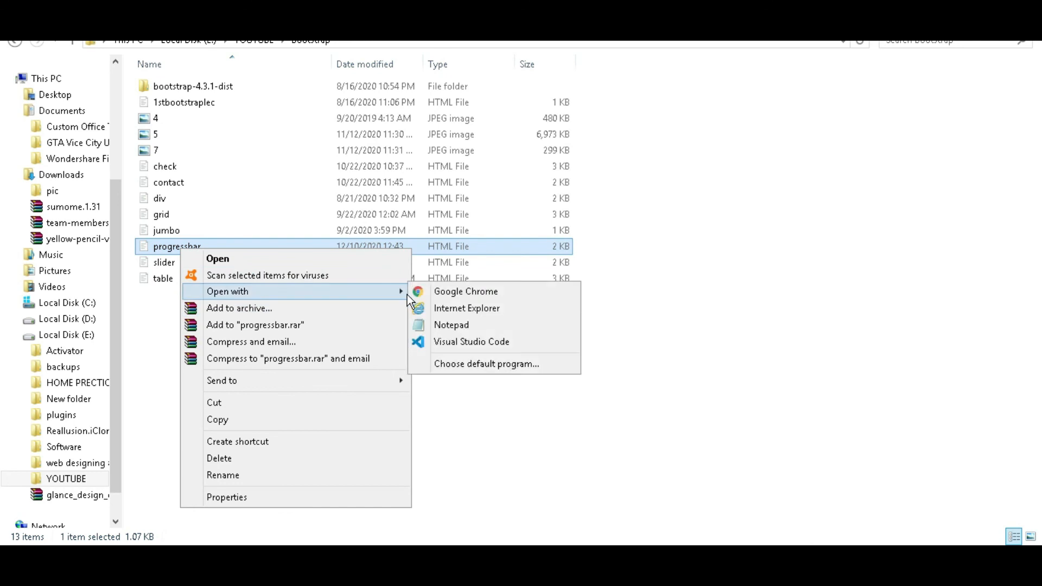
click(464, 291)
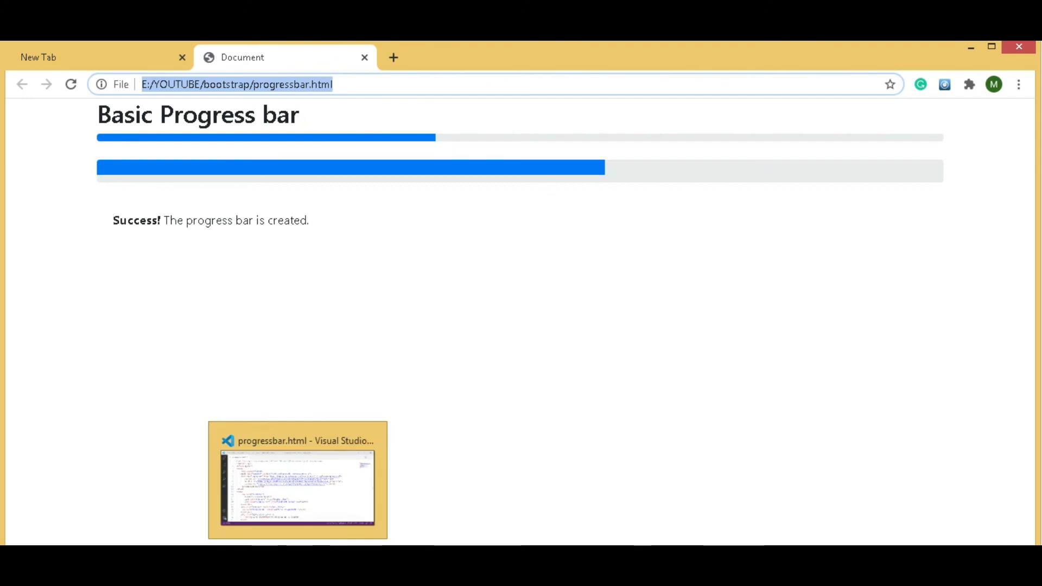
Review the rendered progress bars and Success! alert in Chrome, then return to VS Code.
click(296, 479)
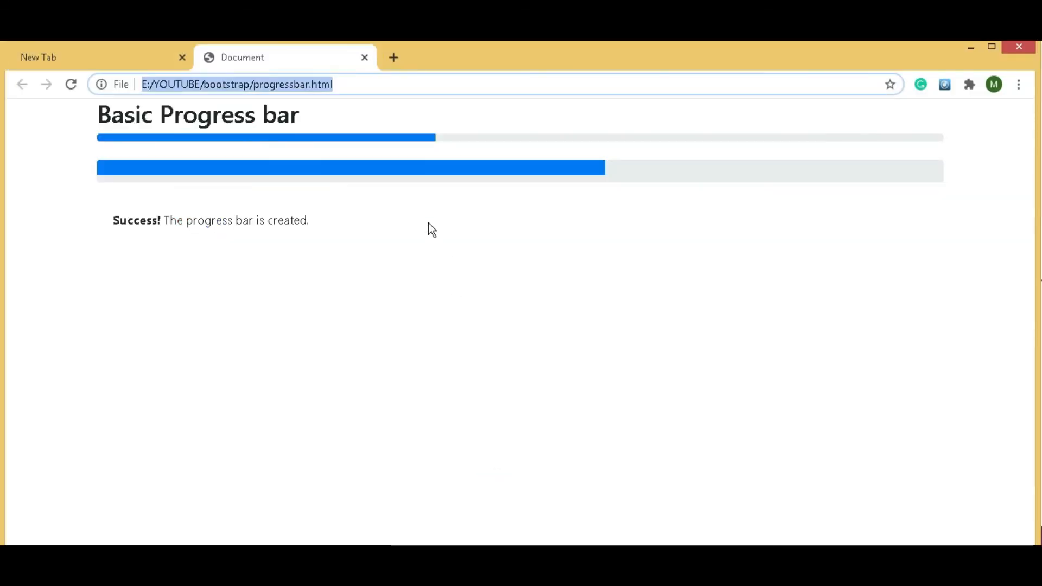
mouse_move(394, 186)
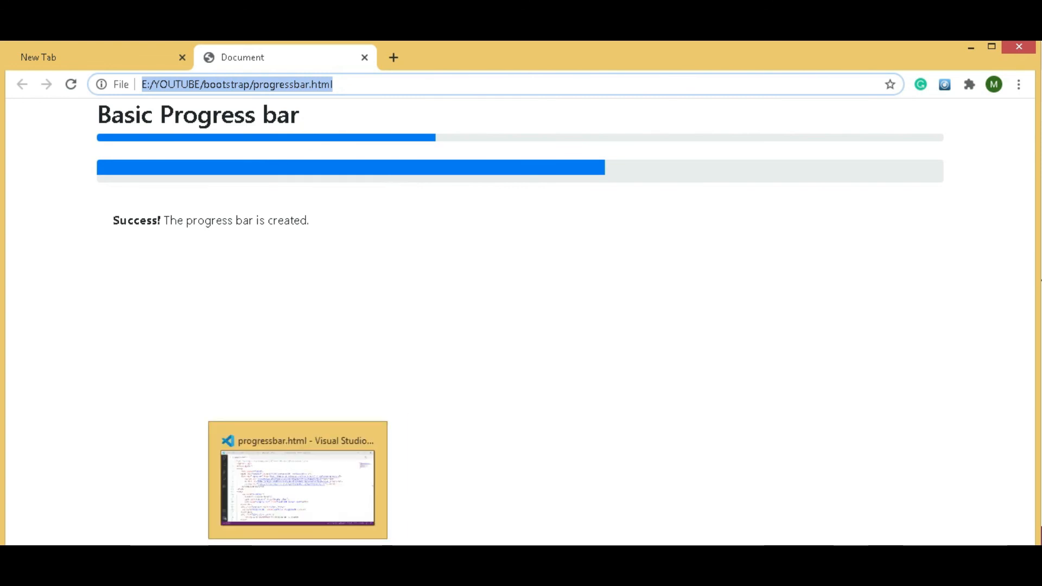
mouse_move(363, 479)
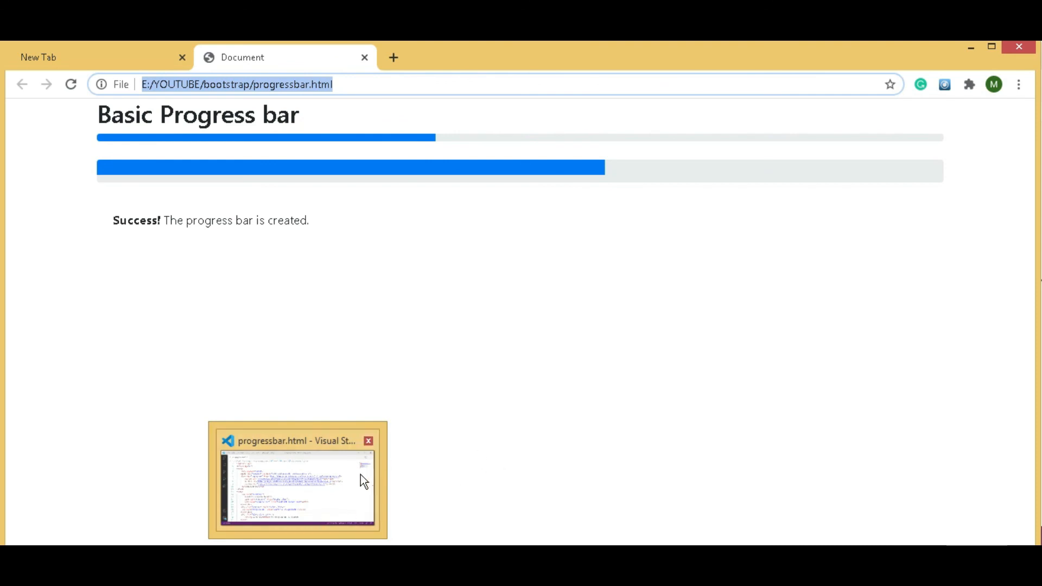
click(297, 480)
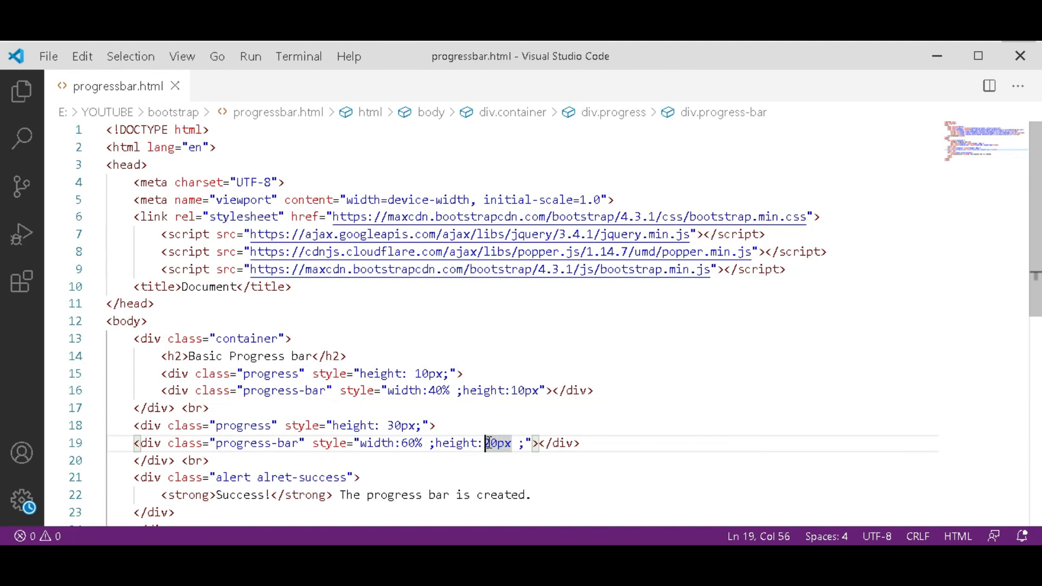
Change the second bar's height from 20px to 30px, save, and return to Chrome.
text(3)
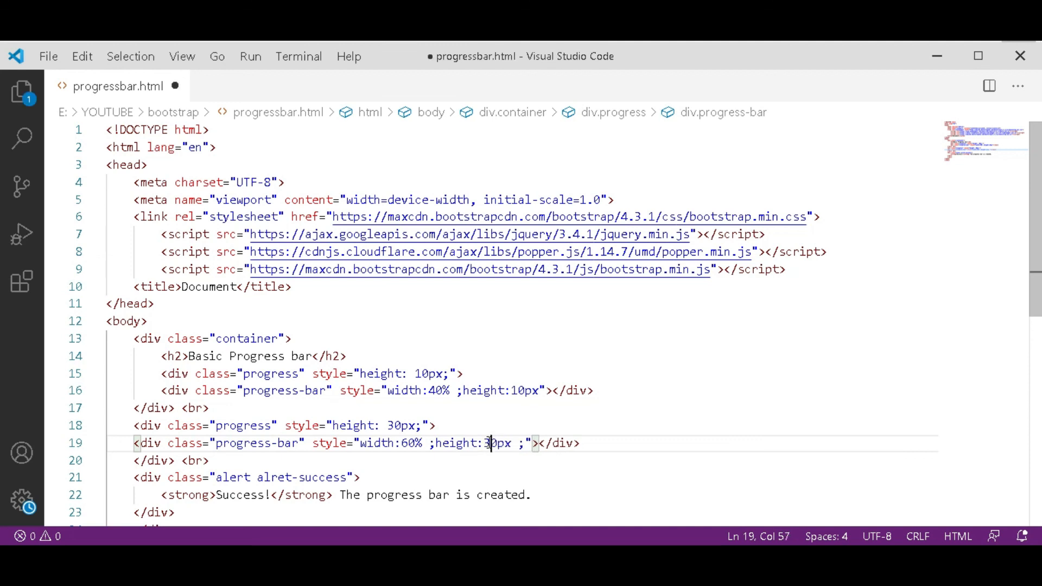
key(ctrl+s)
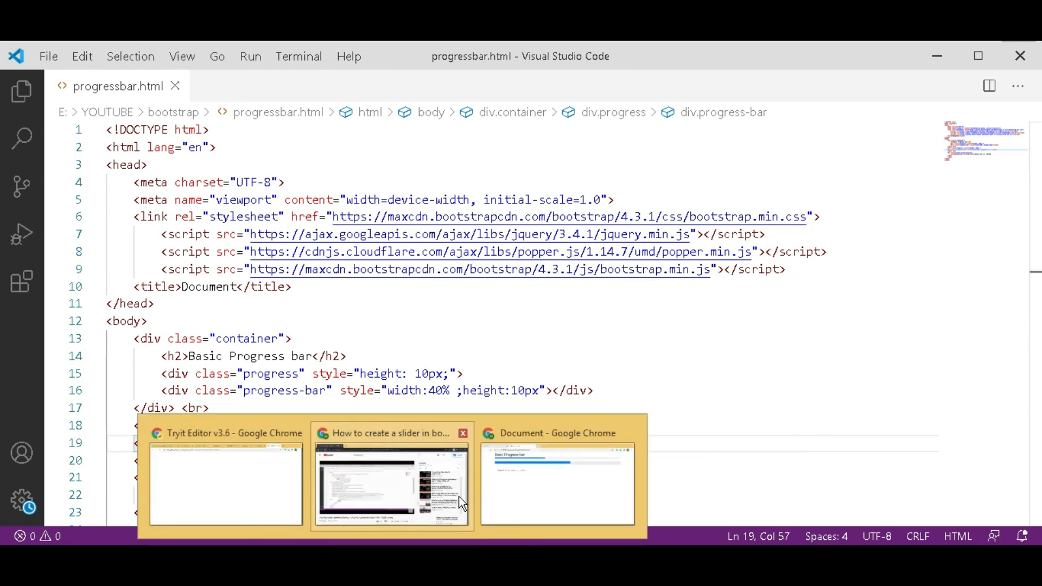
click(557, 482)
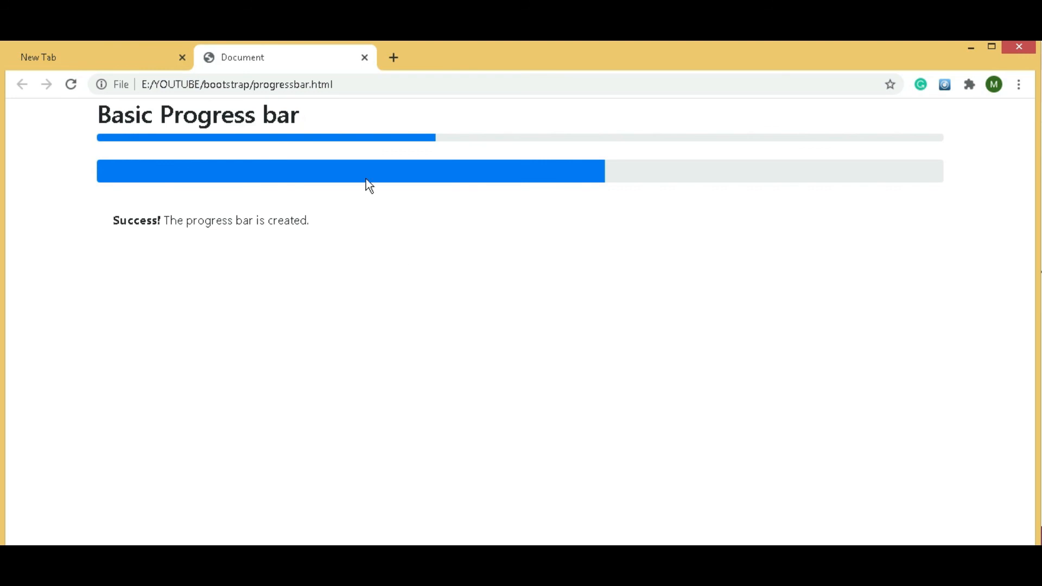
mouse_move(607, 151)
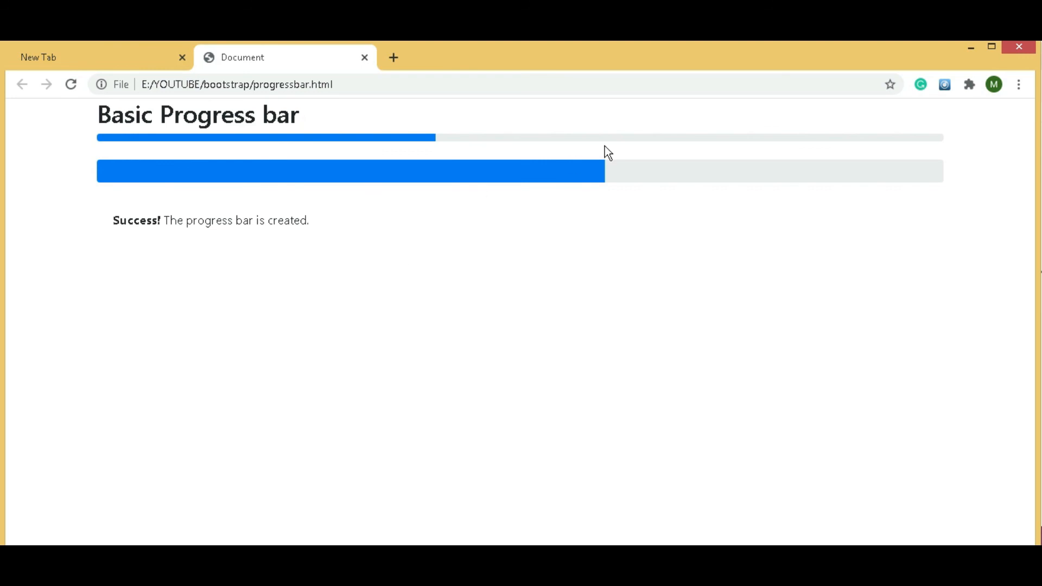
mouse_move(211, 208)
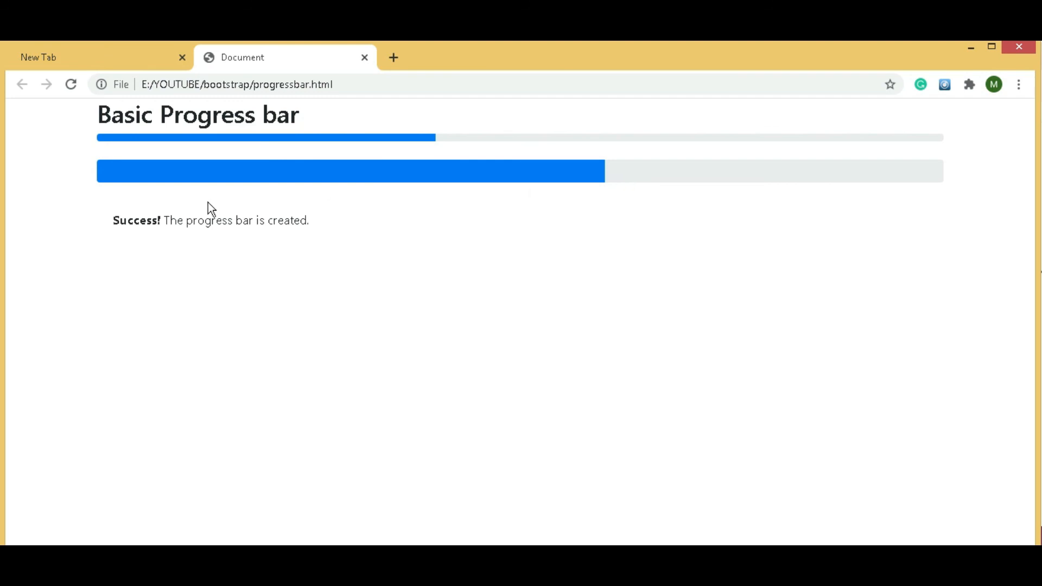
mouse_move(178, 222)
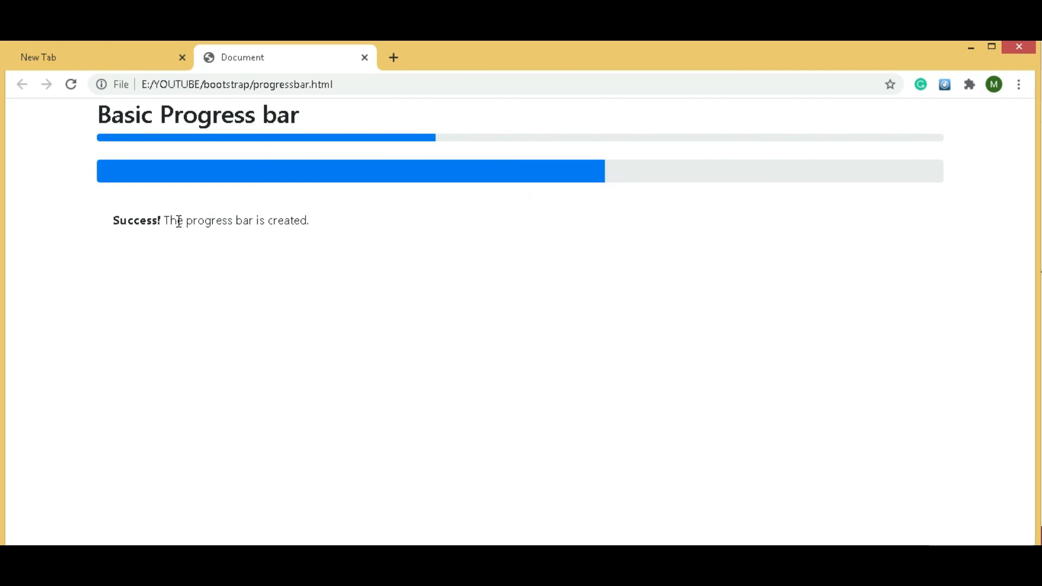
mouse_move(127, 220)
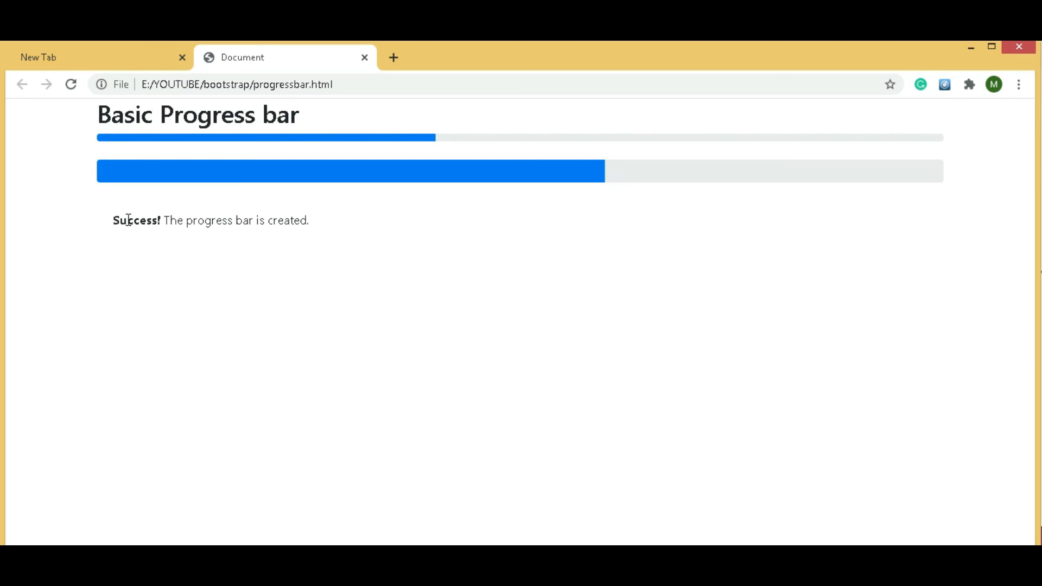
mouse_move(148, 240)
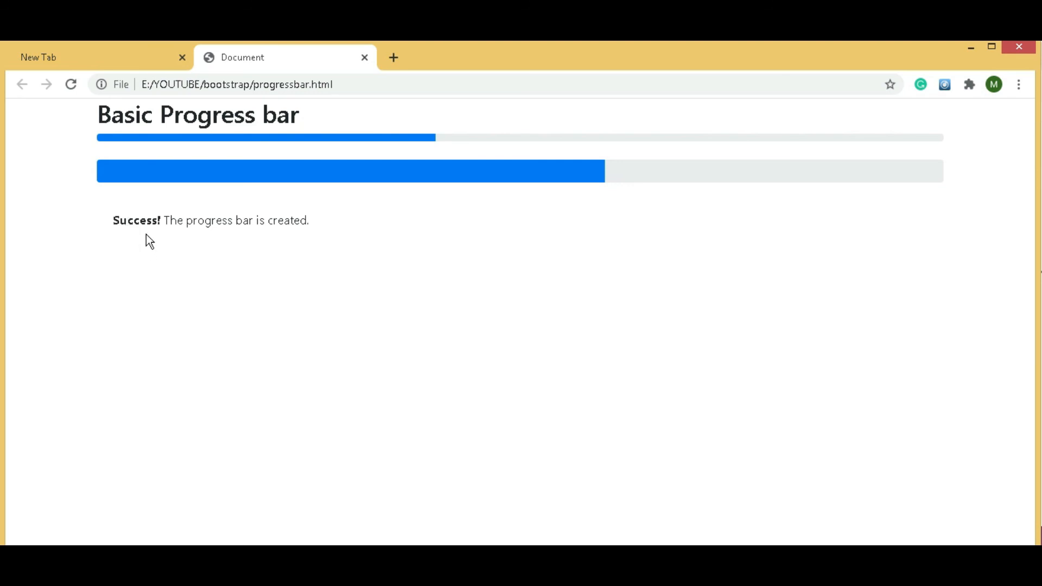
mouse_move(491, 363)
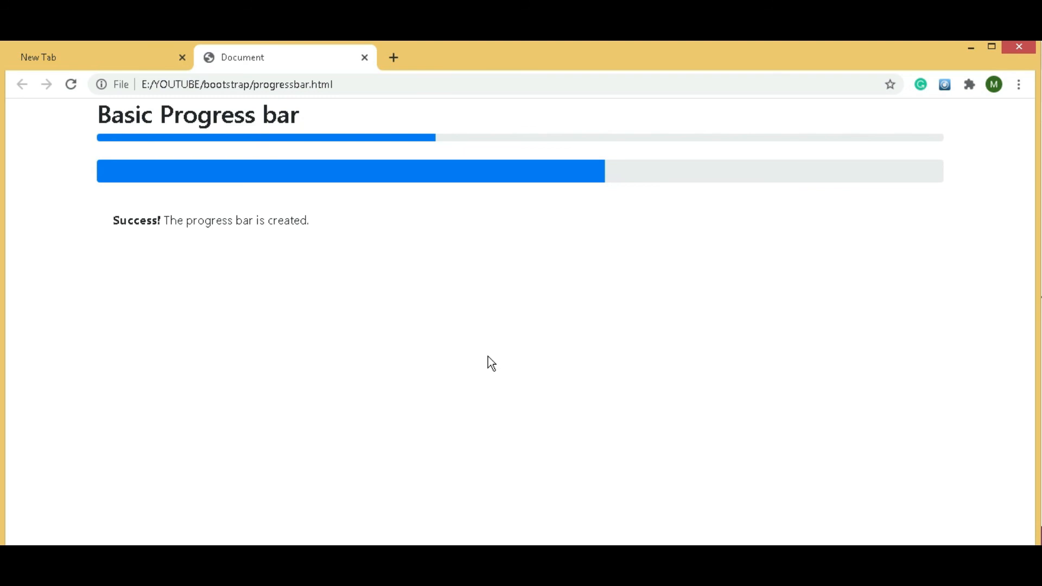